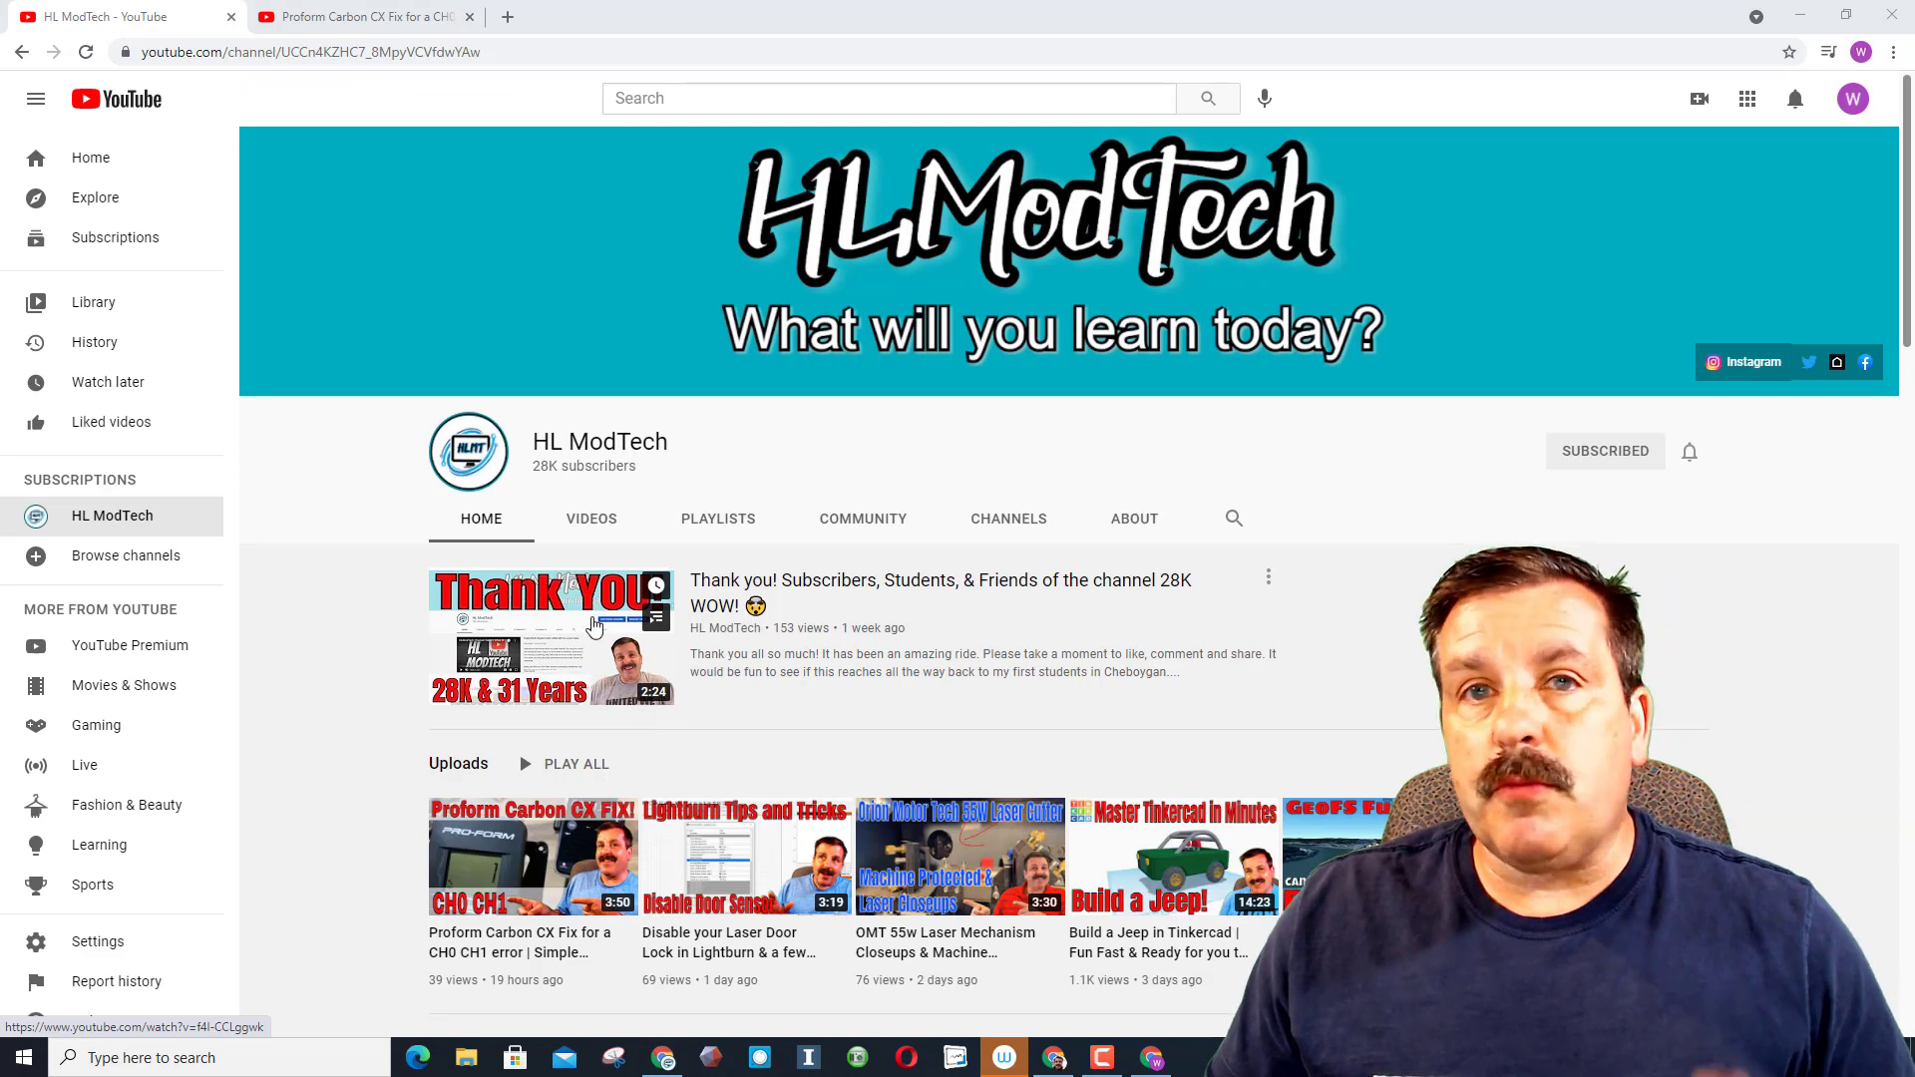
Step: Open the Proform Carbon CX Fix video and follow its tubebuddy.com link to the Chrome Web Store listing
click(354, 16)
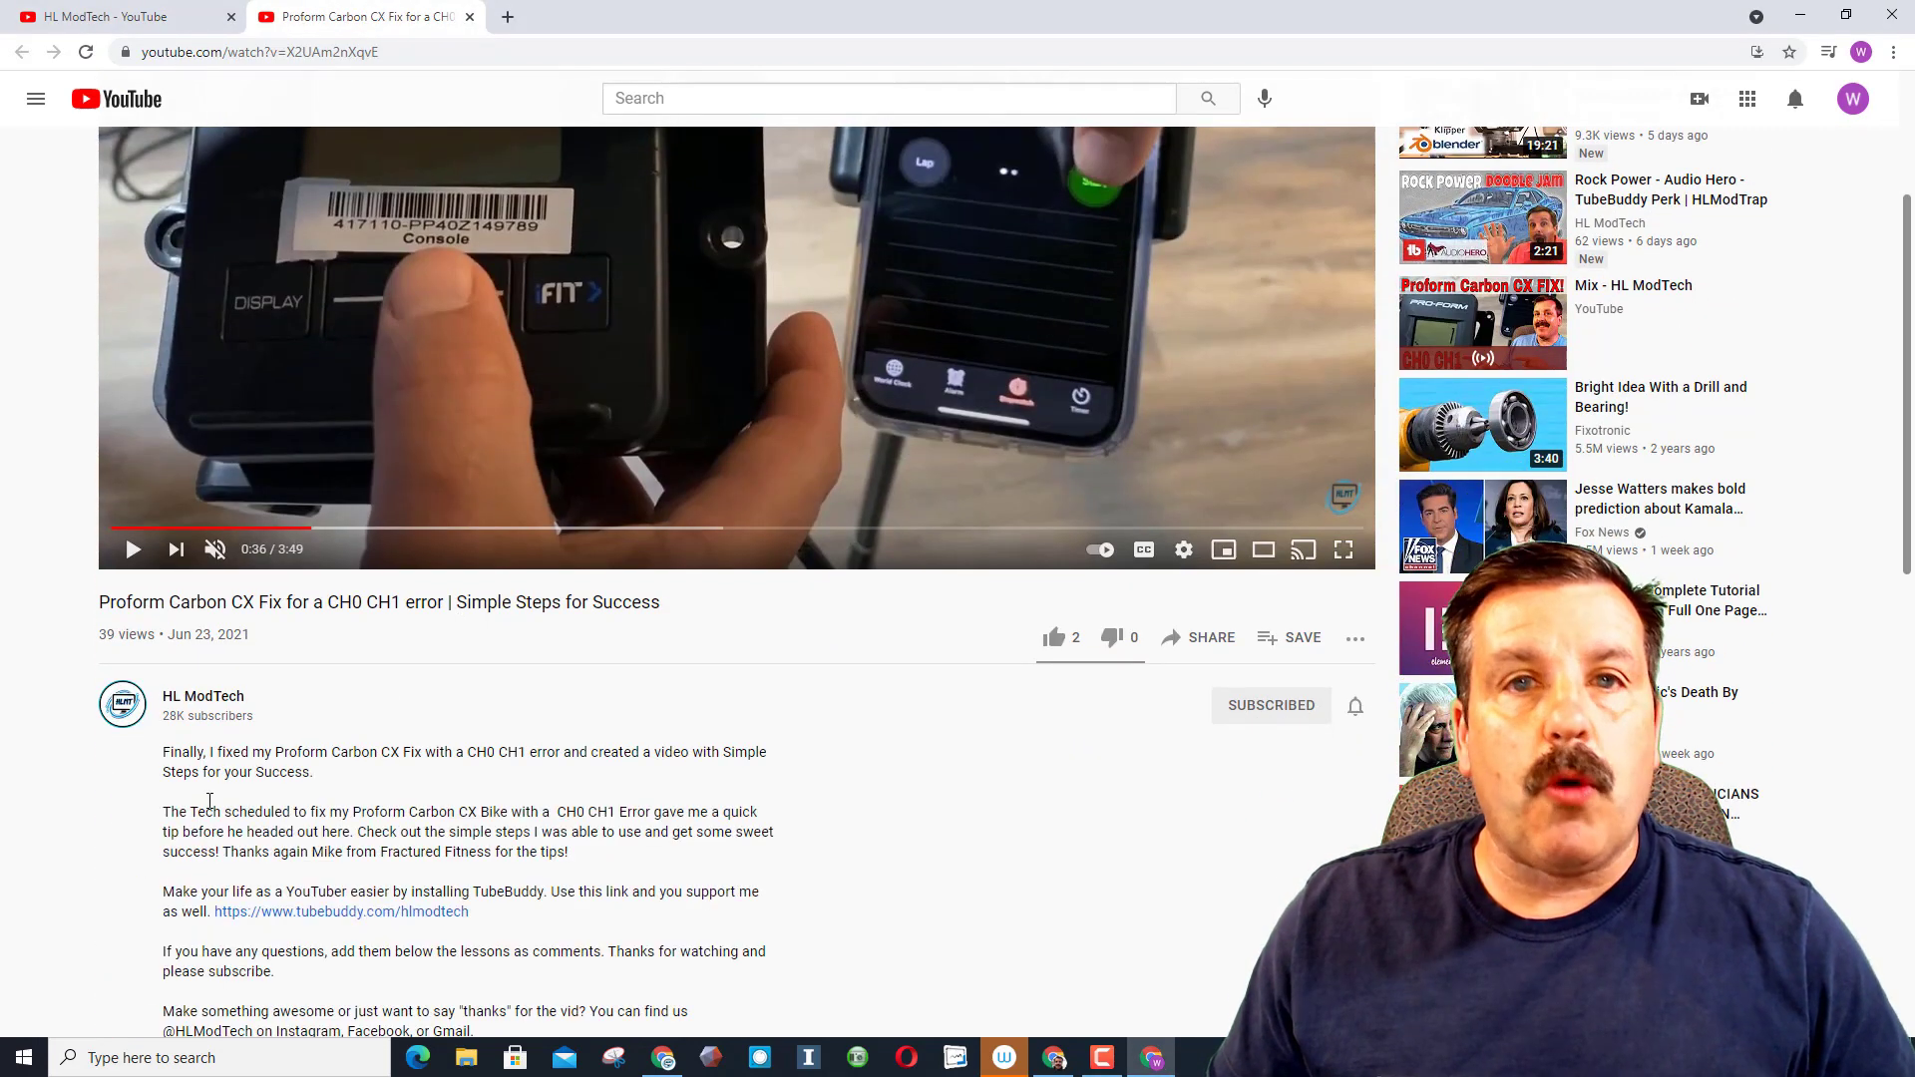
click(339, 911)
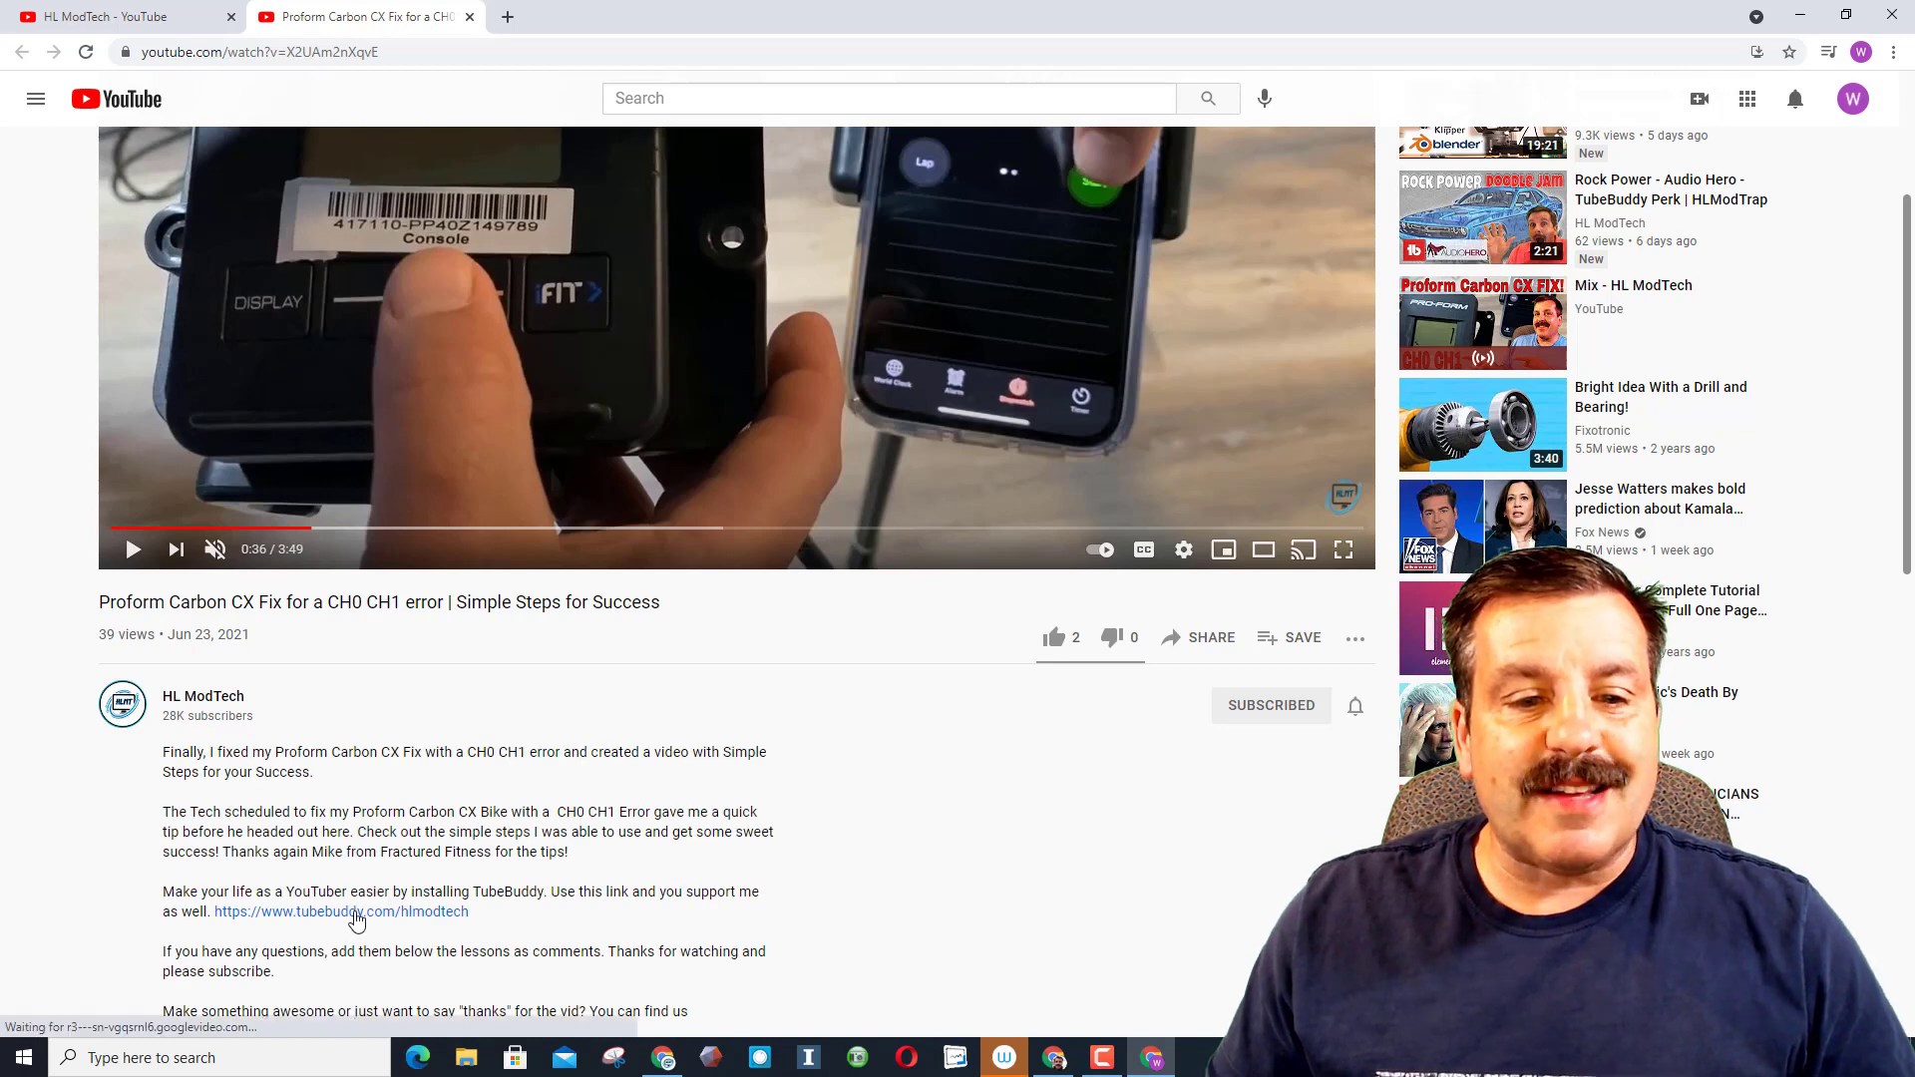
click(341, 912)
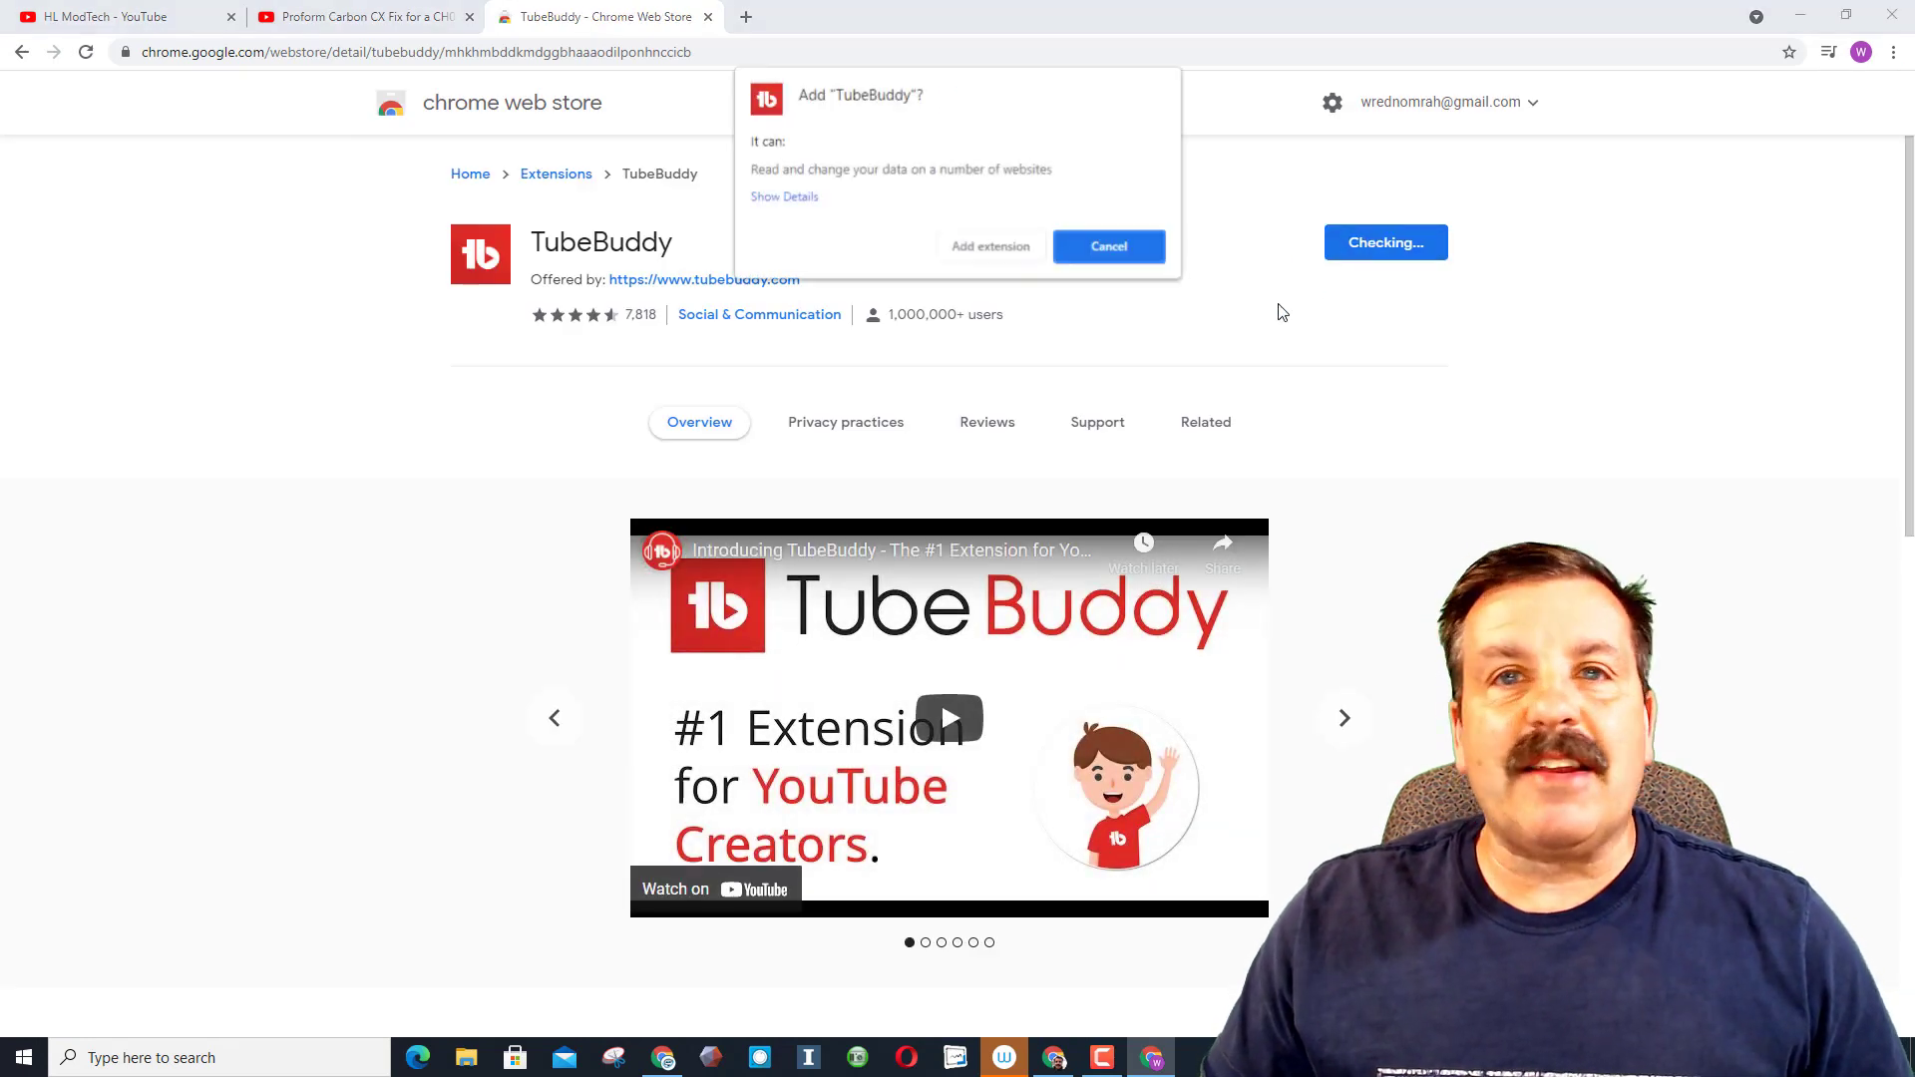
click(1106, 245)
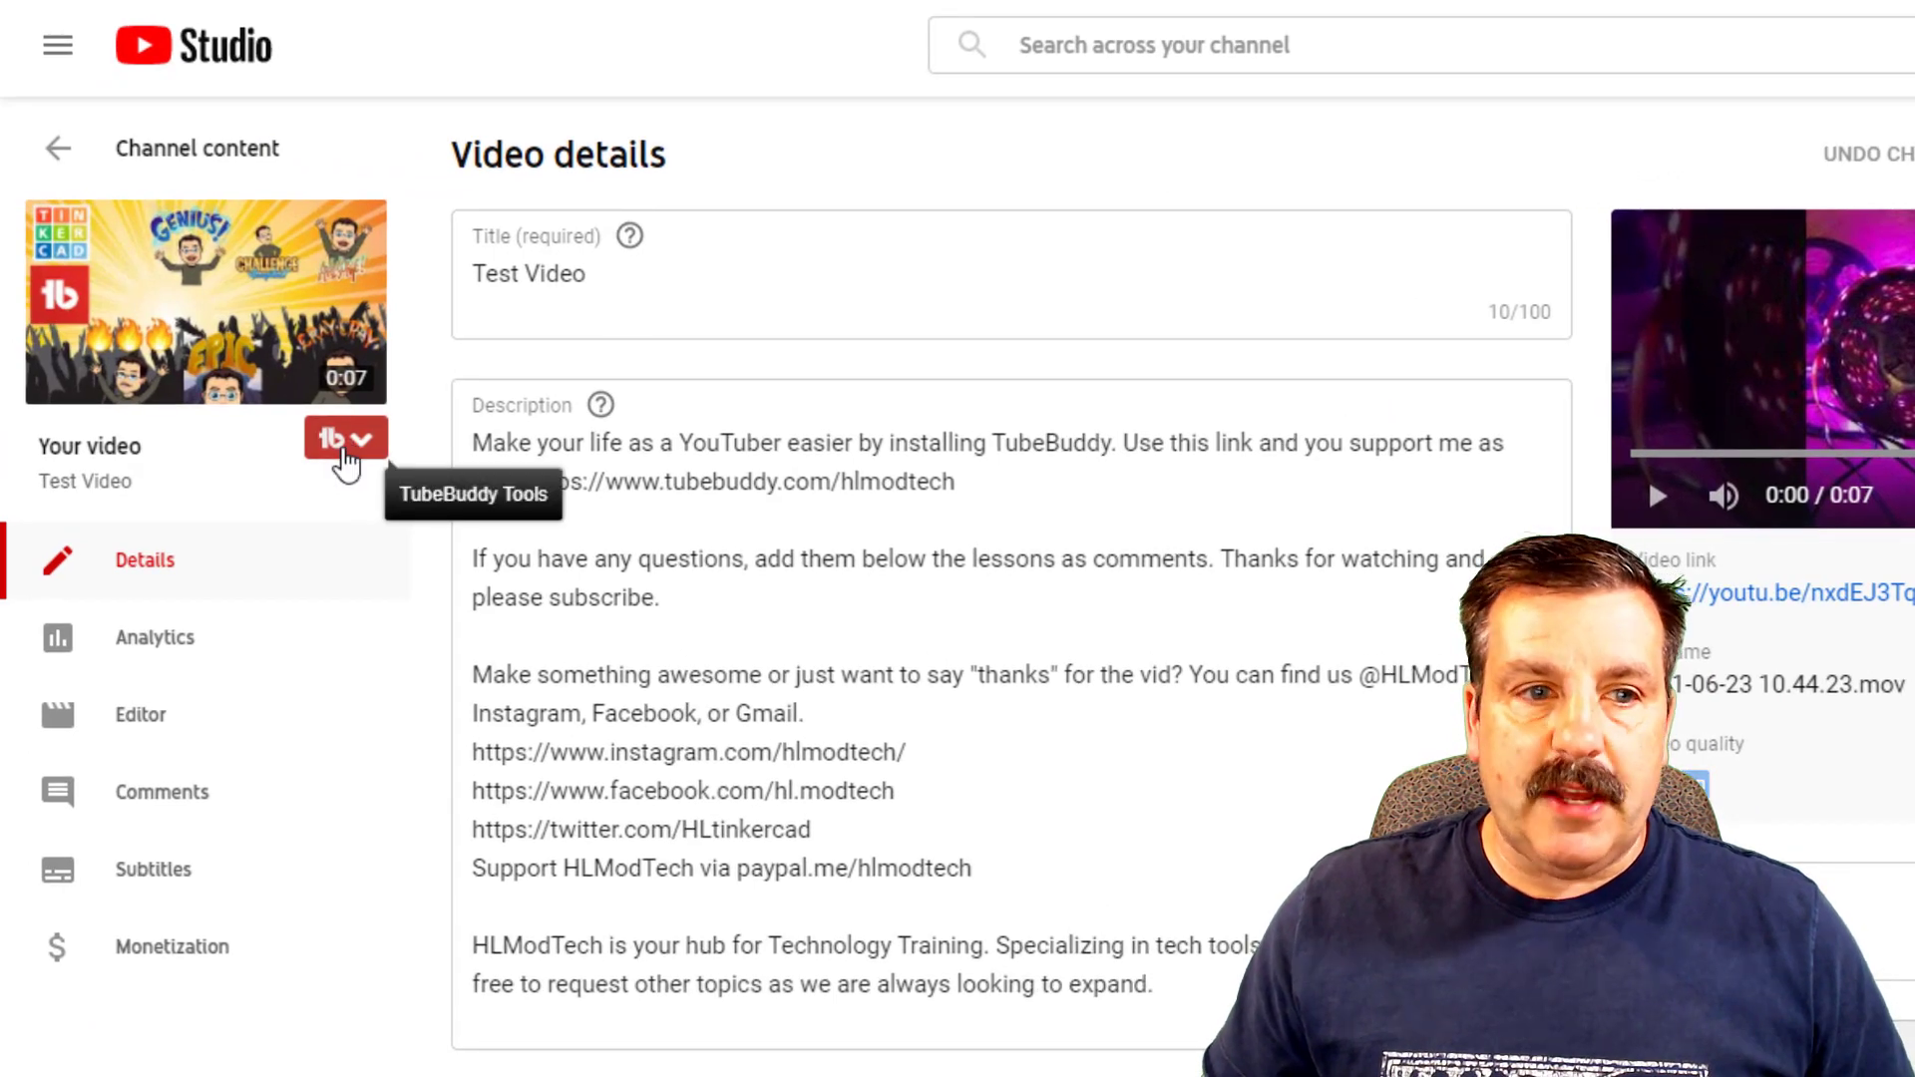
Step: Launch TubeBuddy's Misc > Thumbnail Generator for Test Video
click(346, 439)
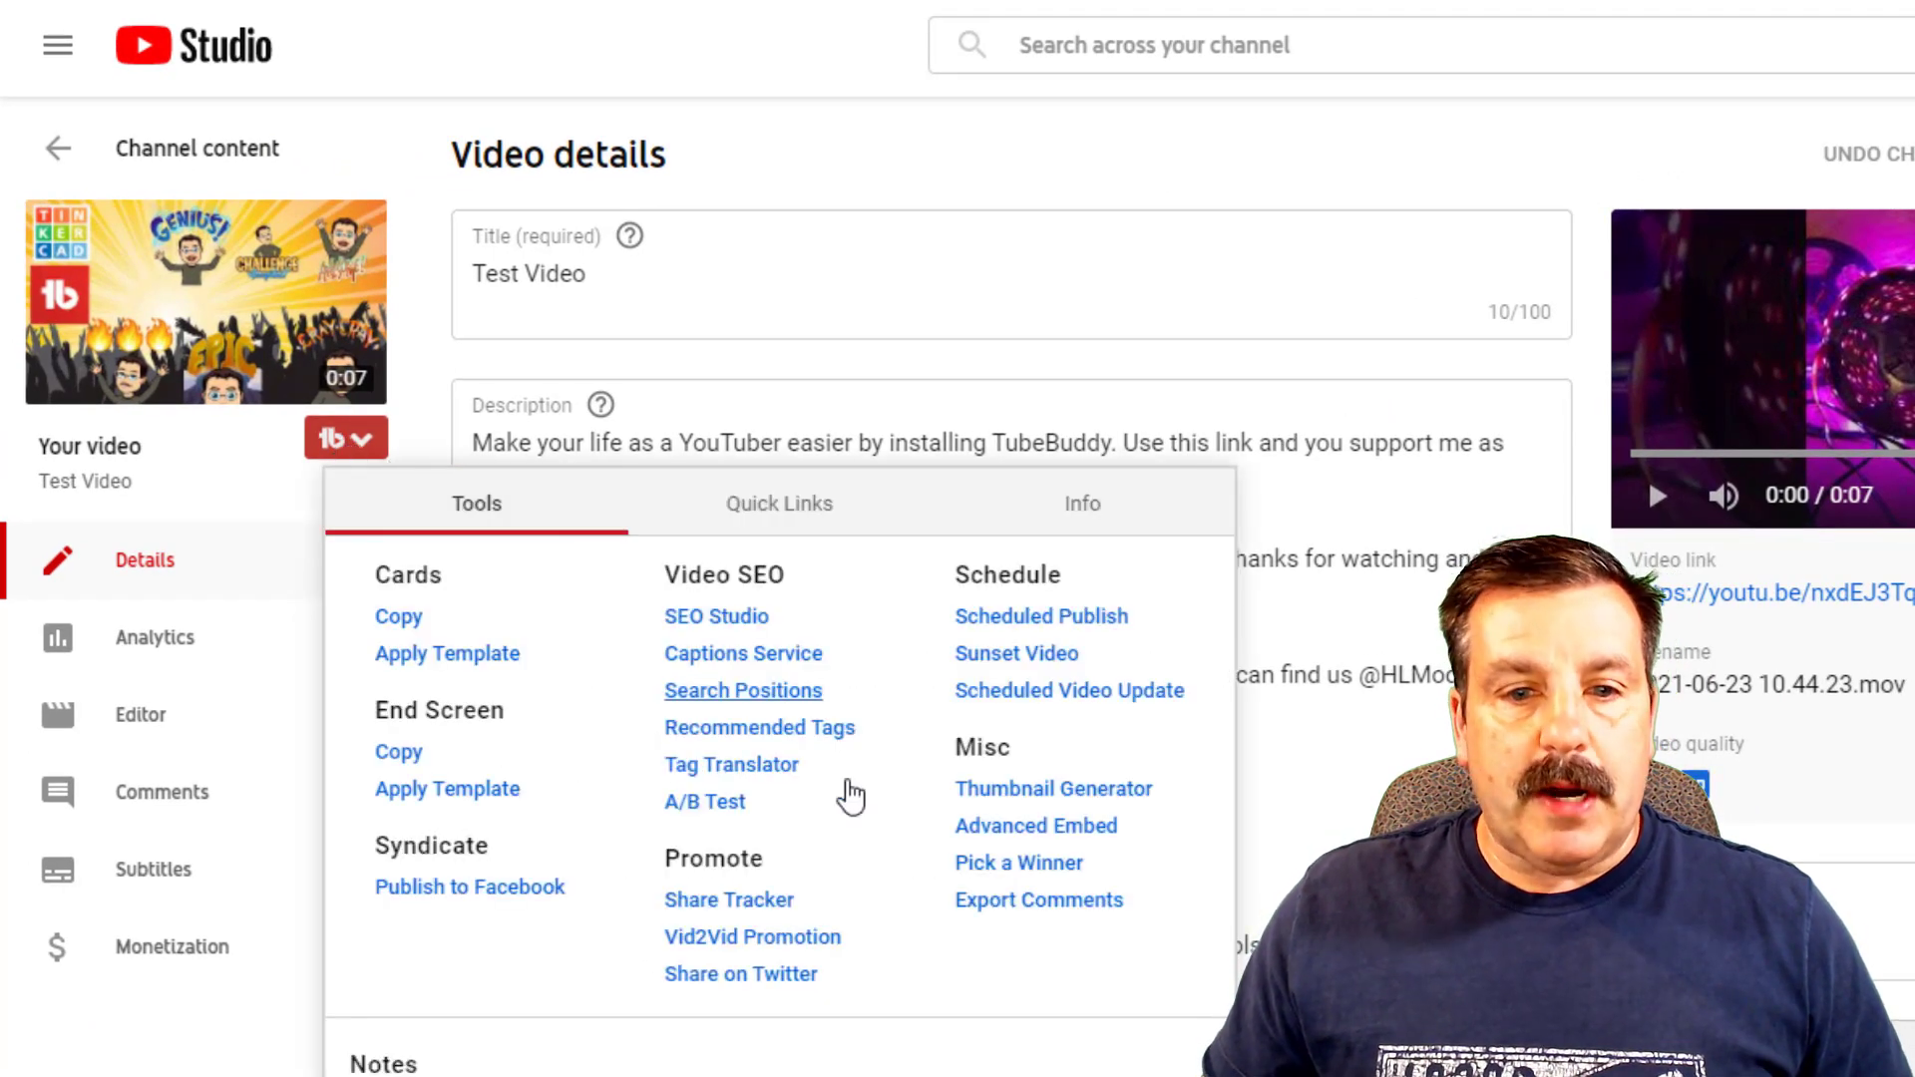
click(1052, 788)
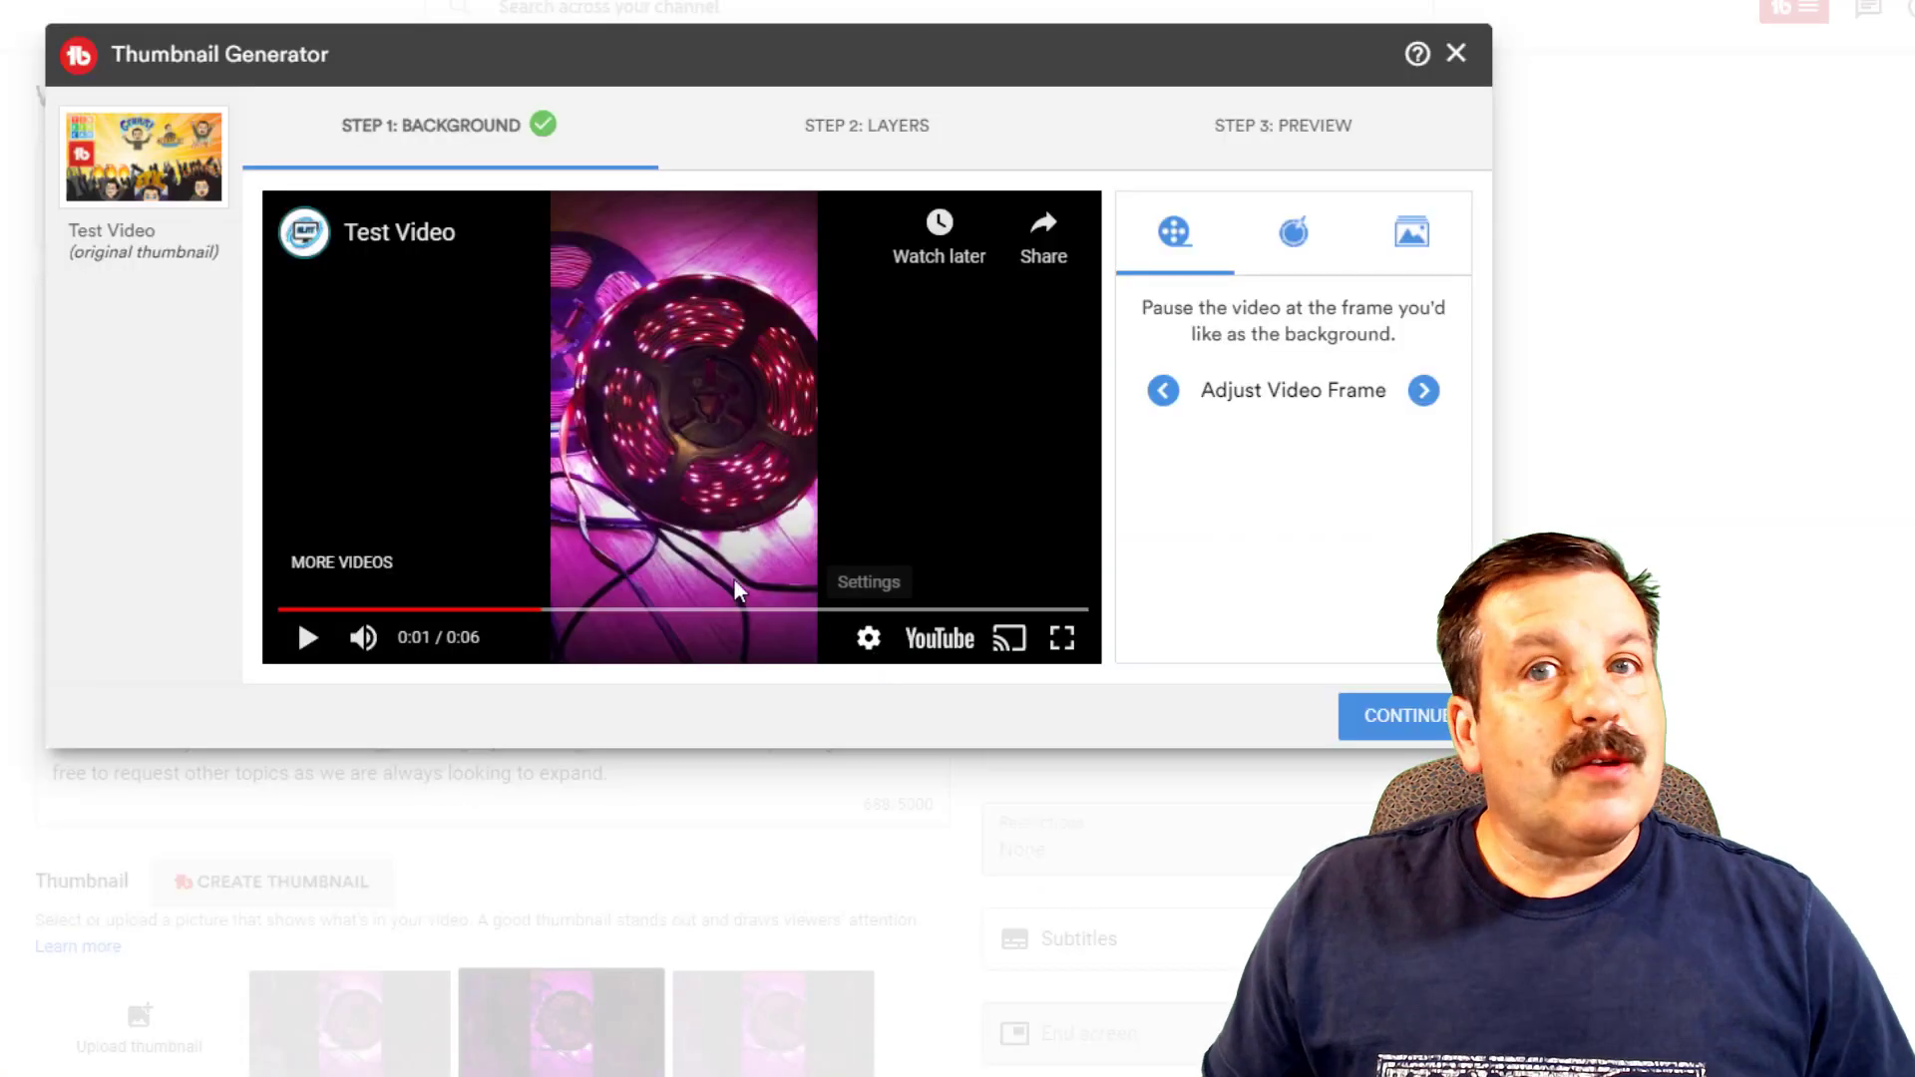
mouse_move(452, 506)
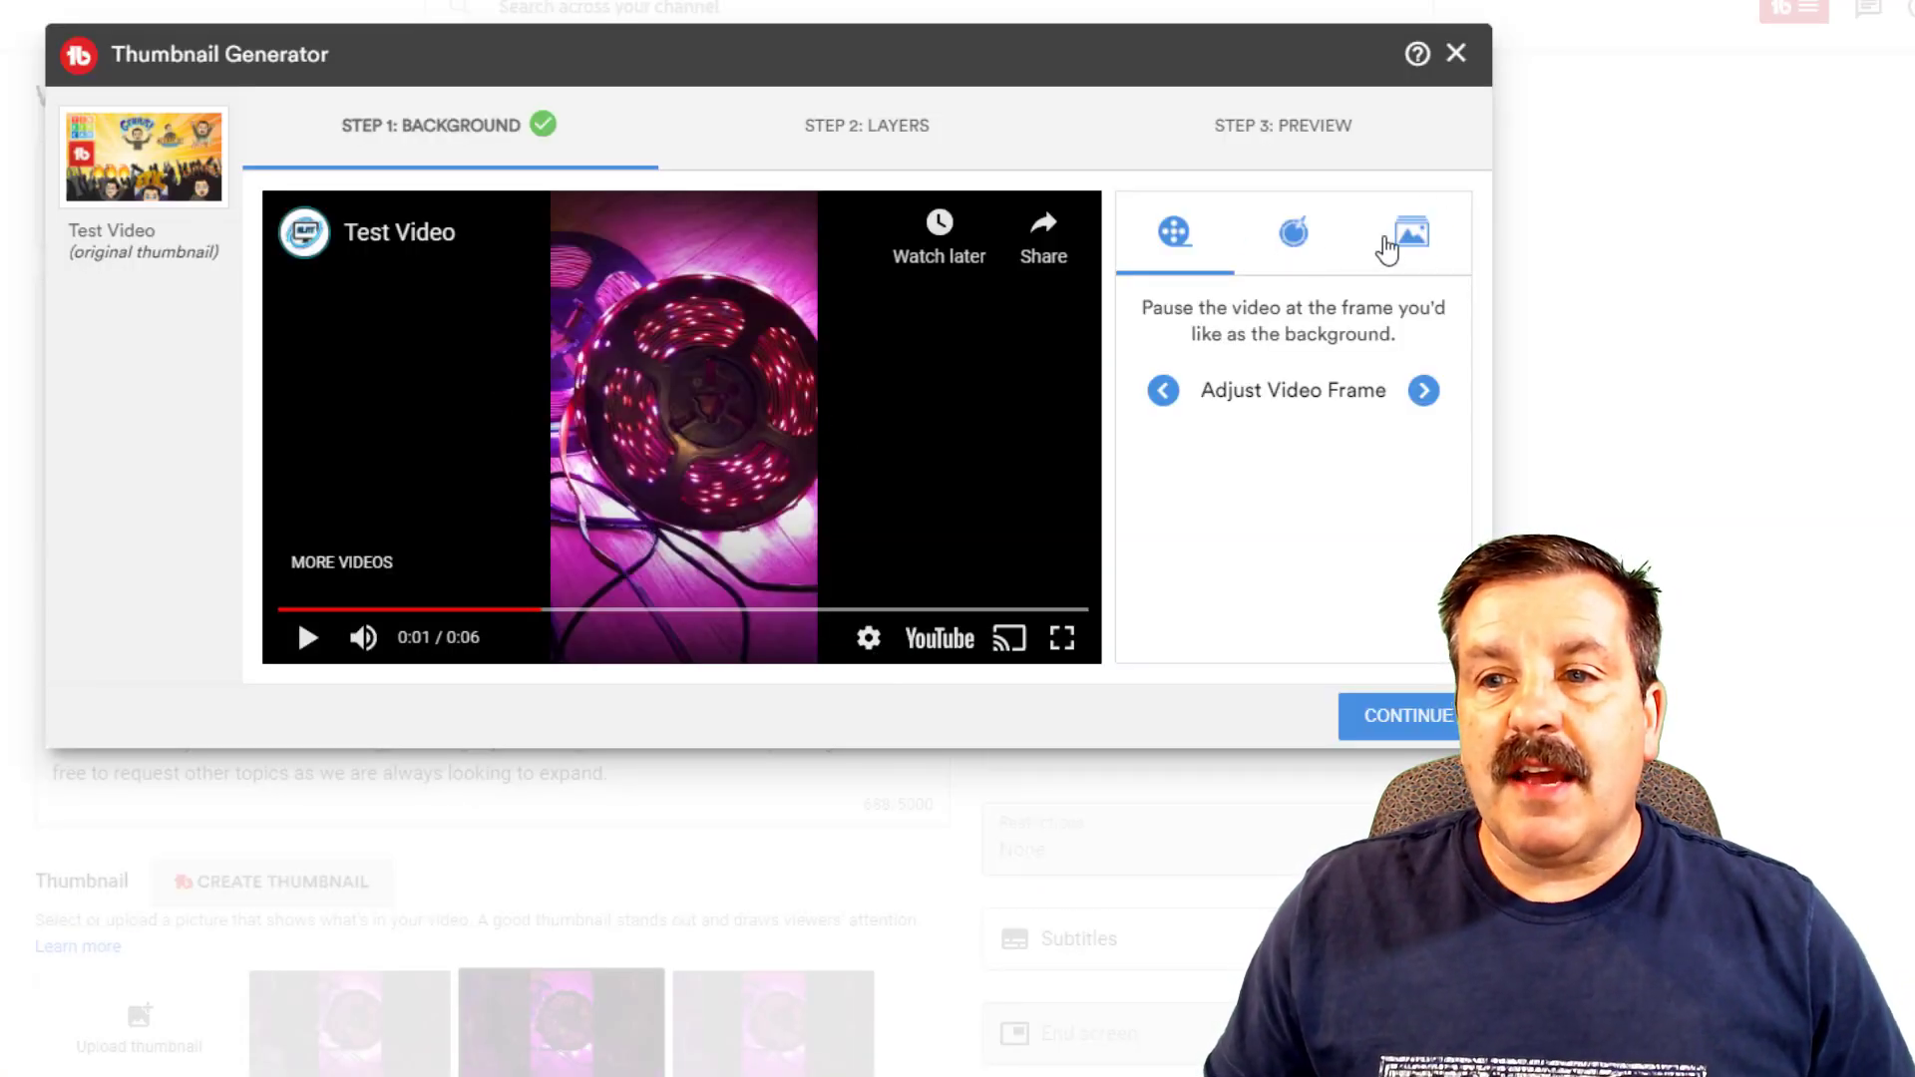
Step: Use the blank computer monitor stock image as the thumbnail background and continue to layers
click(1410, 232)
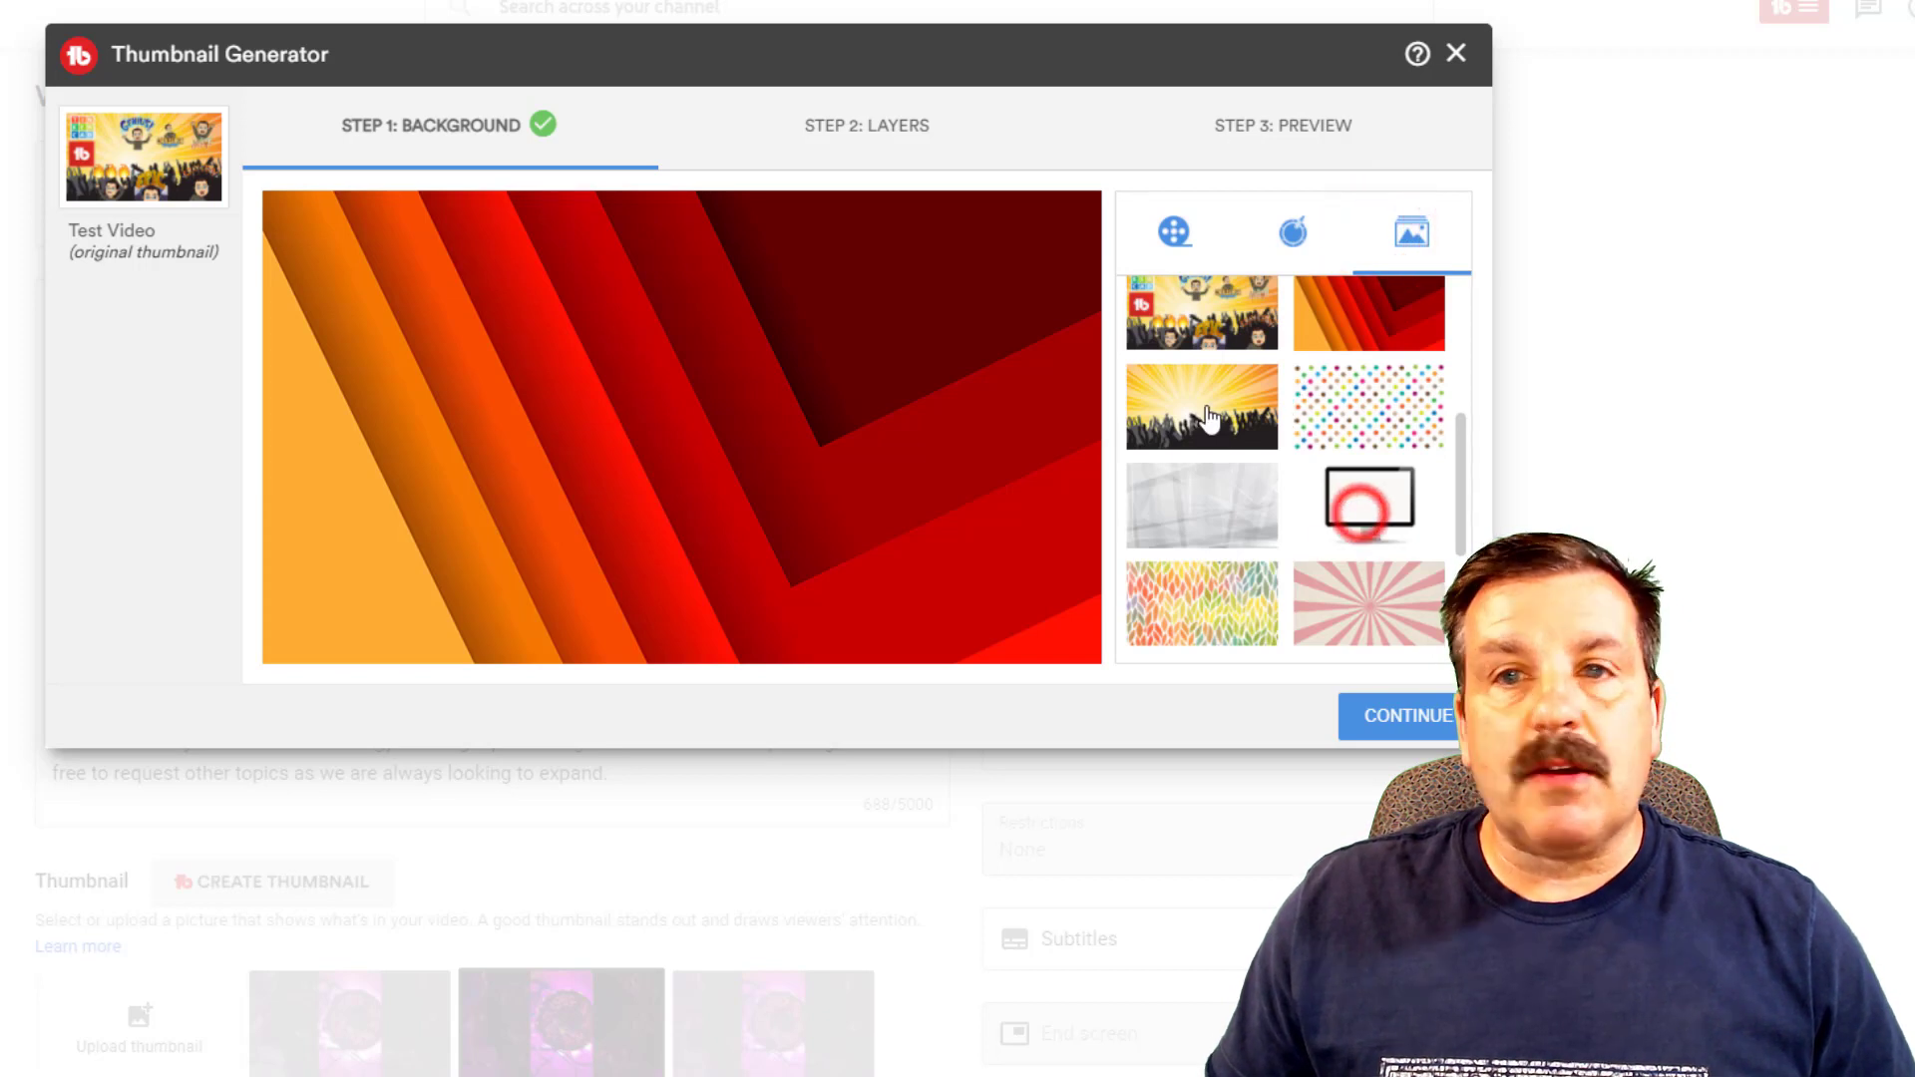
click(1368, 505)
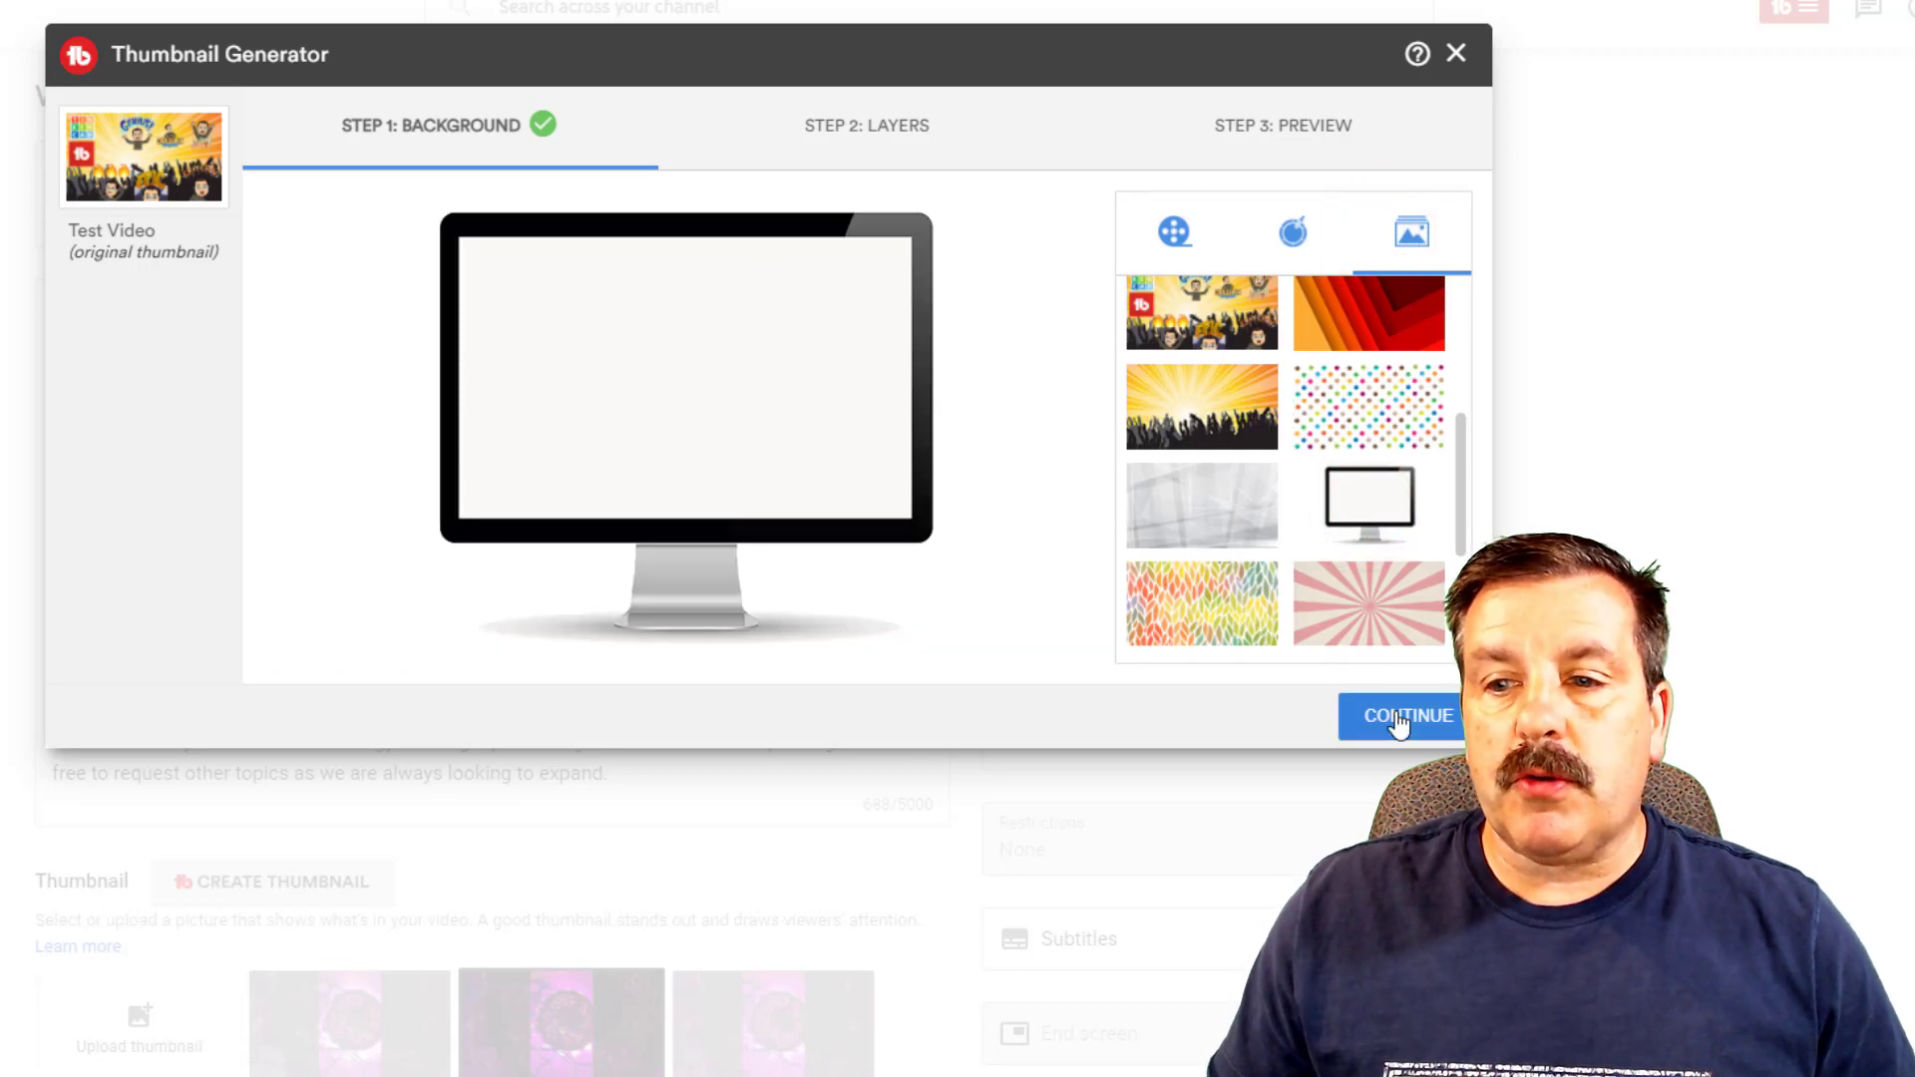
click(1403, 716)
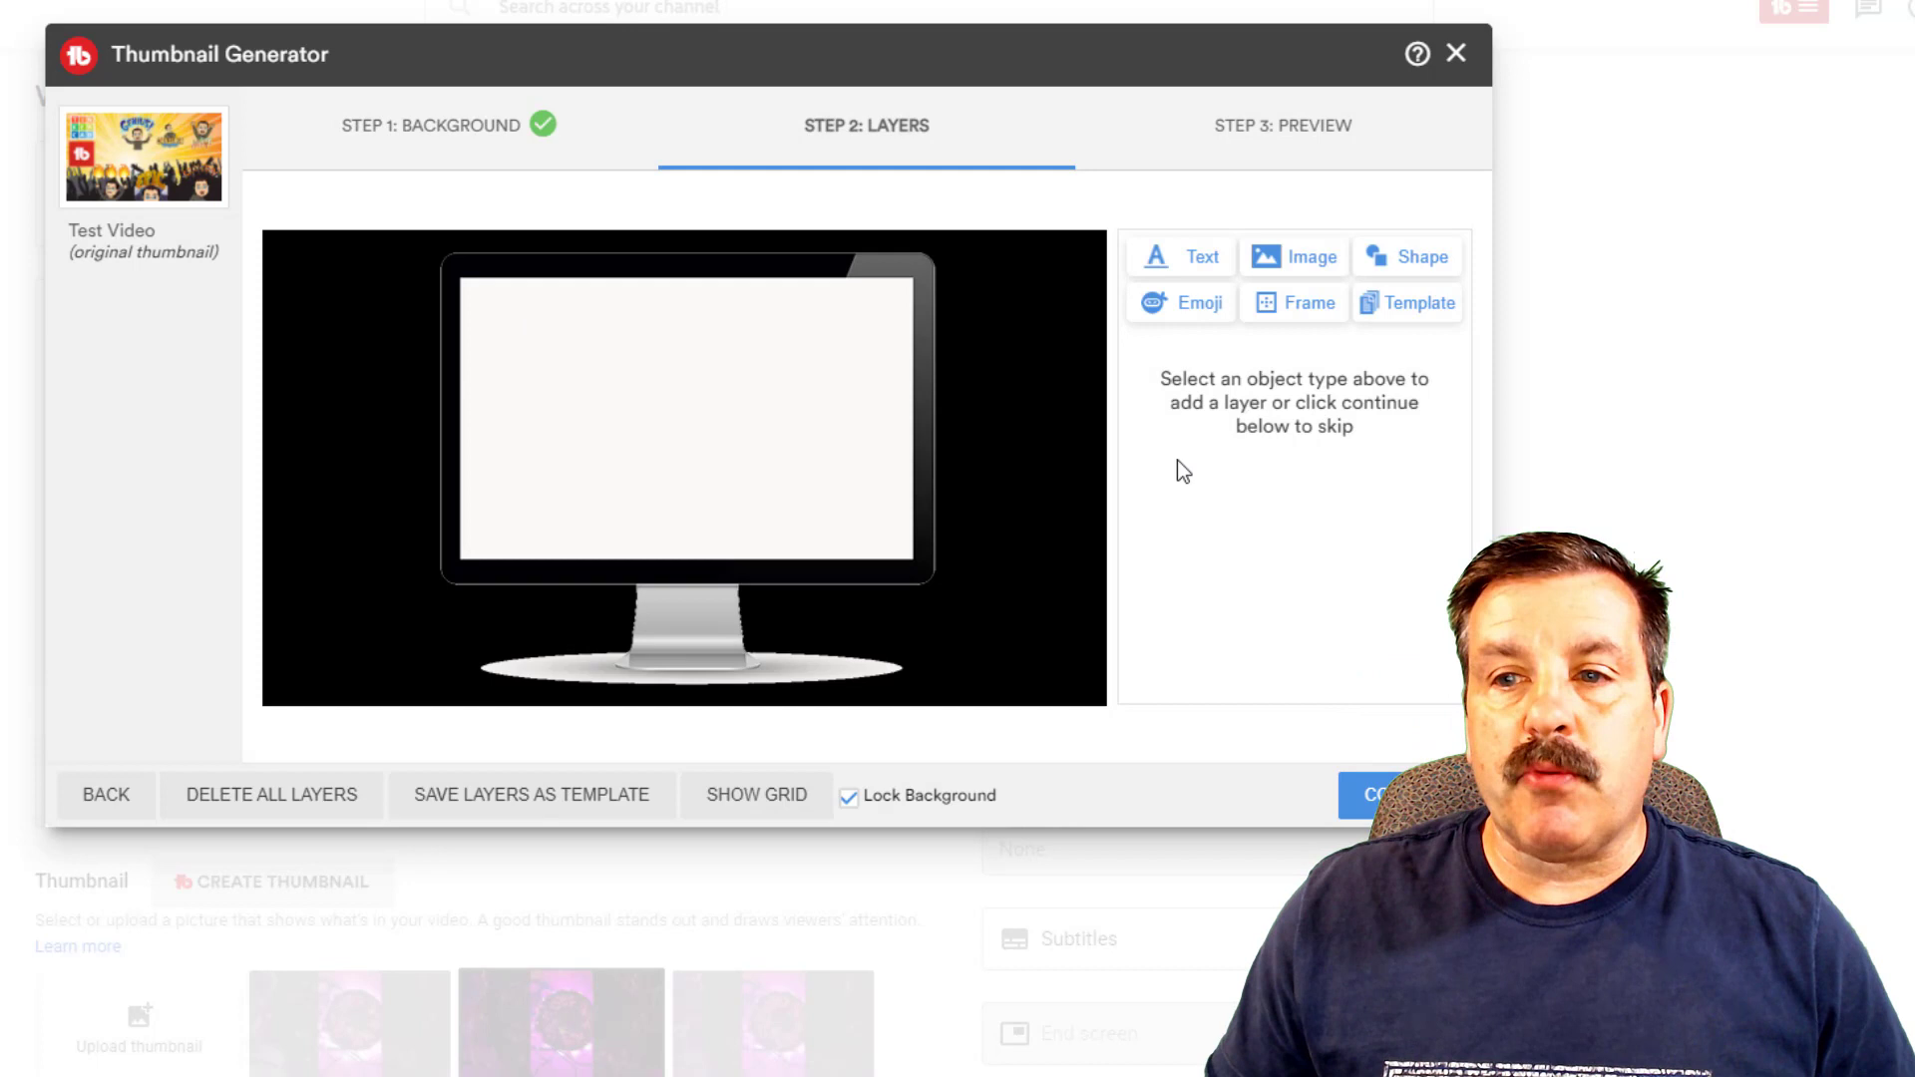
Step: Add and then remove the fire emoji custom image, and bring up the saved templates
click(1292, 257)
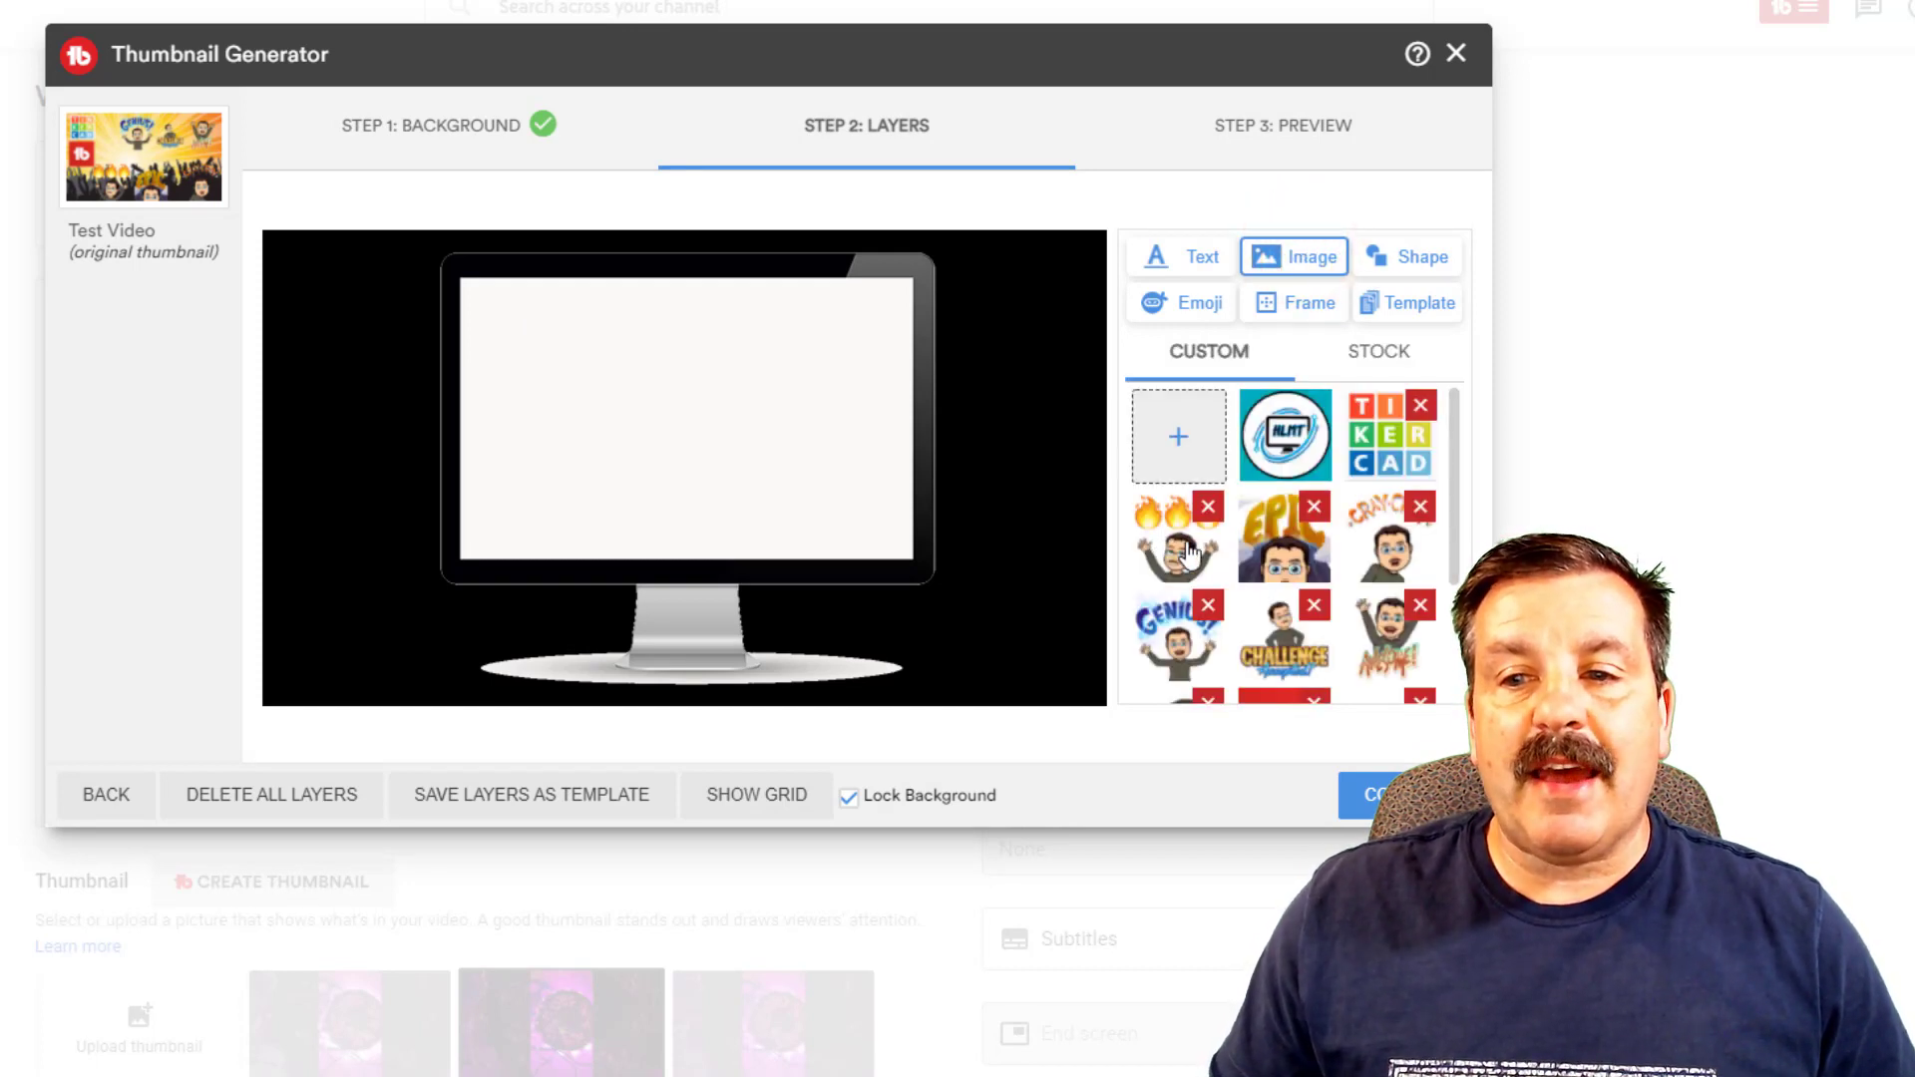
click(1176, 538)
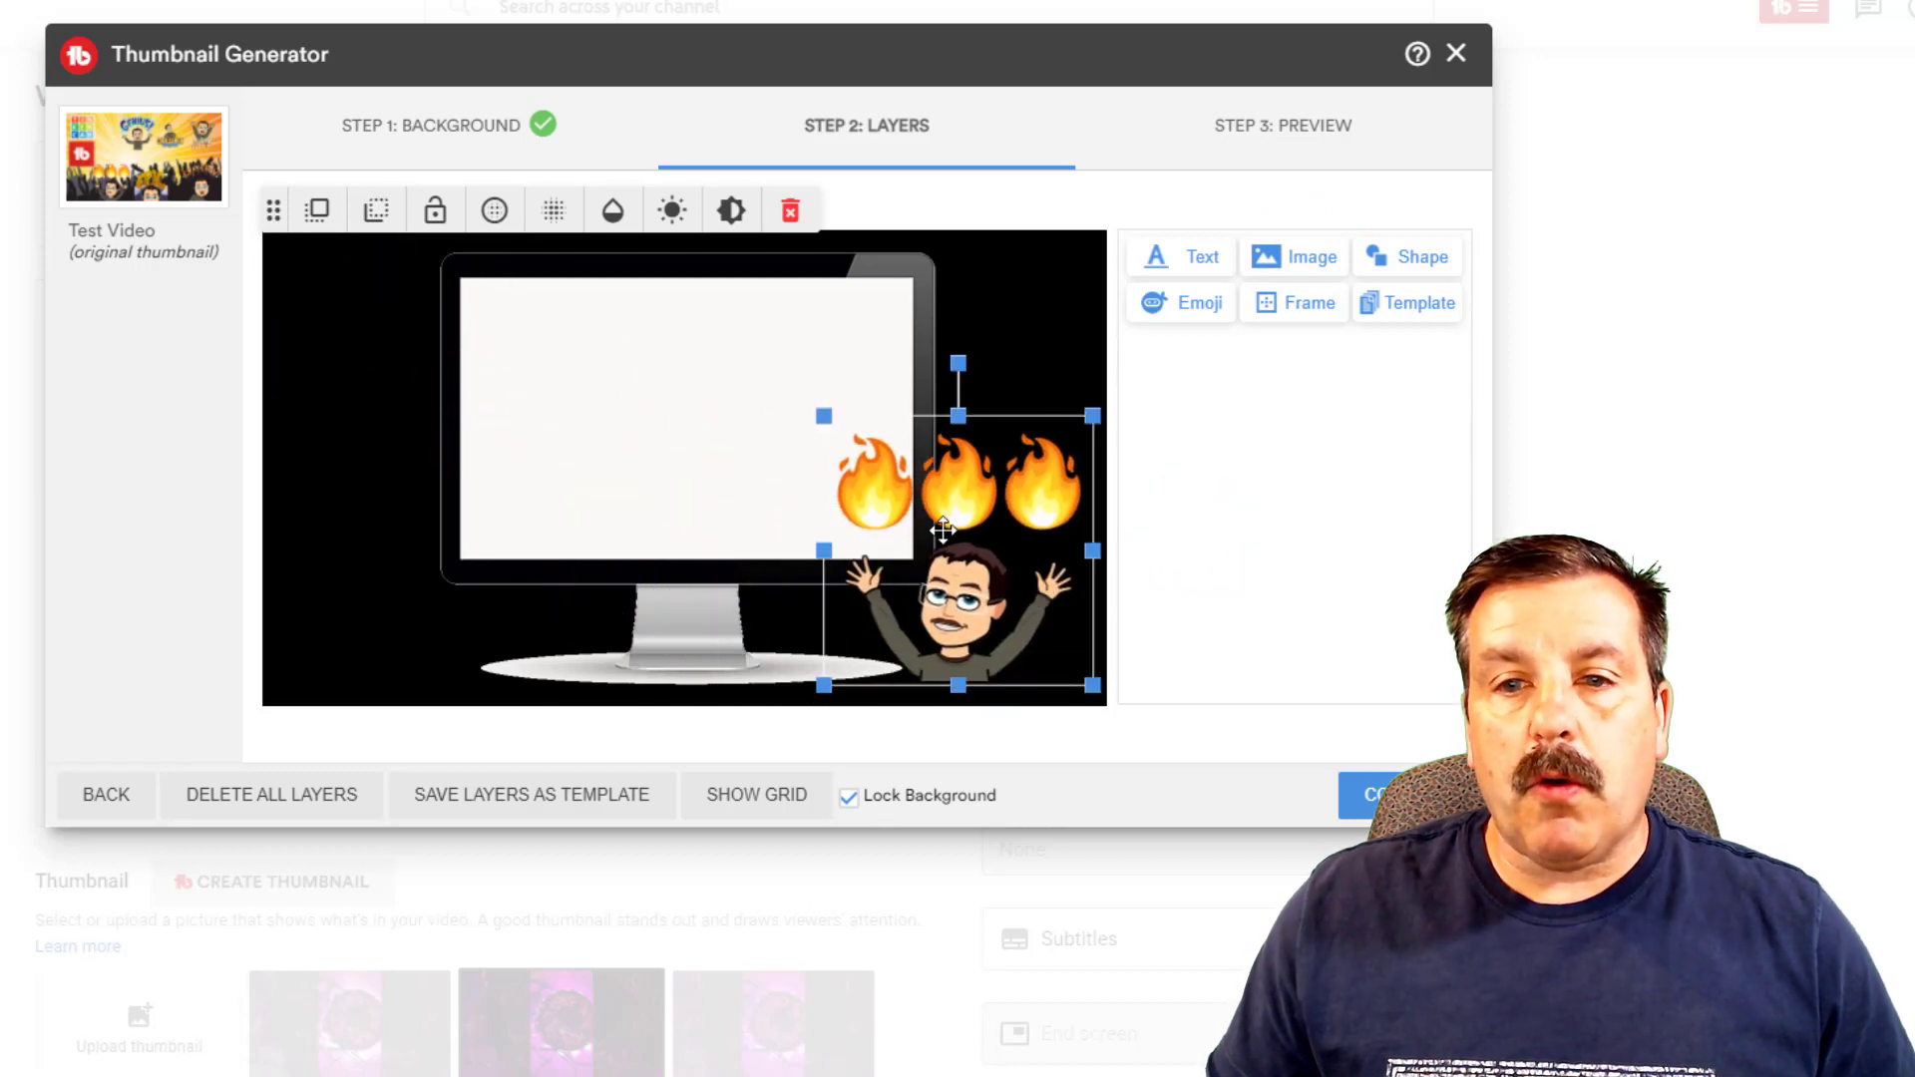
click(1293, 256)
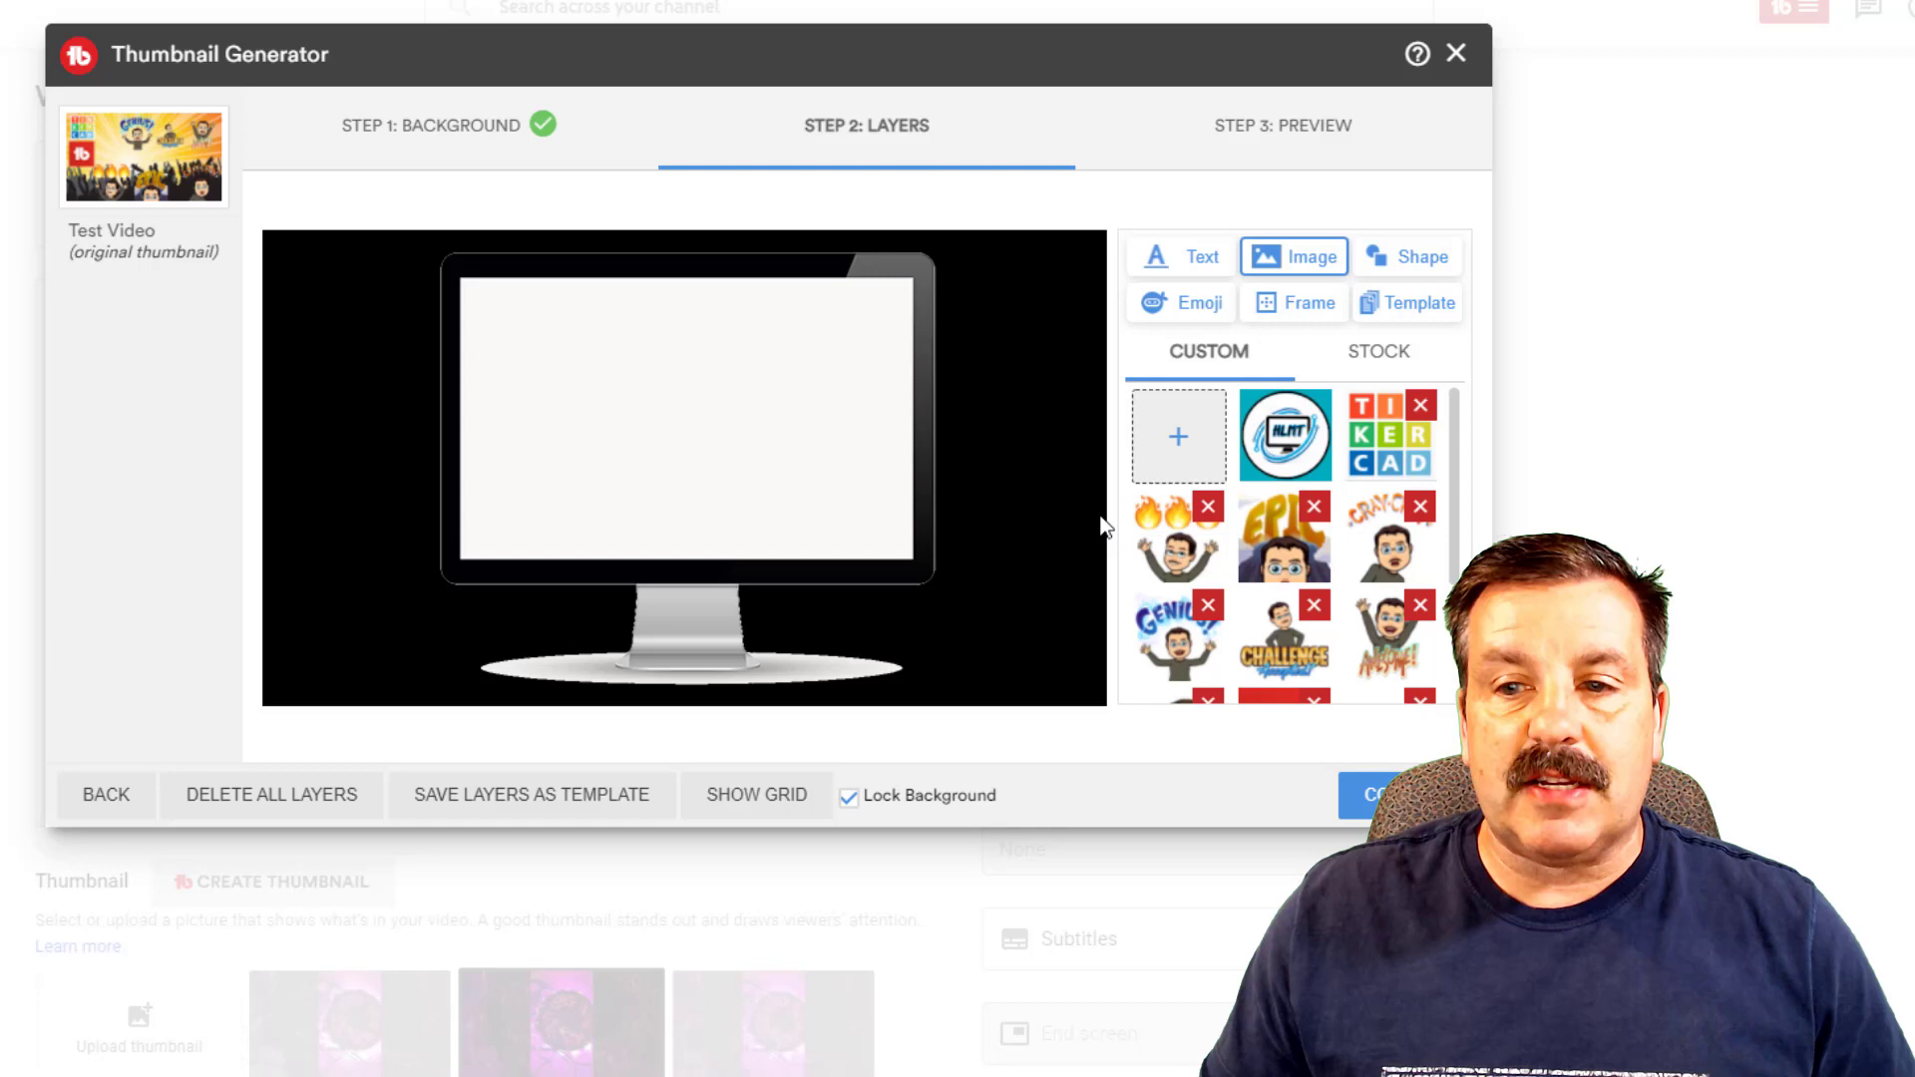
click(1421, 301)
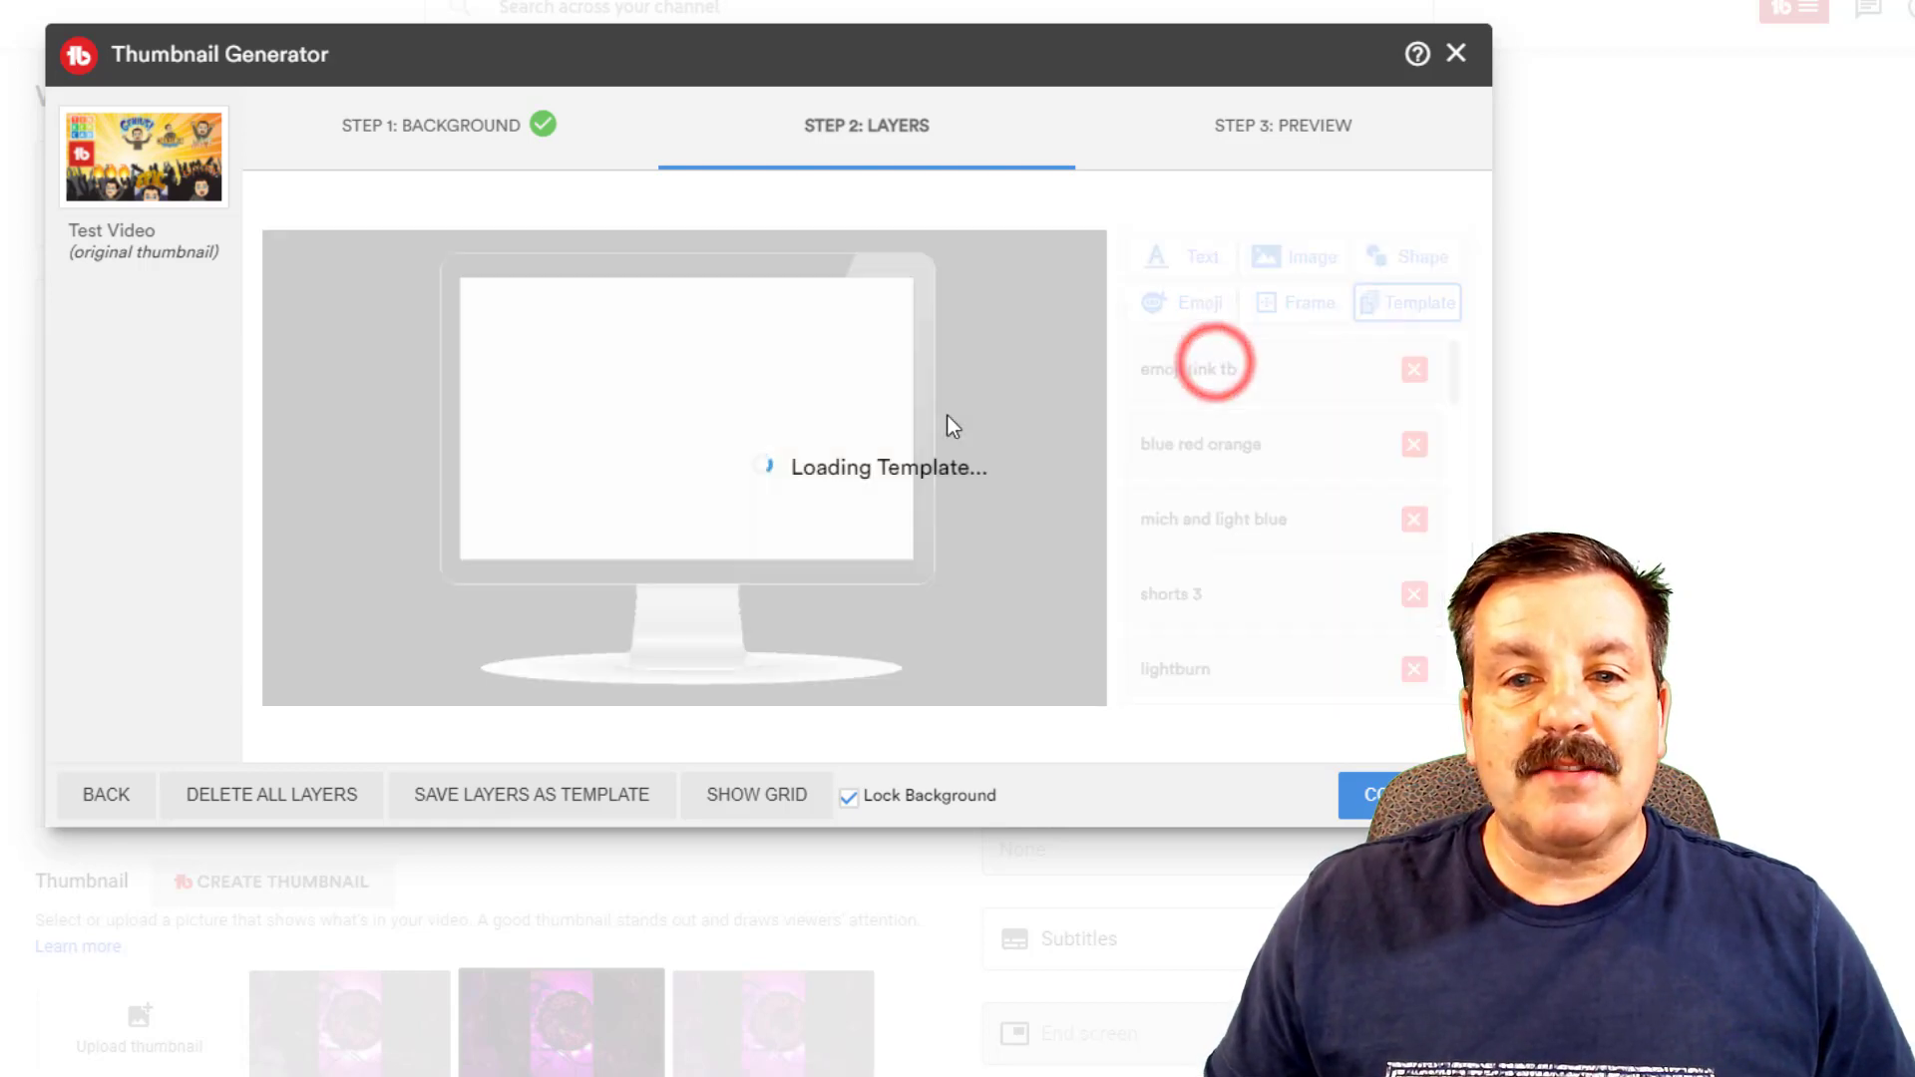
Step: Load the emoji tink tb template, delete its emoji, EPIC emoji and Tinkercad layers, then pick another template
click(1186, 369)
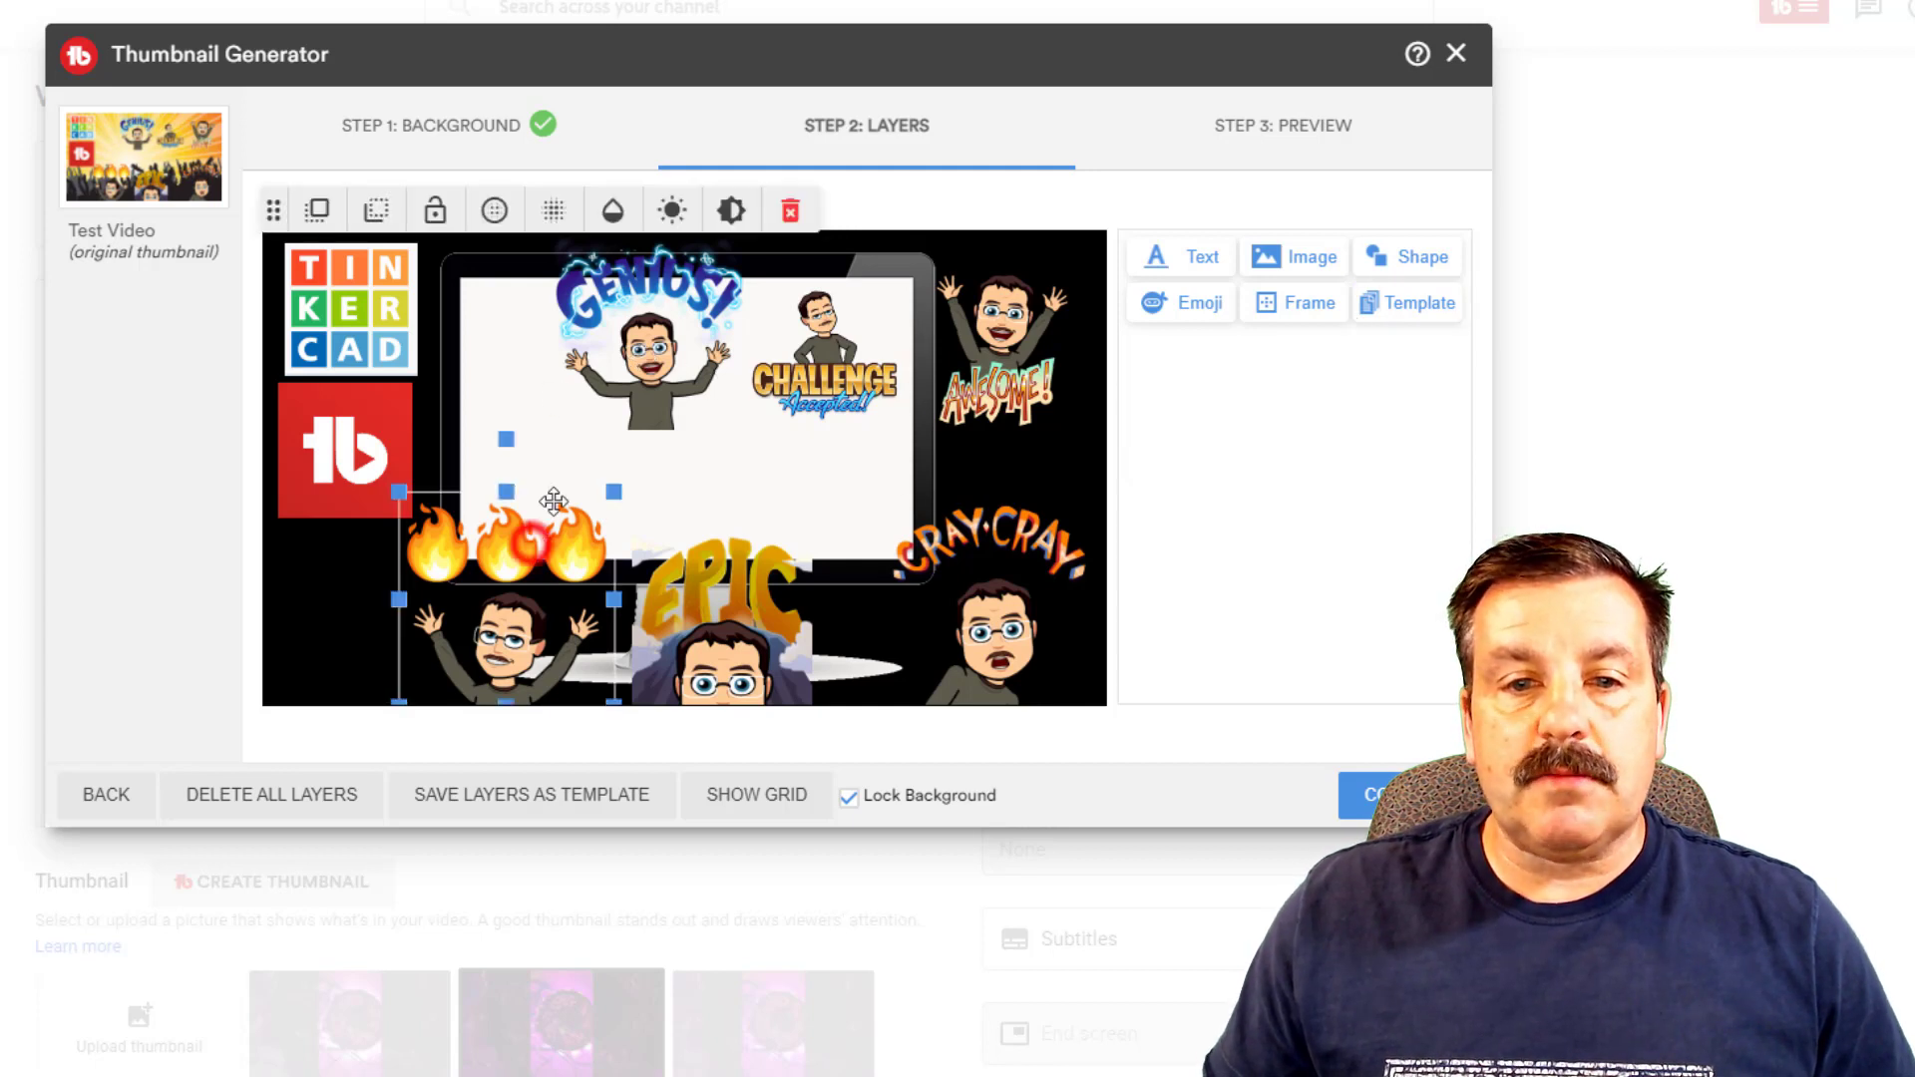
click(790, 210)
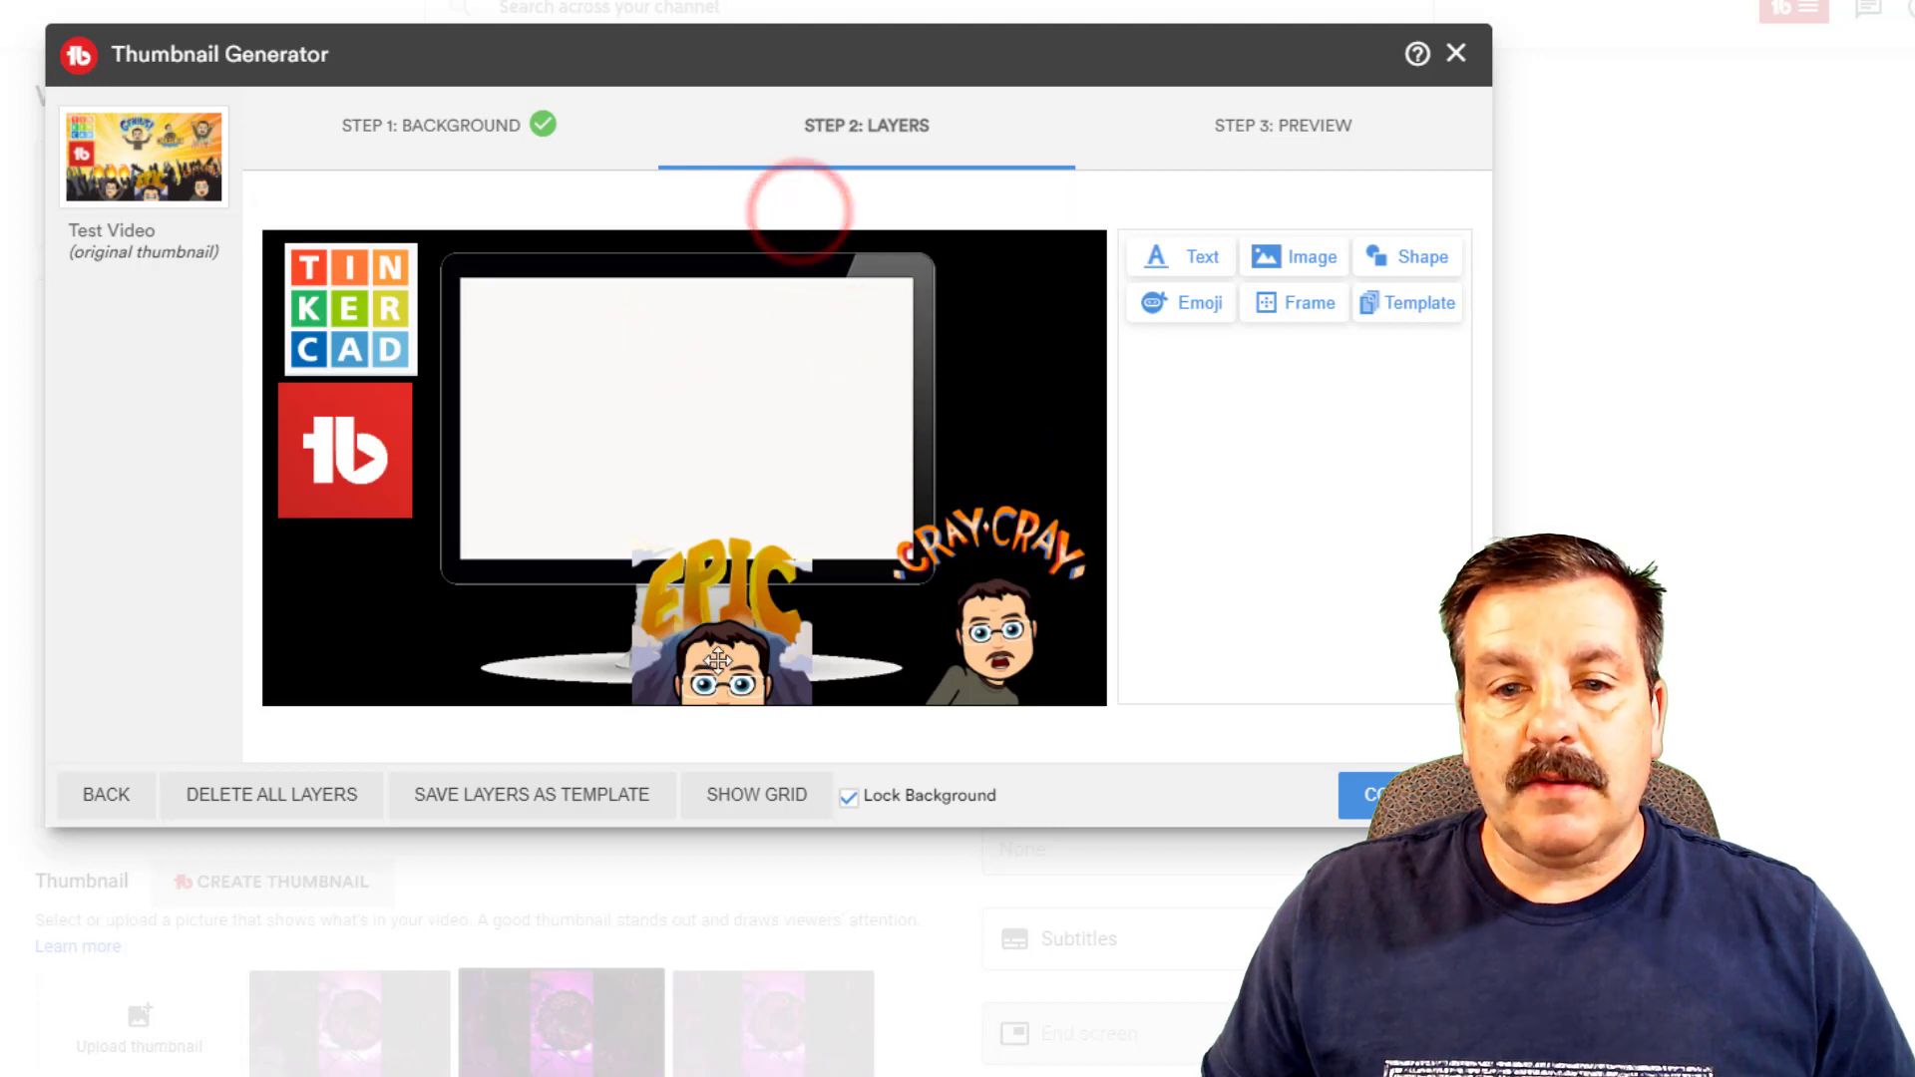
click(789, 208)
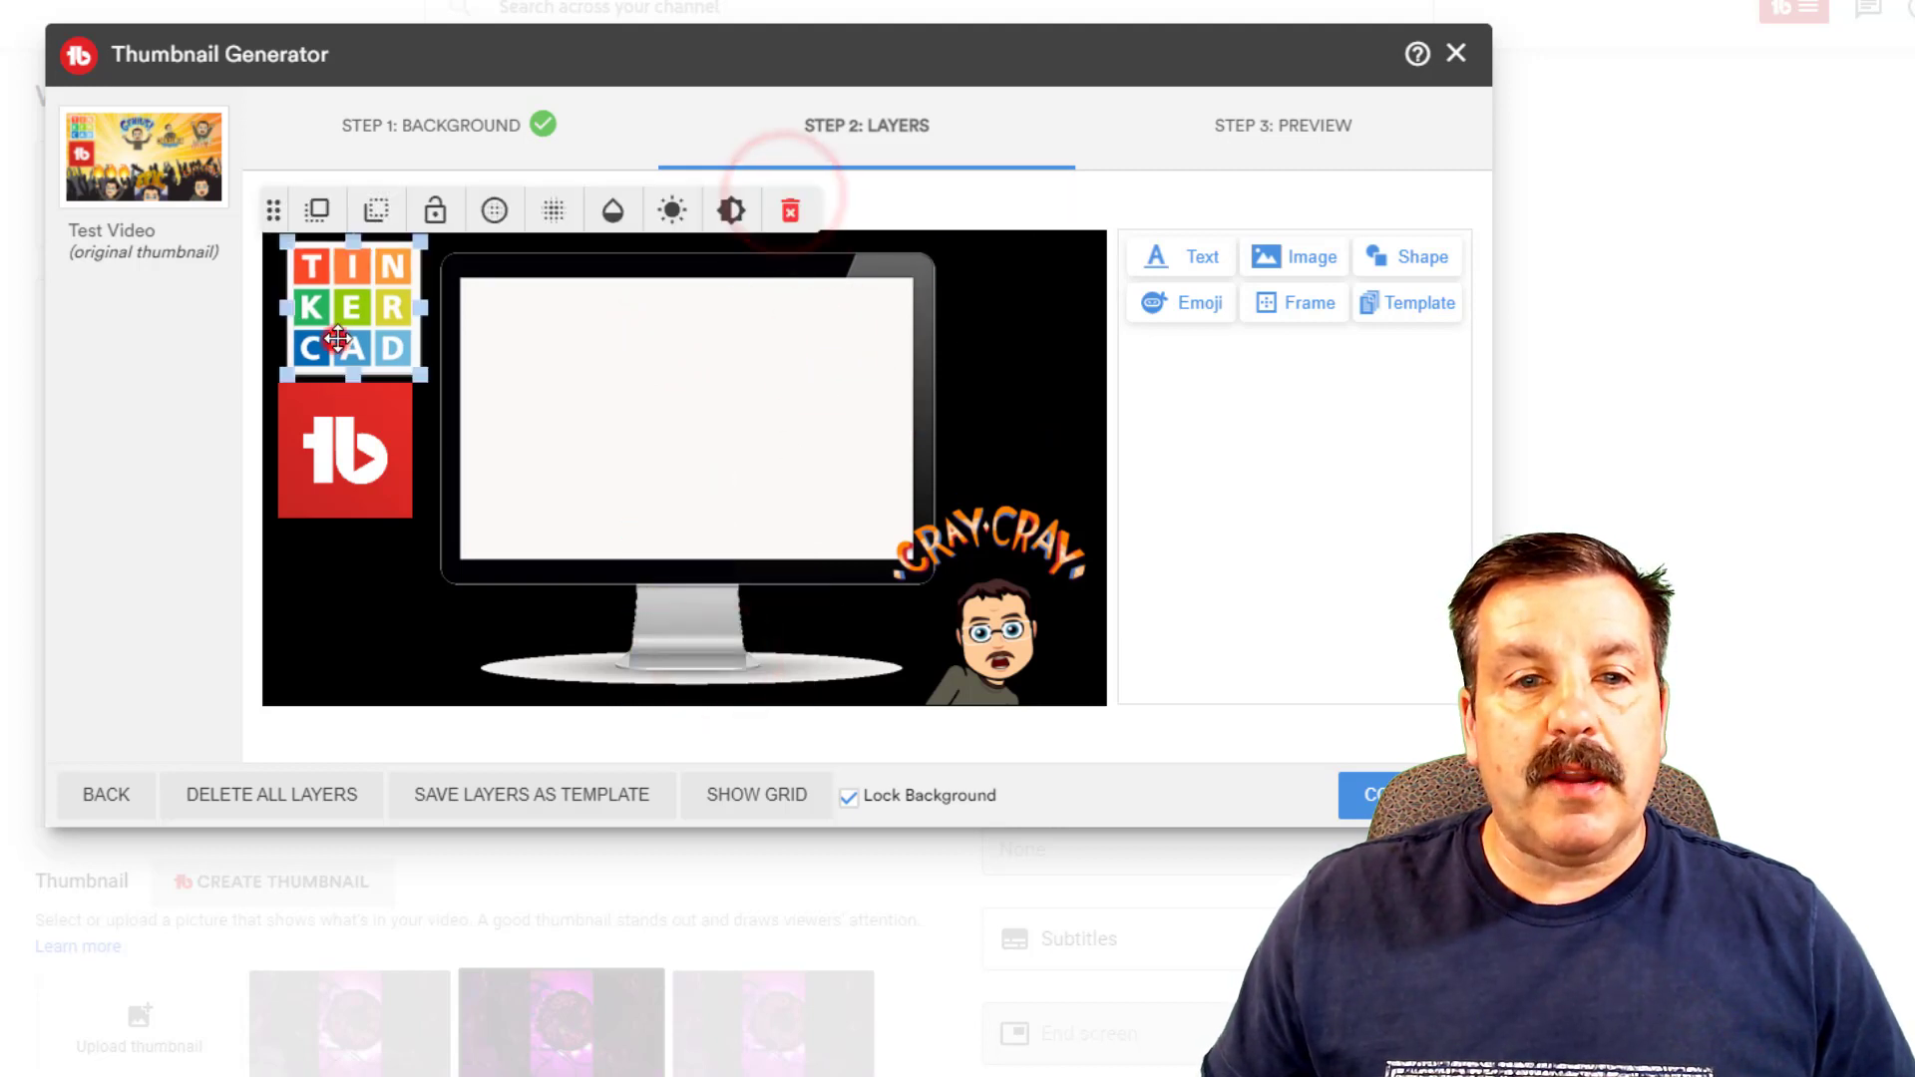
click(789, 209)
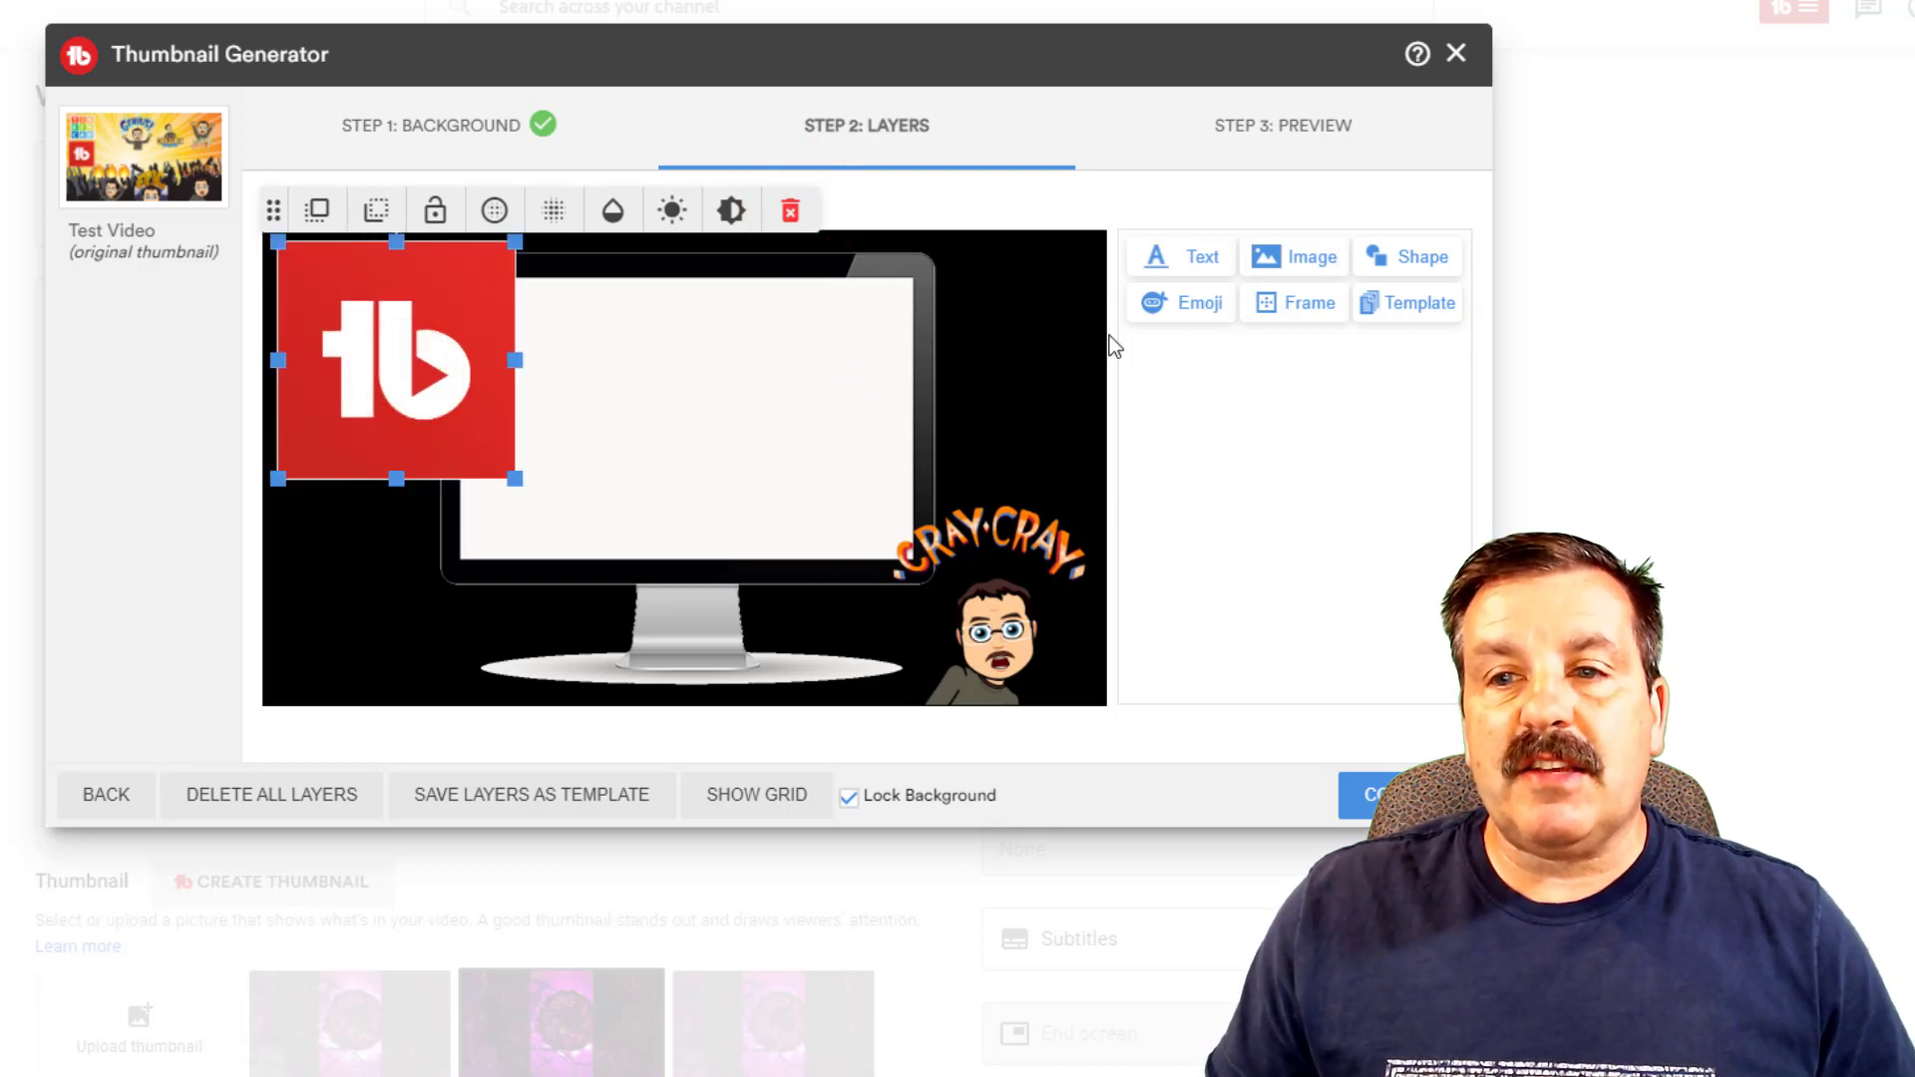
click(1407, 301)
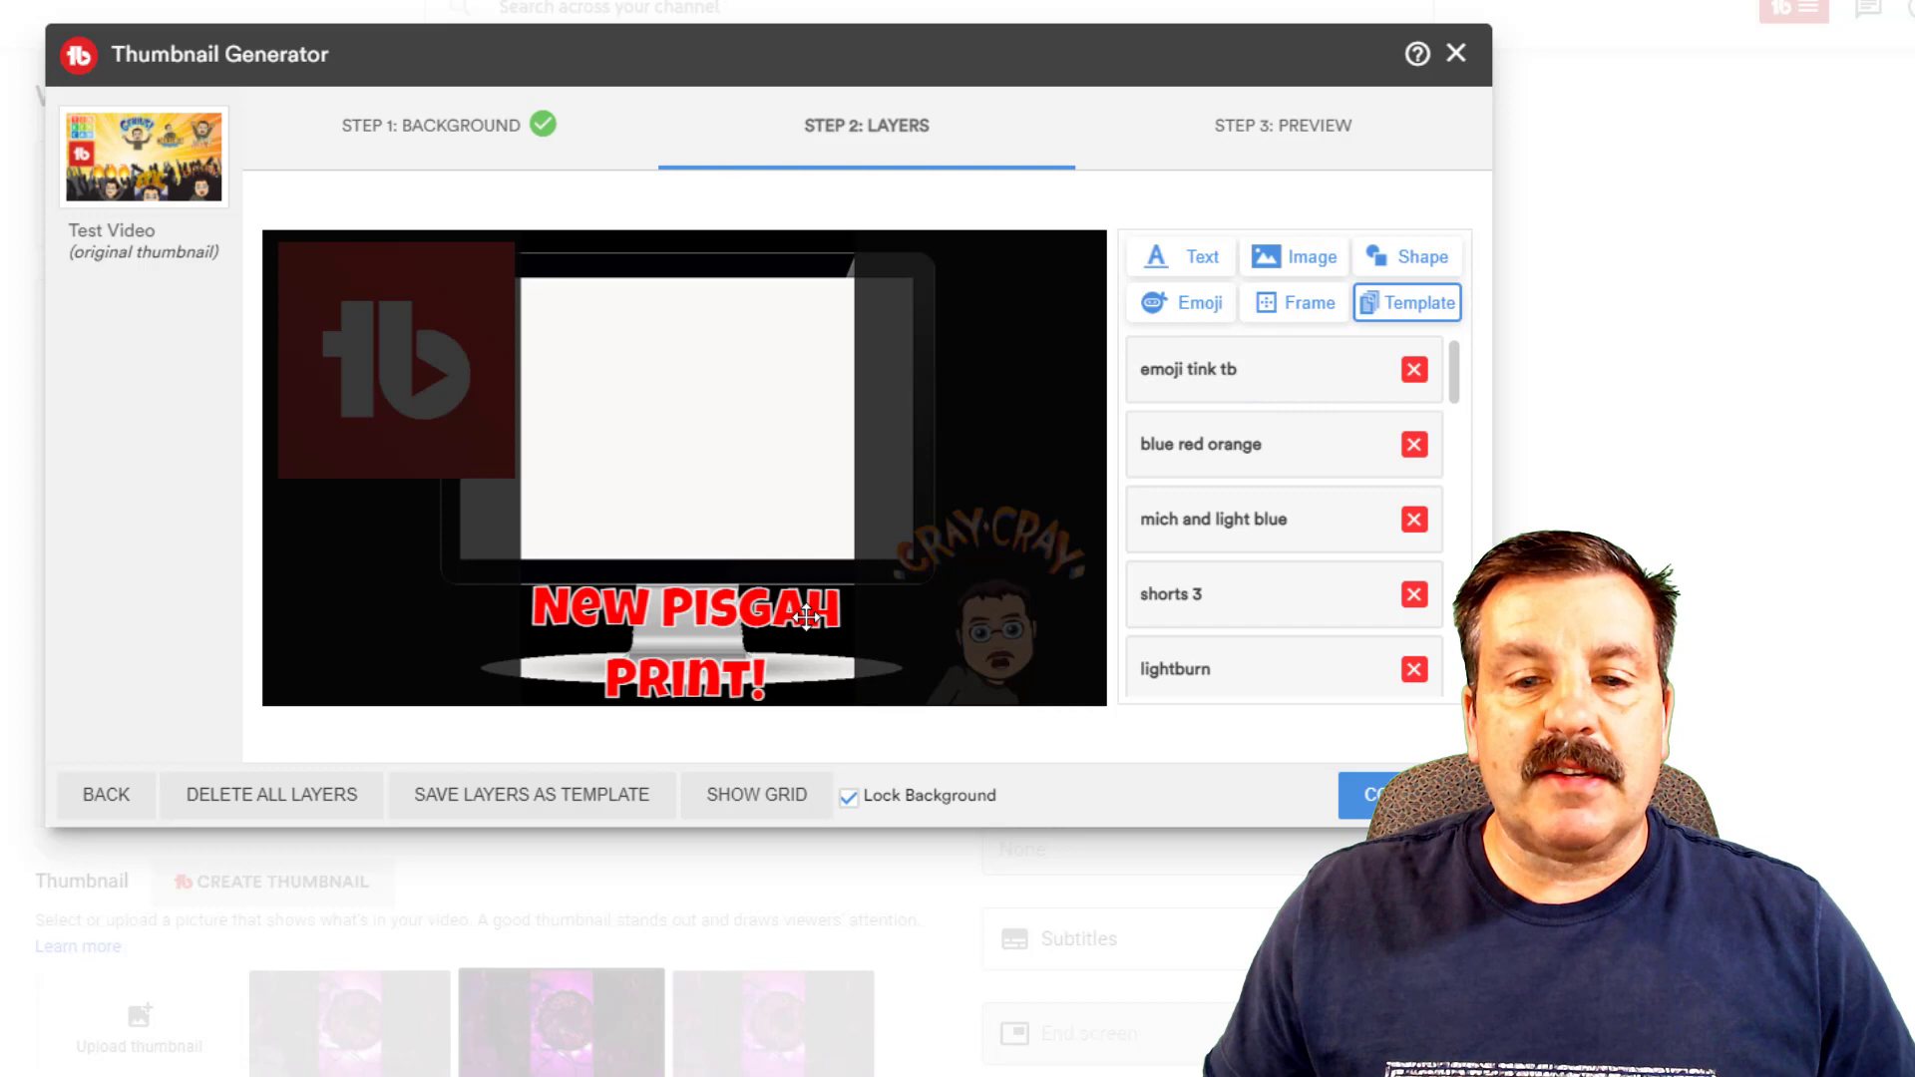
Step: Delete all layers and confirm, leaving only the monitor background
click(270, 795)
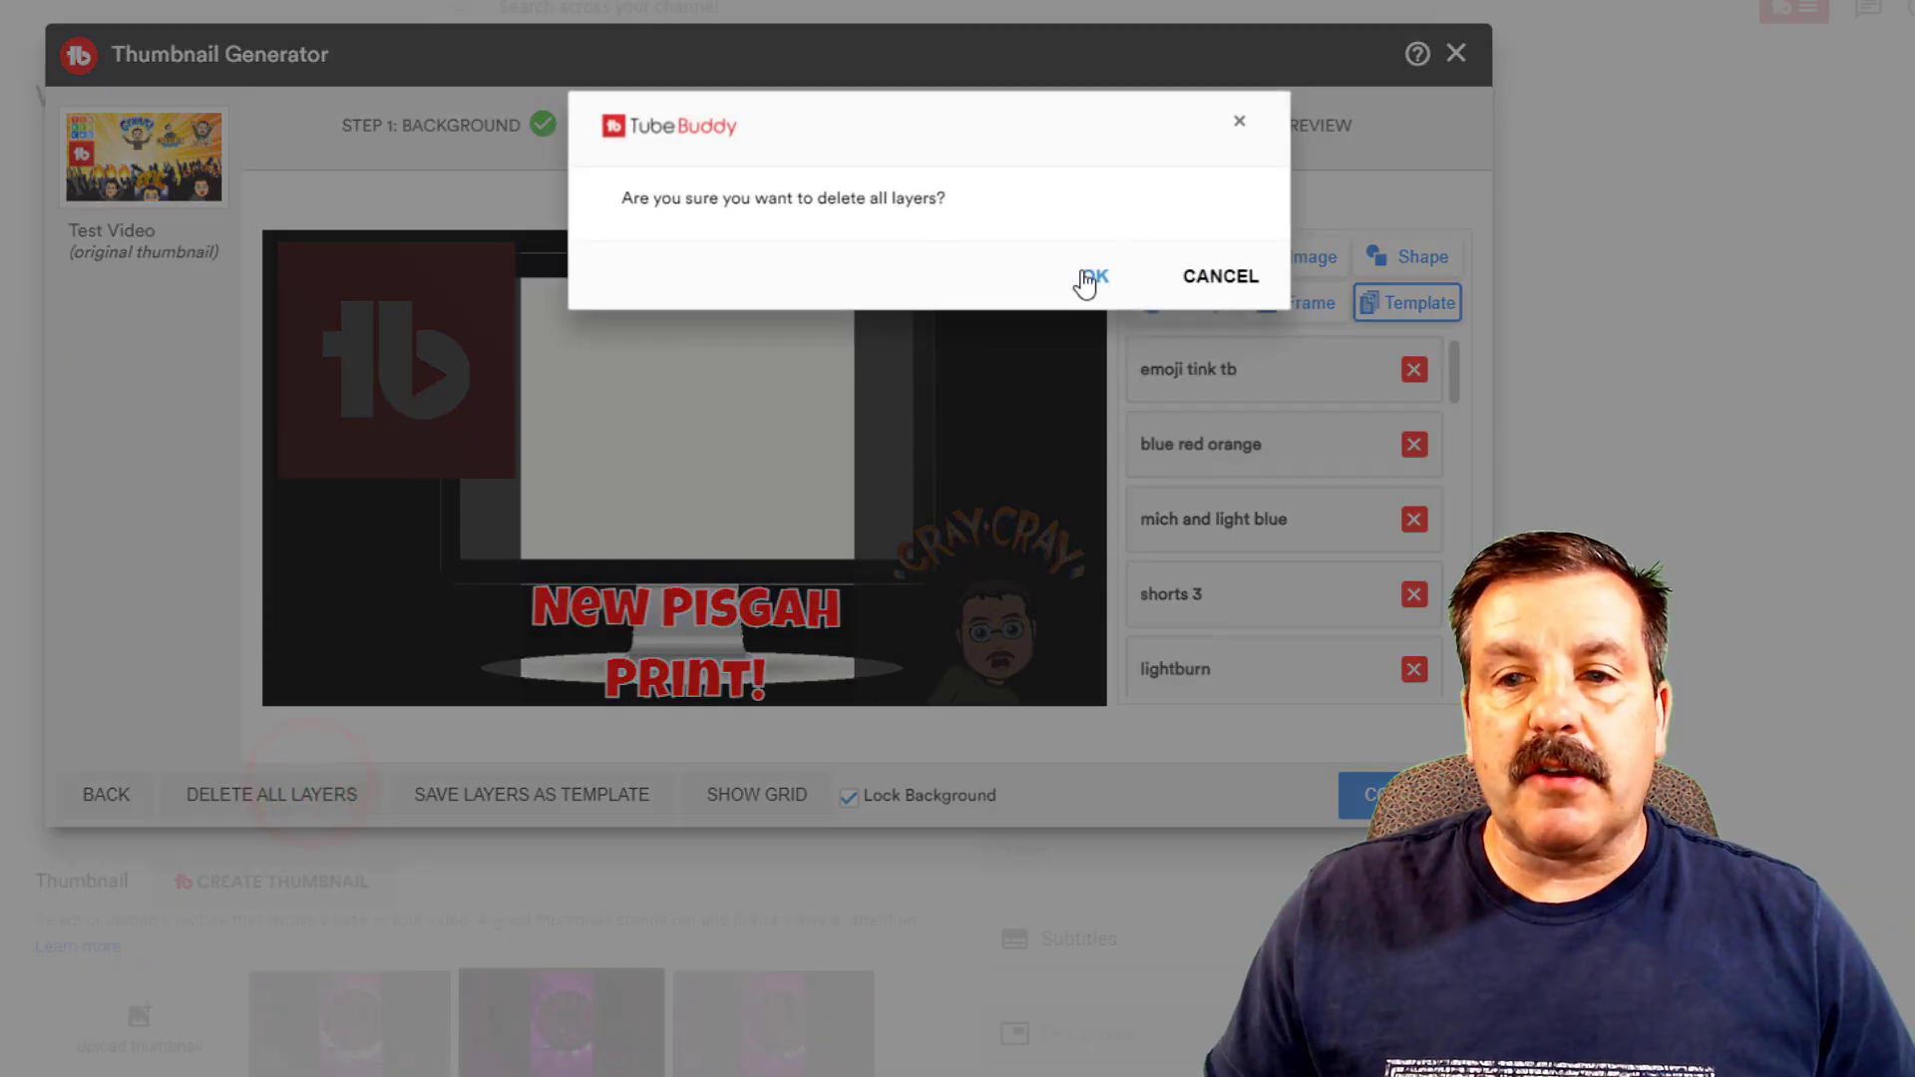
click(1090, 276)
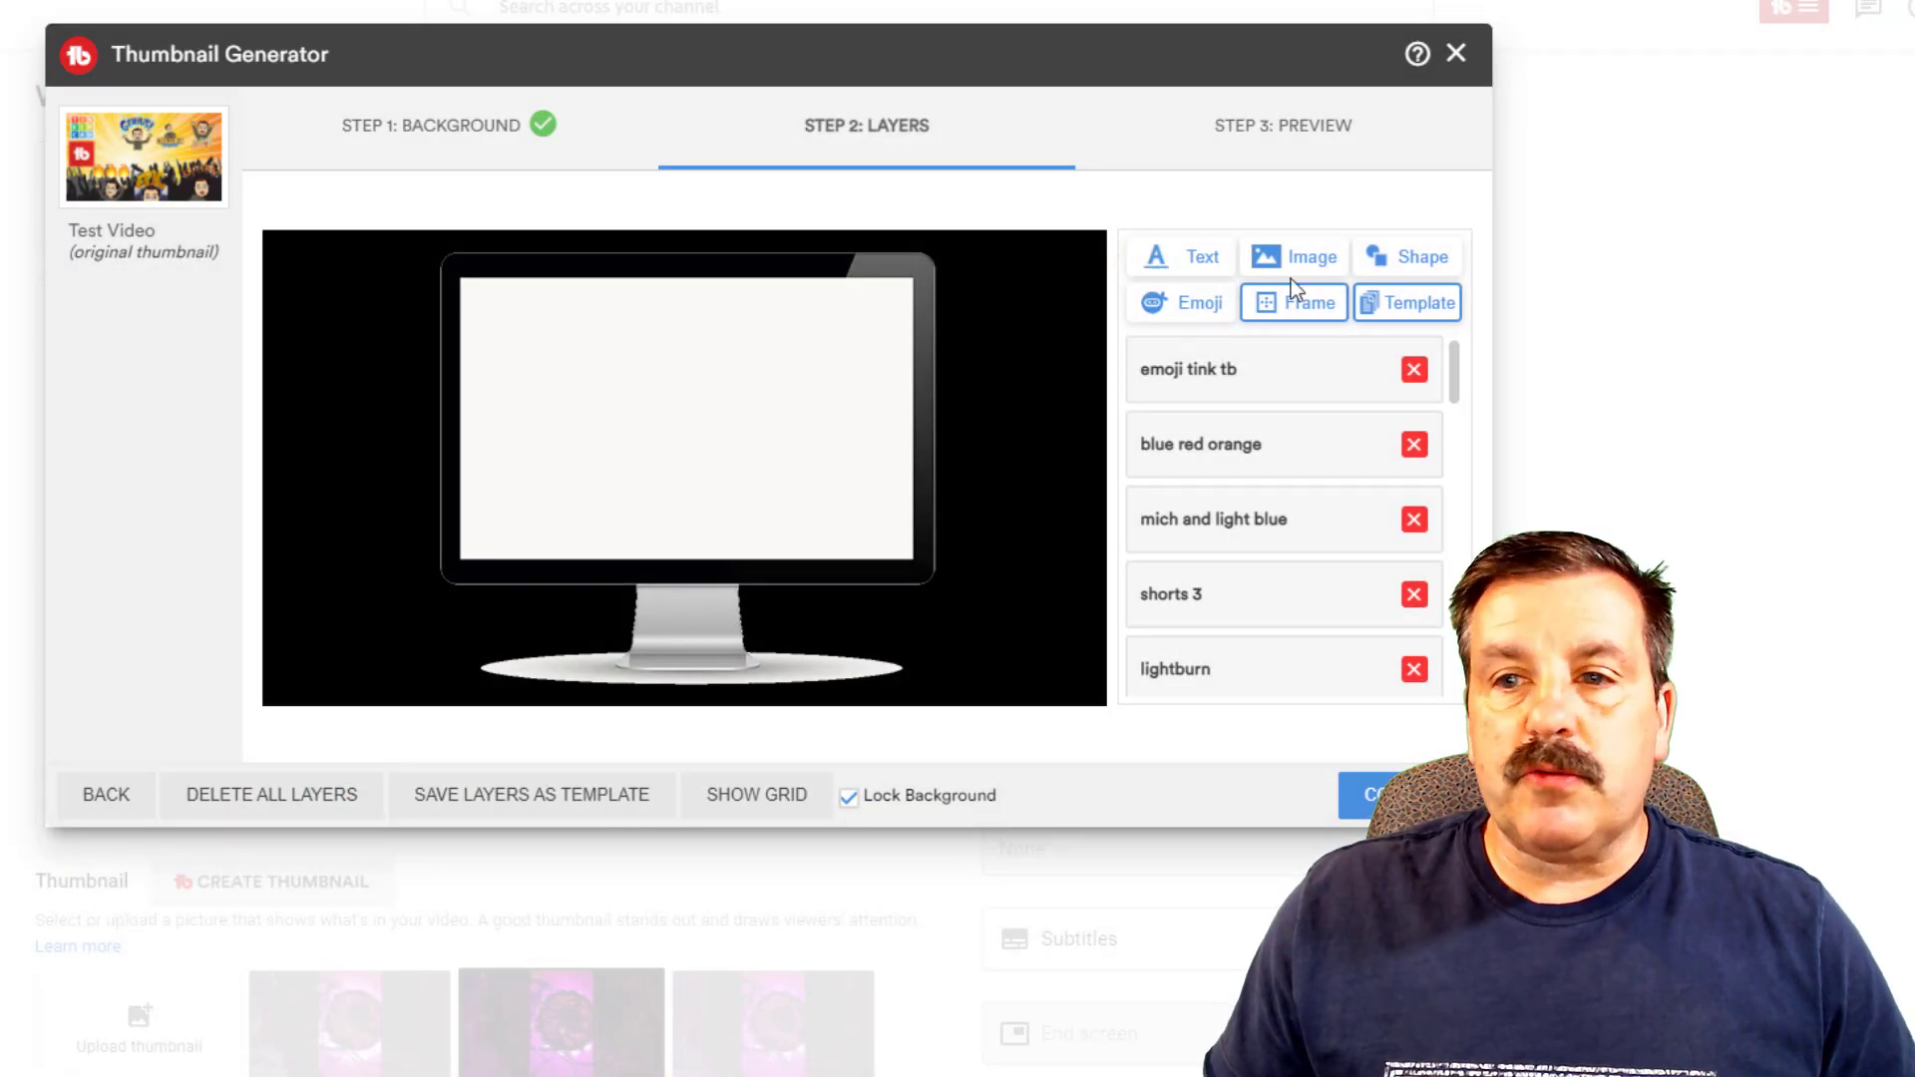
click(1293, 257)
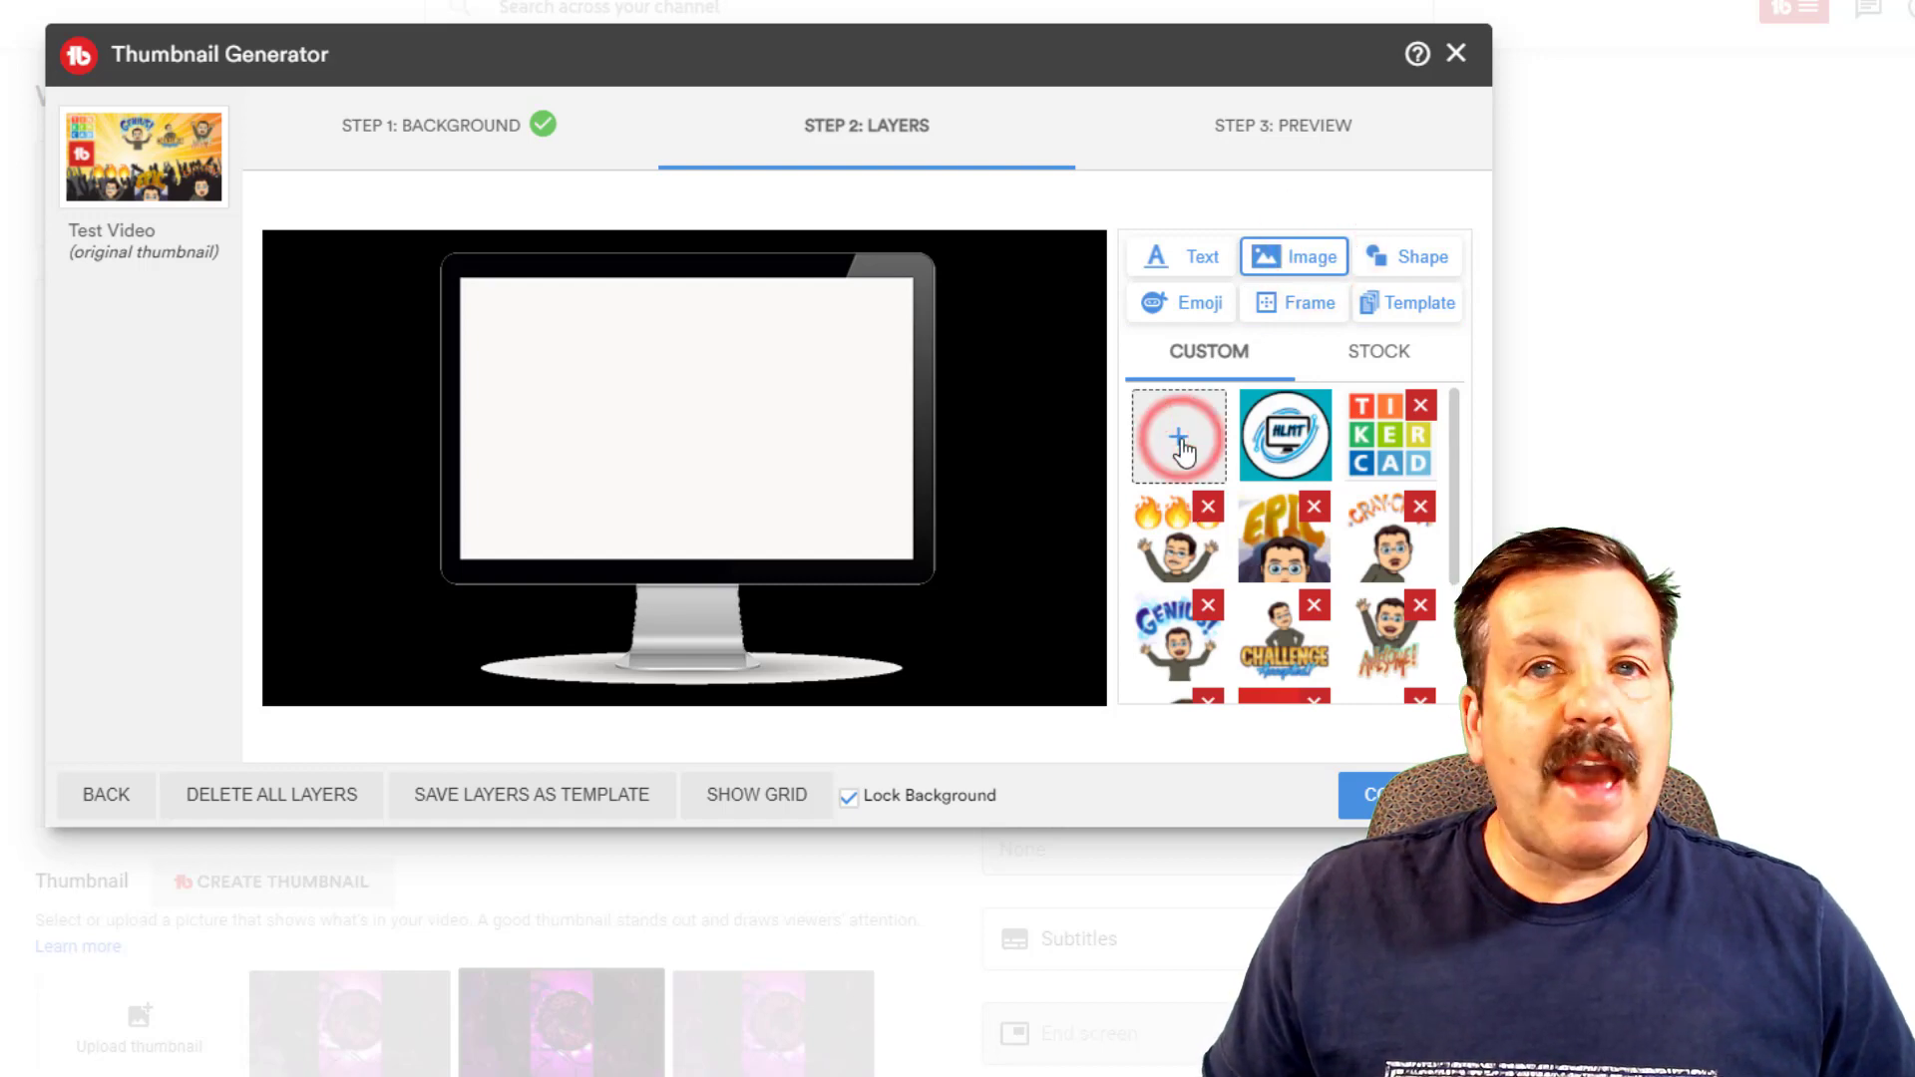
Step: Upload a TubeBuddy card image and shrink the MORE VIEWS, LESS TIME card at the monitor's top-left
click(1177, 436)
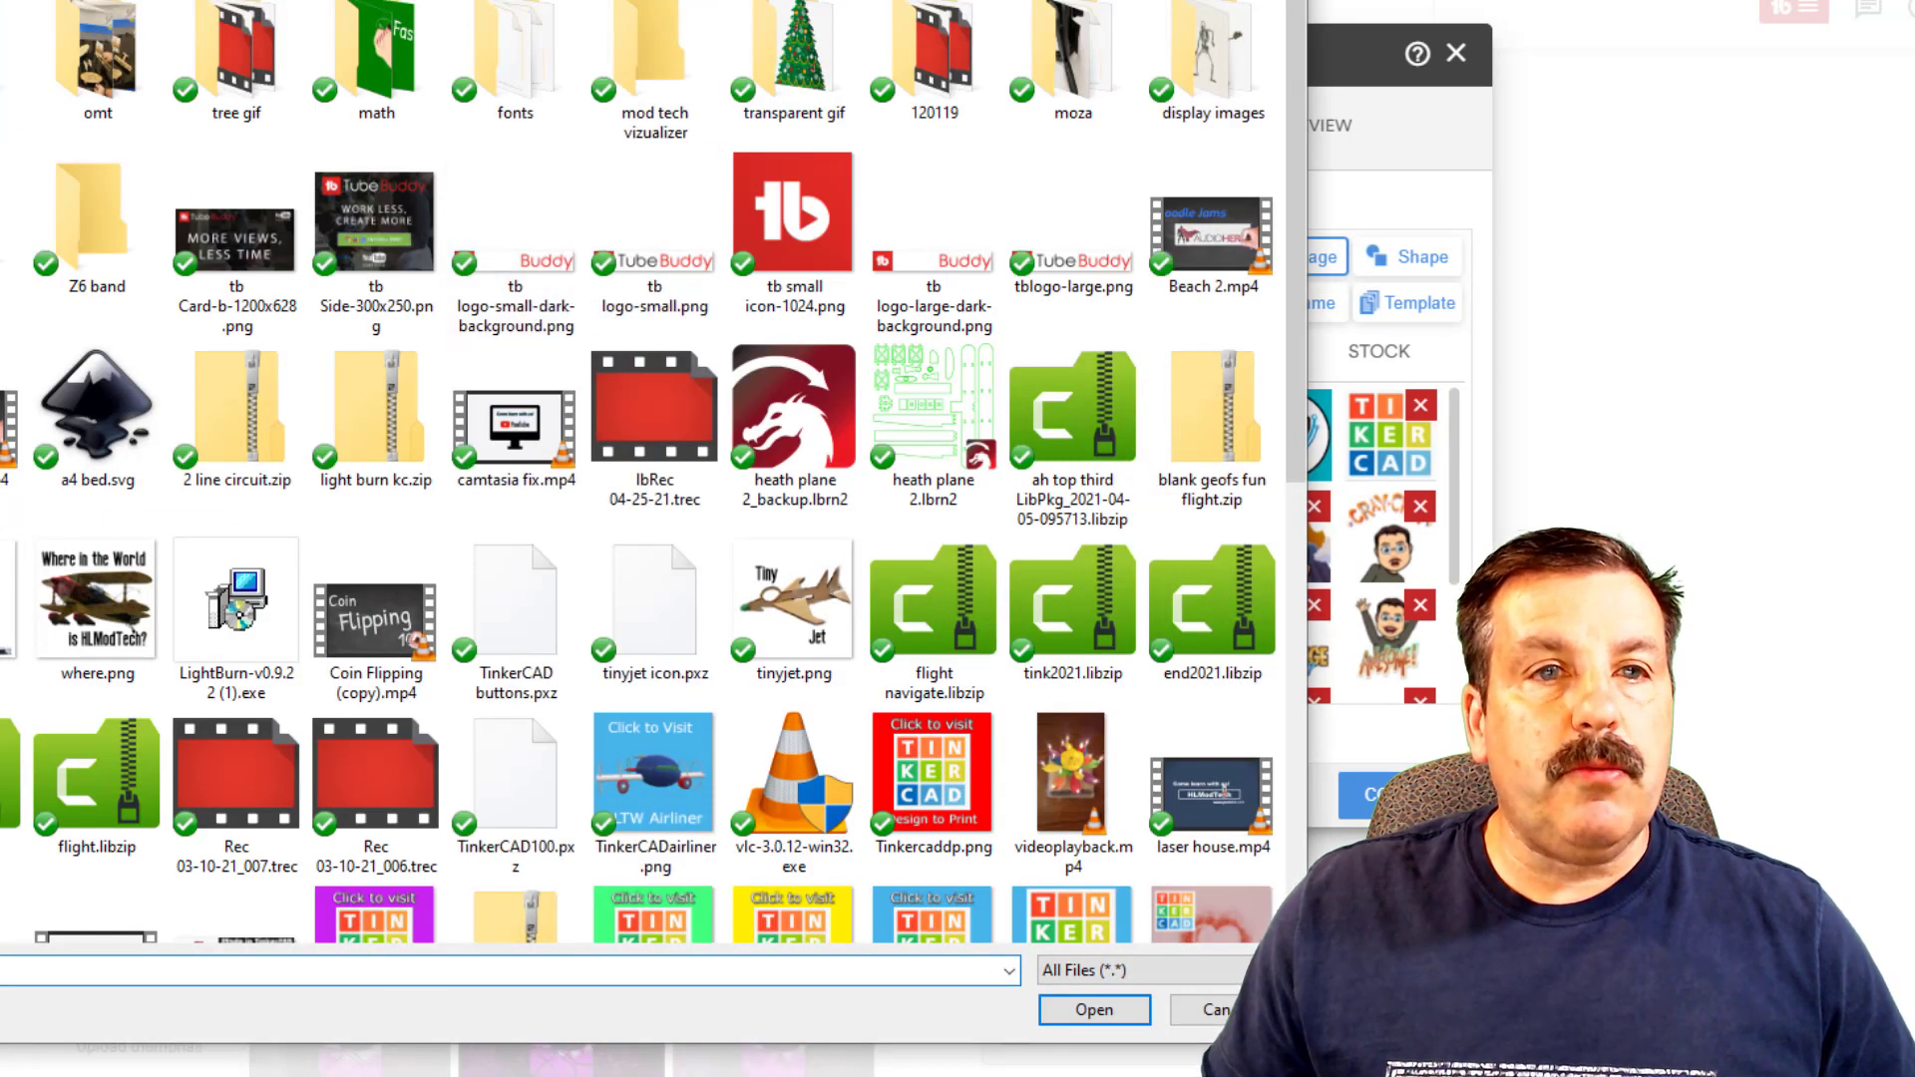
click(514, 244)
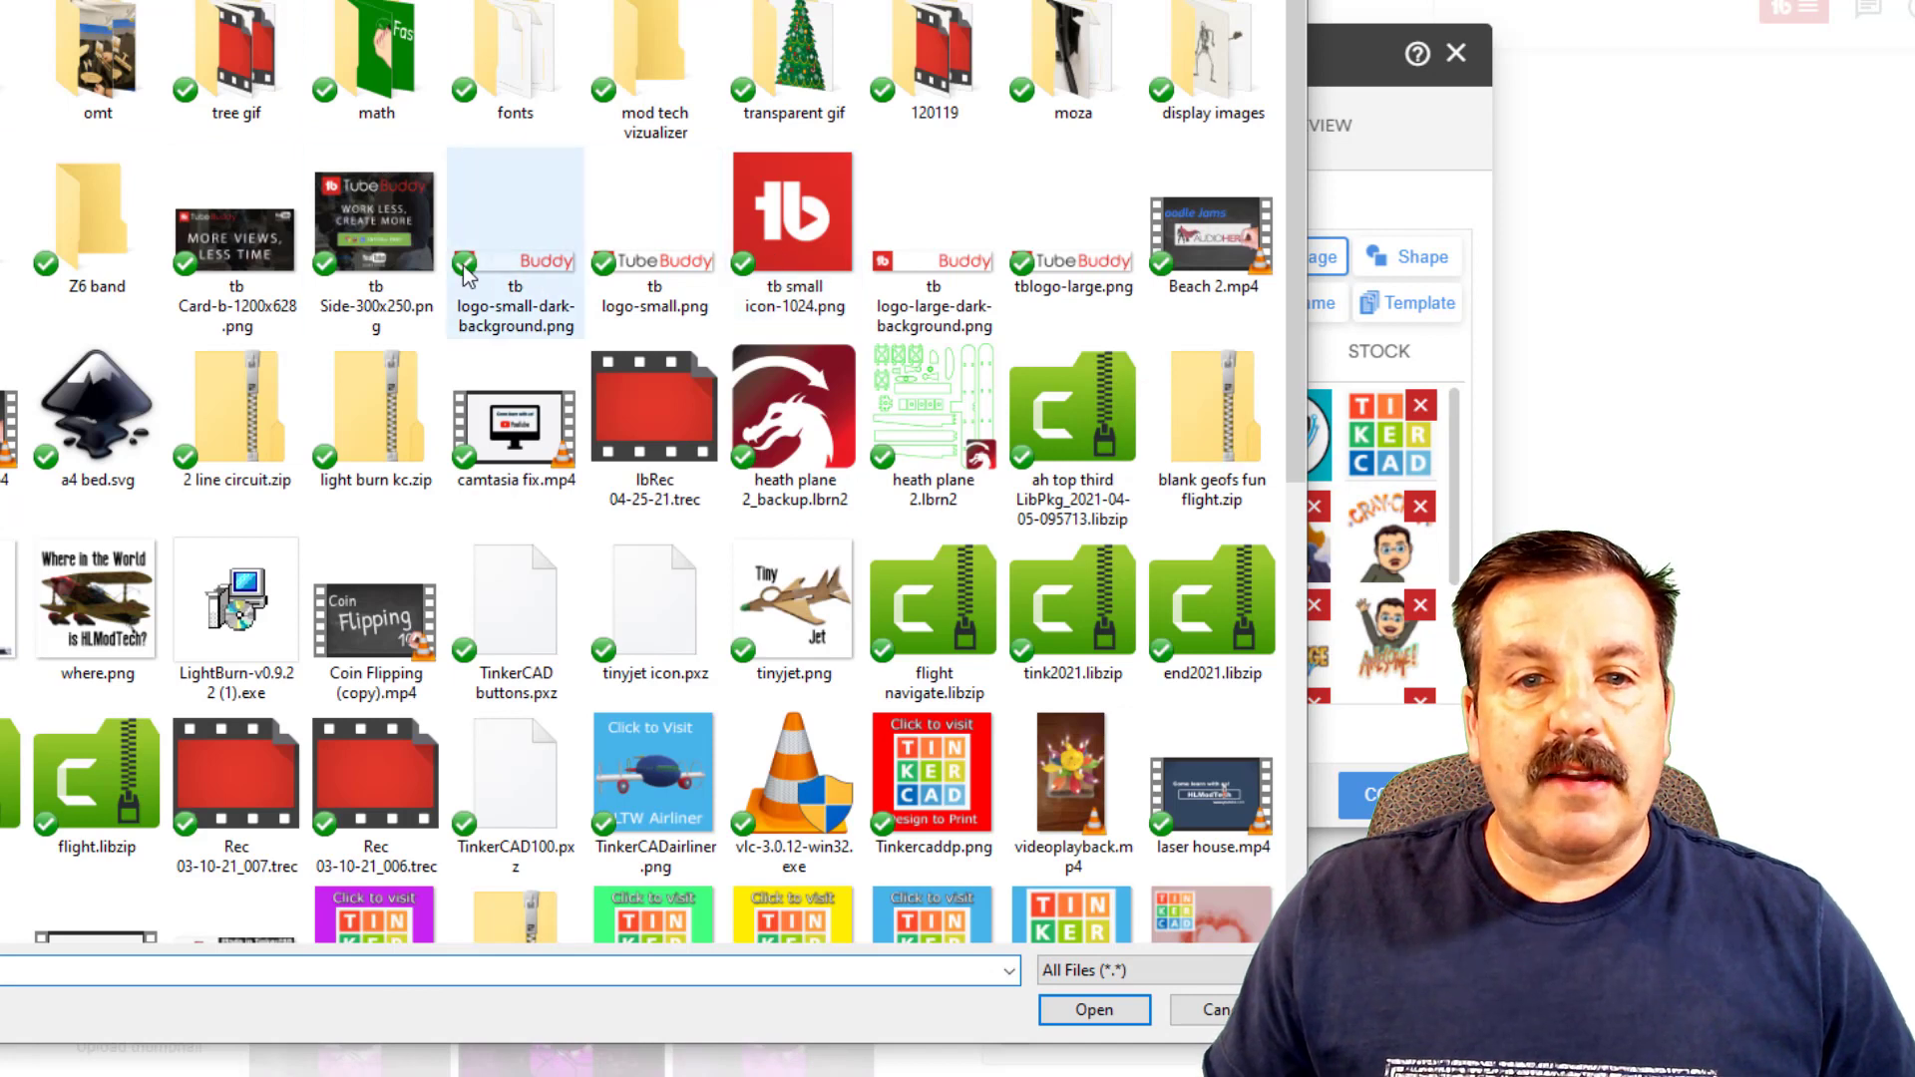
click(1090, 1008)
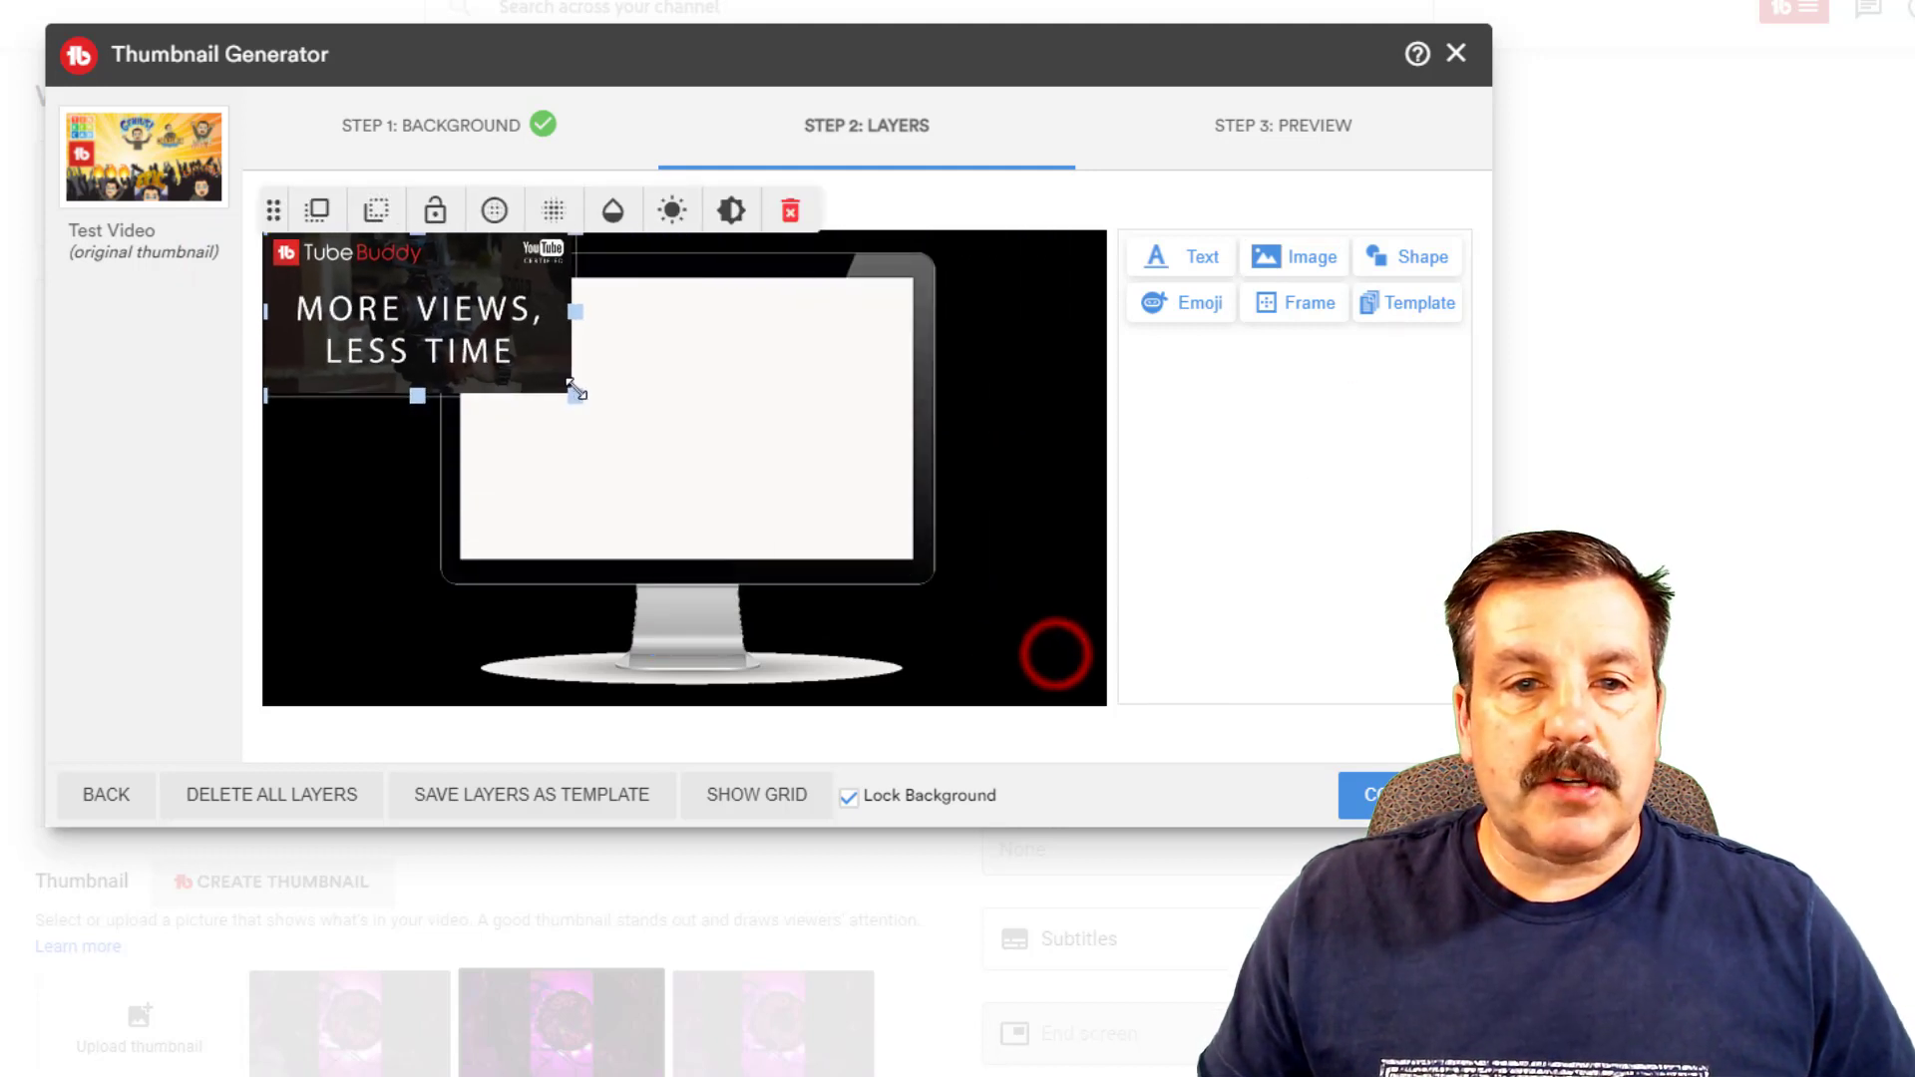
drag(574, 393, 577, 424)
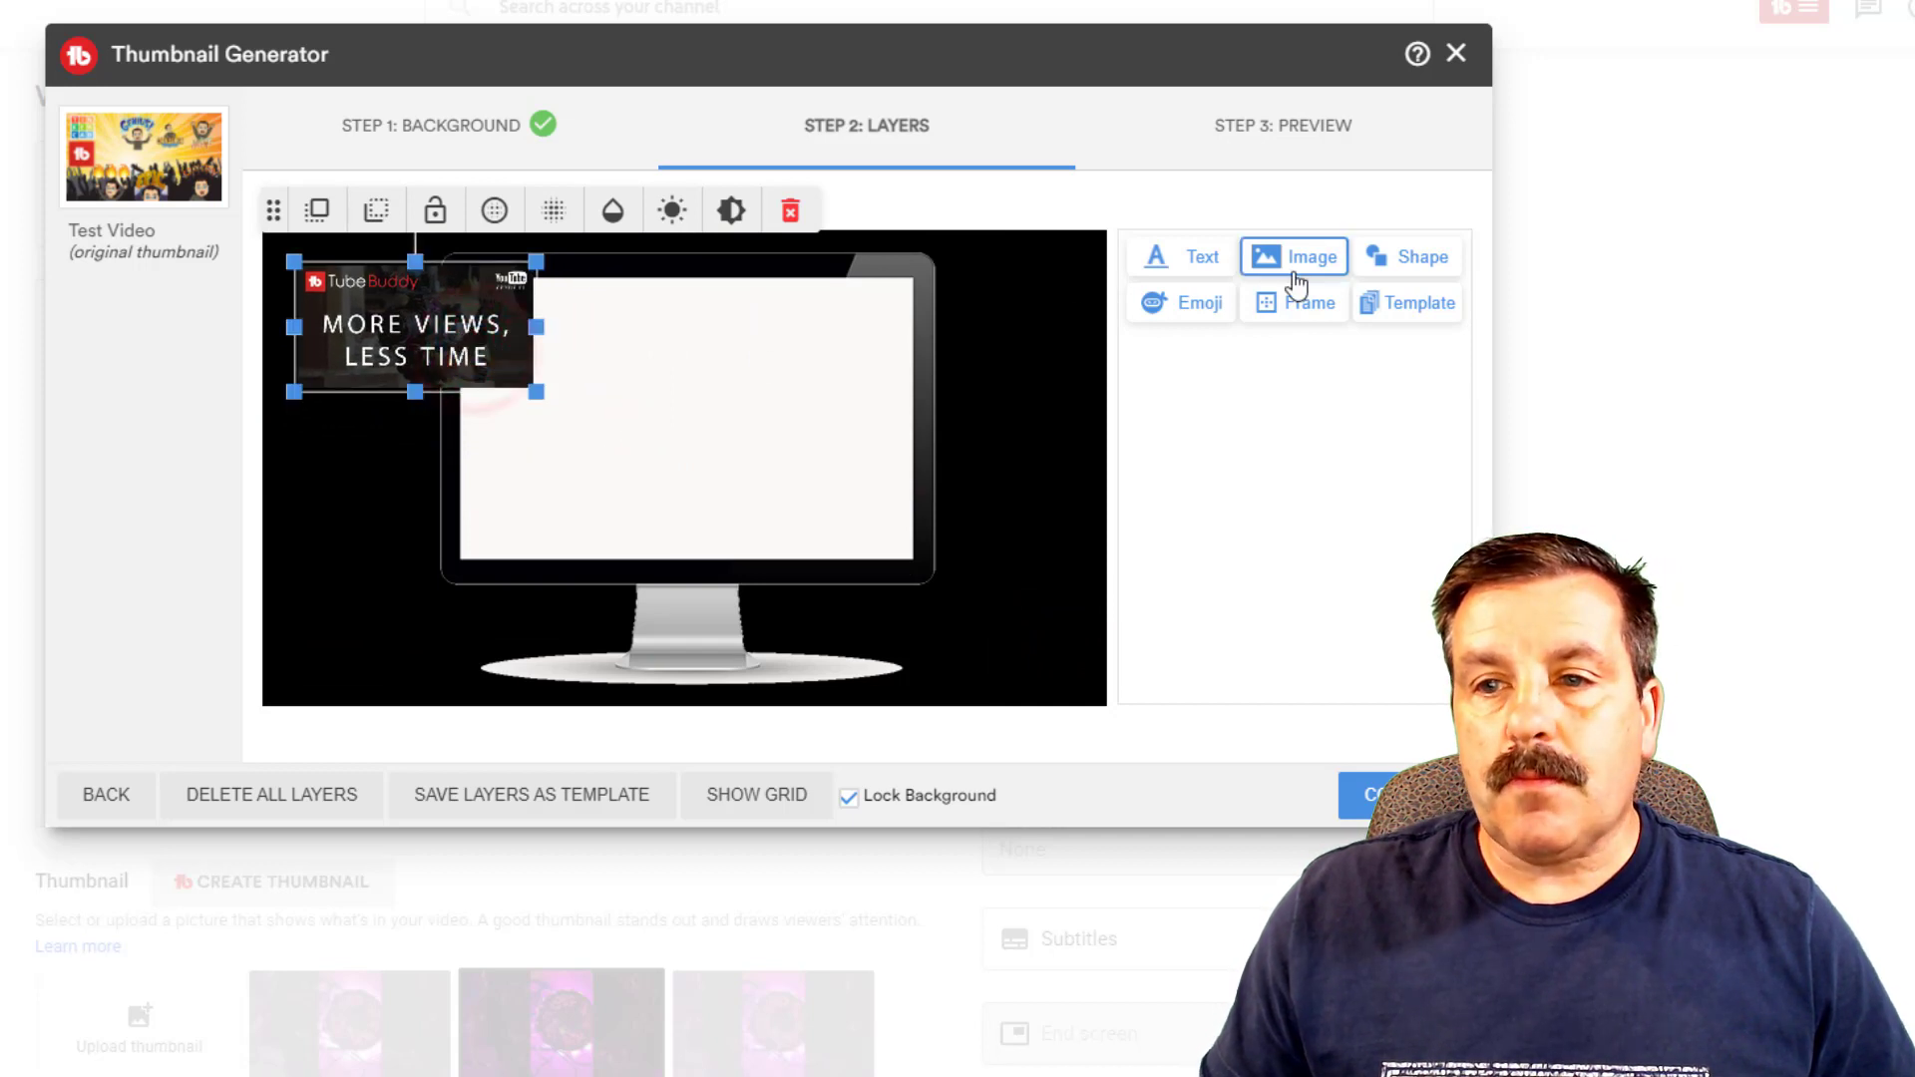
click(1294, 257)
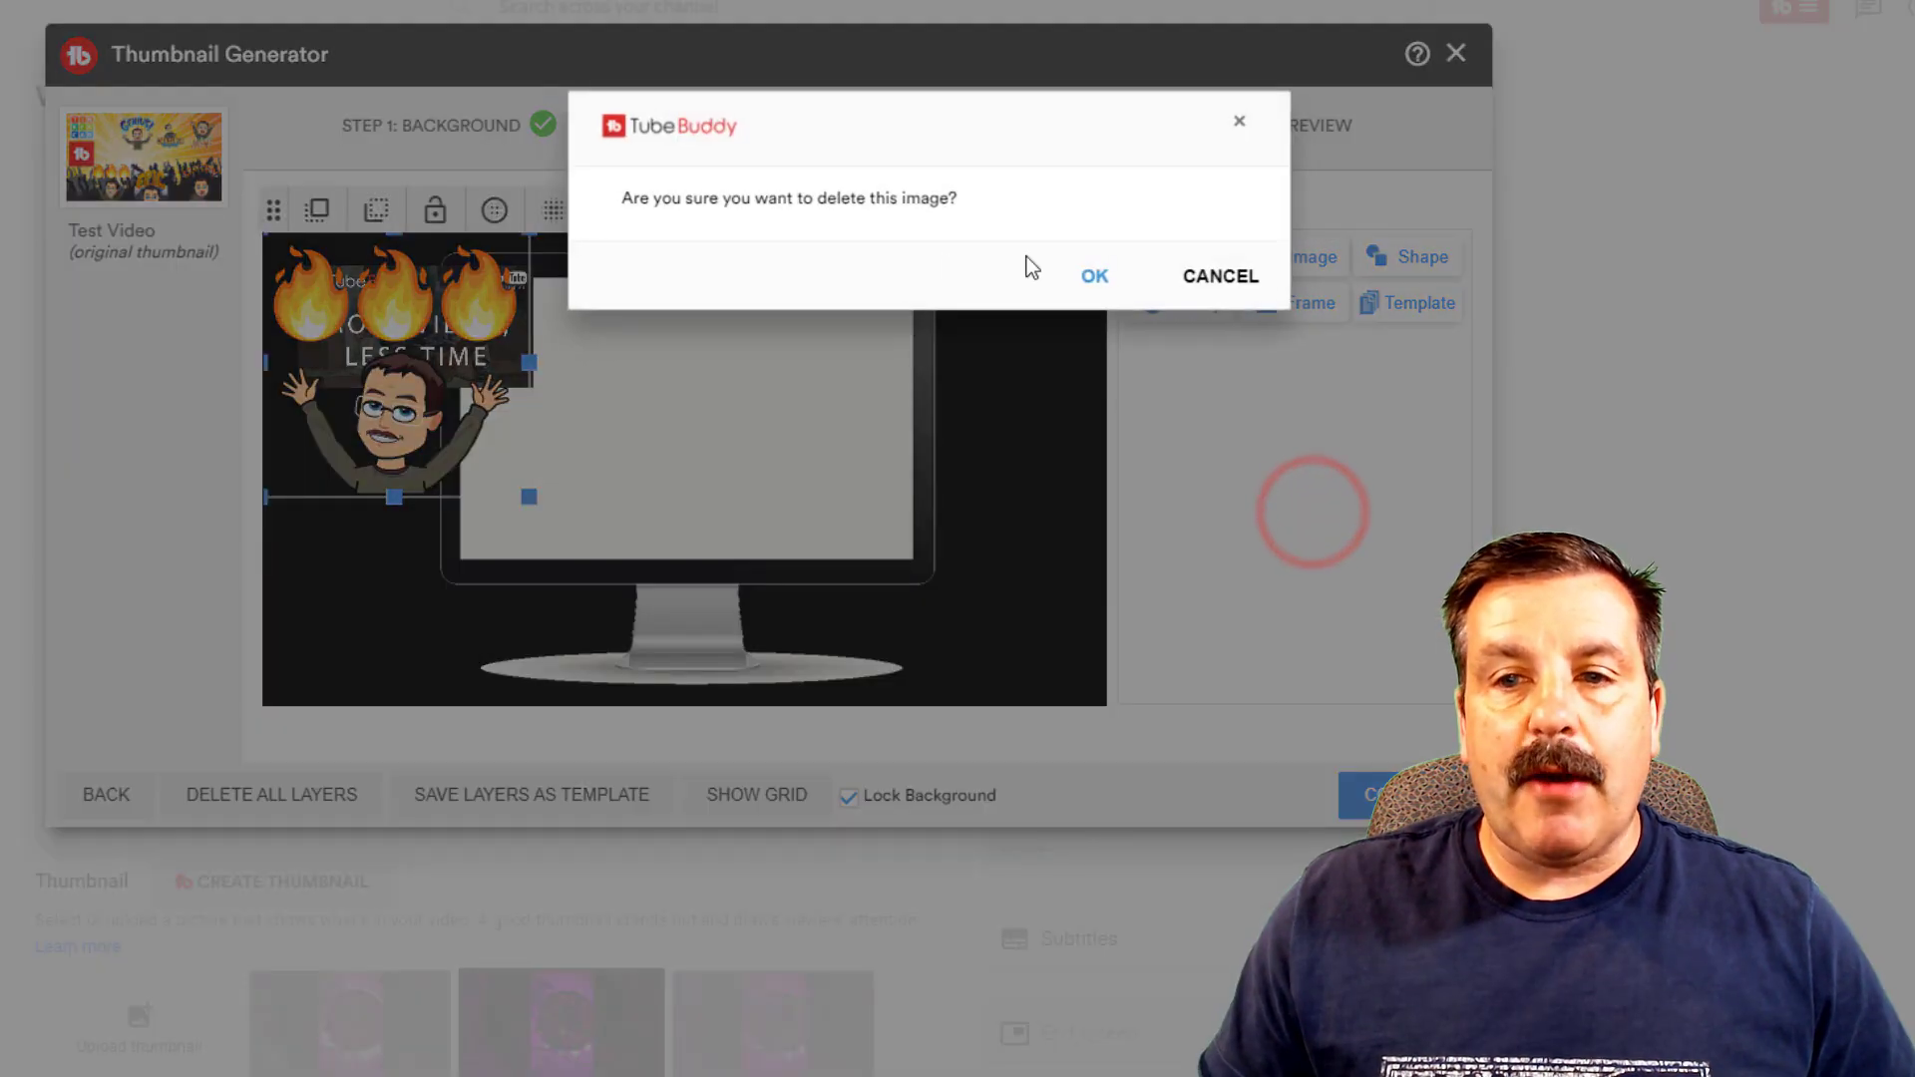
Step: Delete the fire-emoji and Genius bitmoji images from the custom image collection
click(1092, 275)
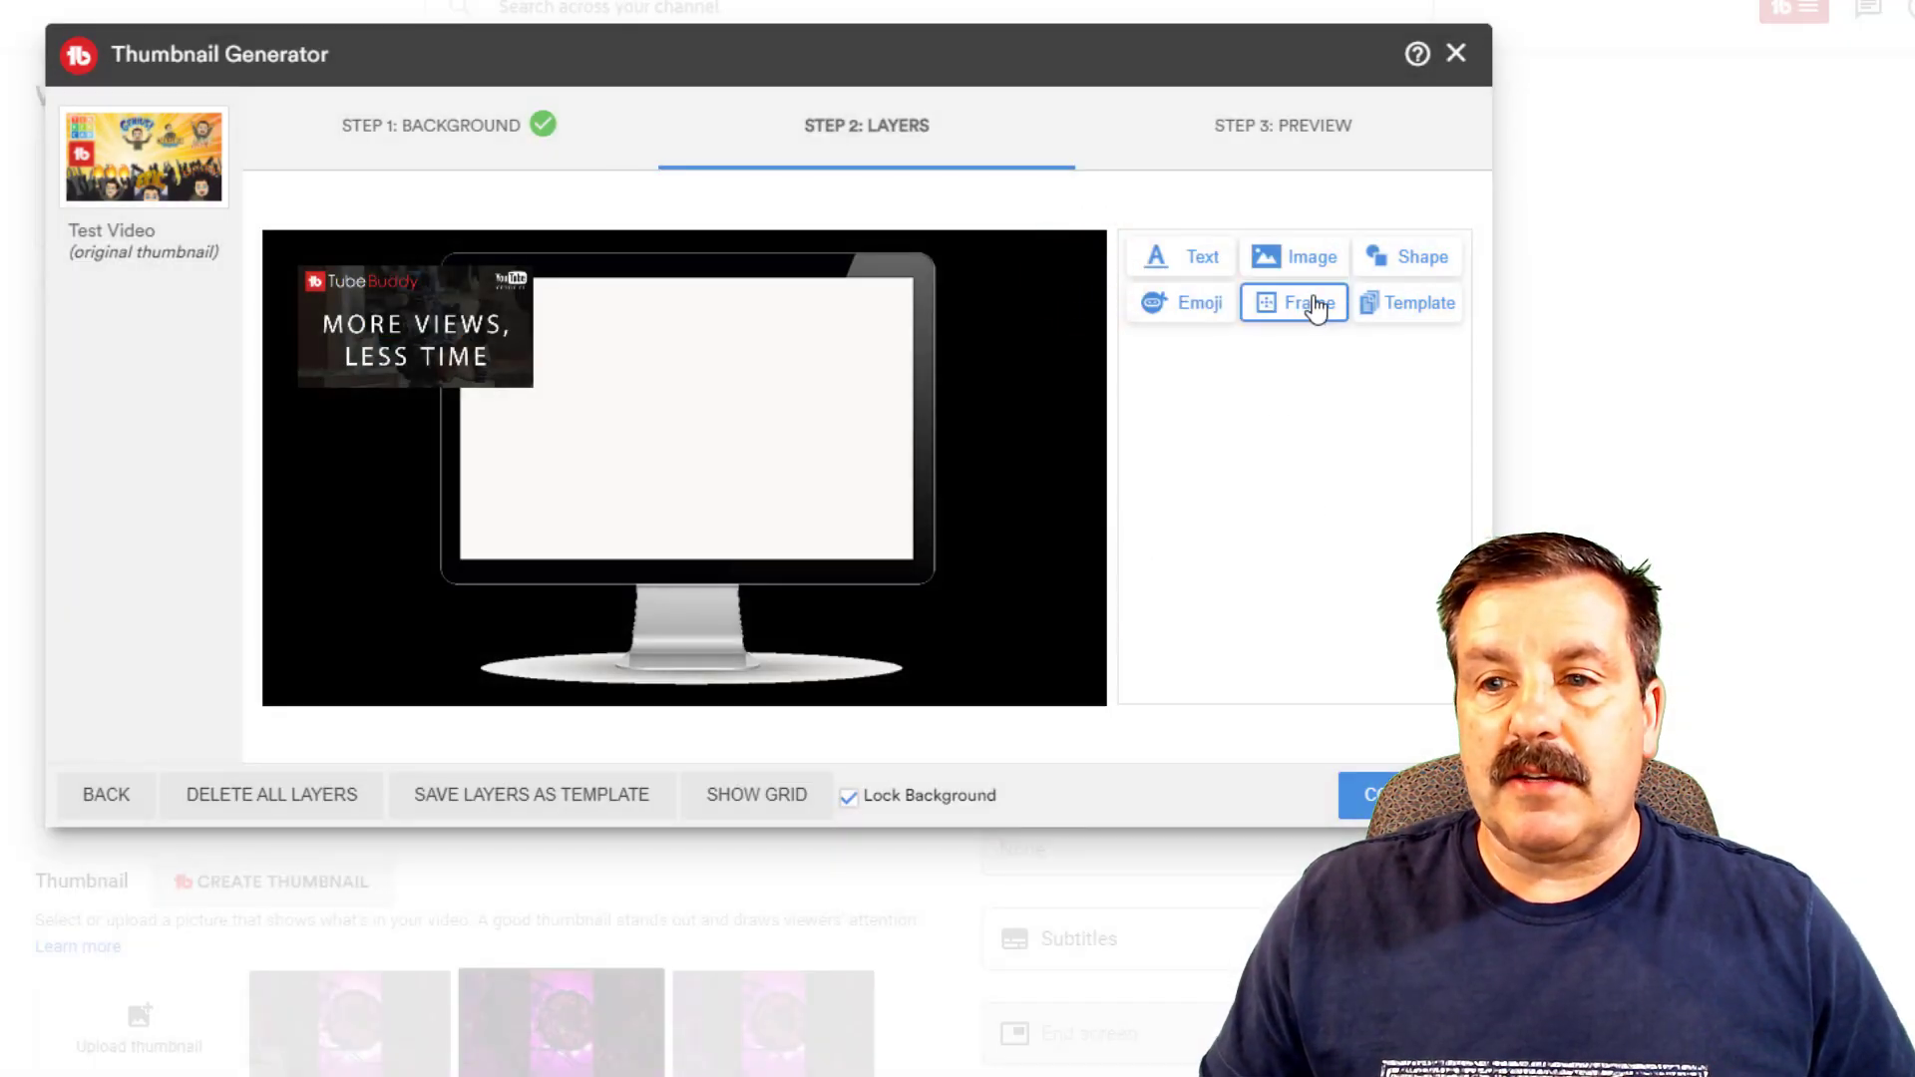
click(1293, 256)
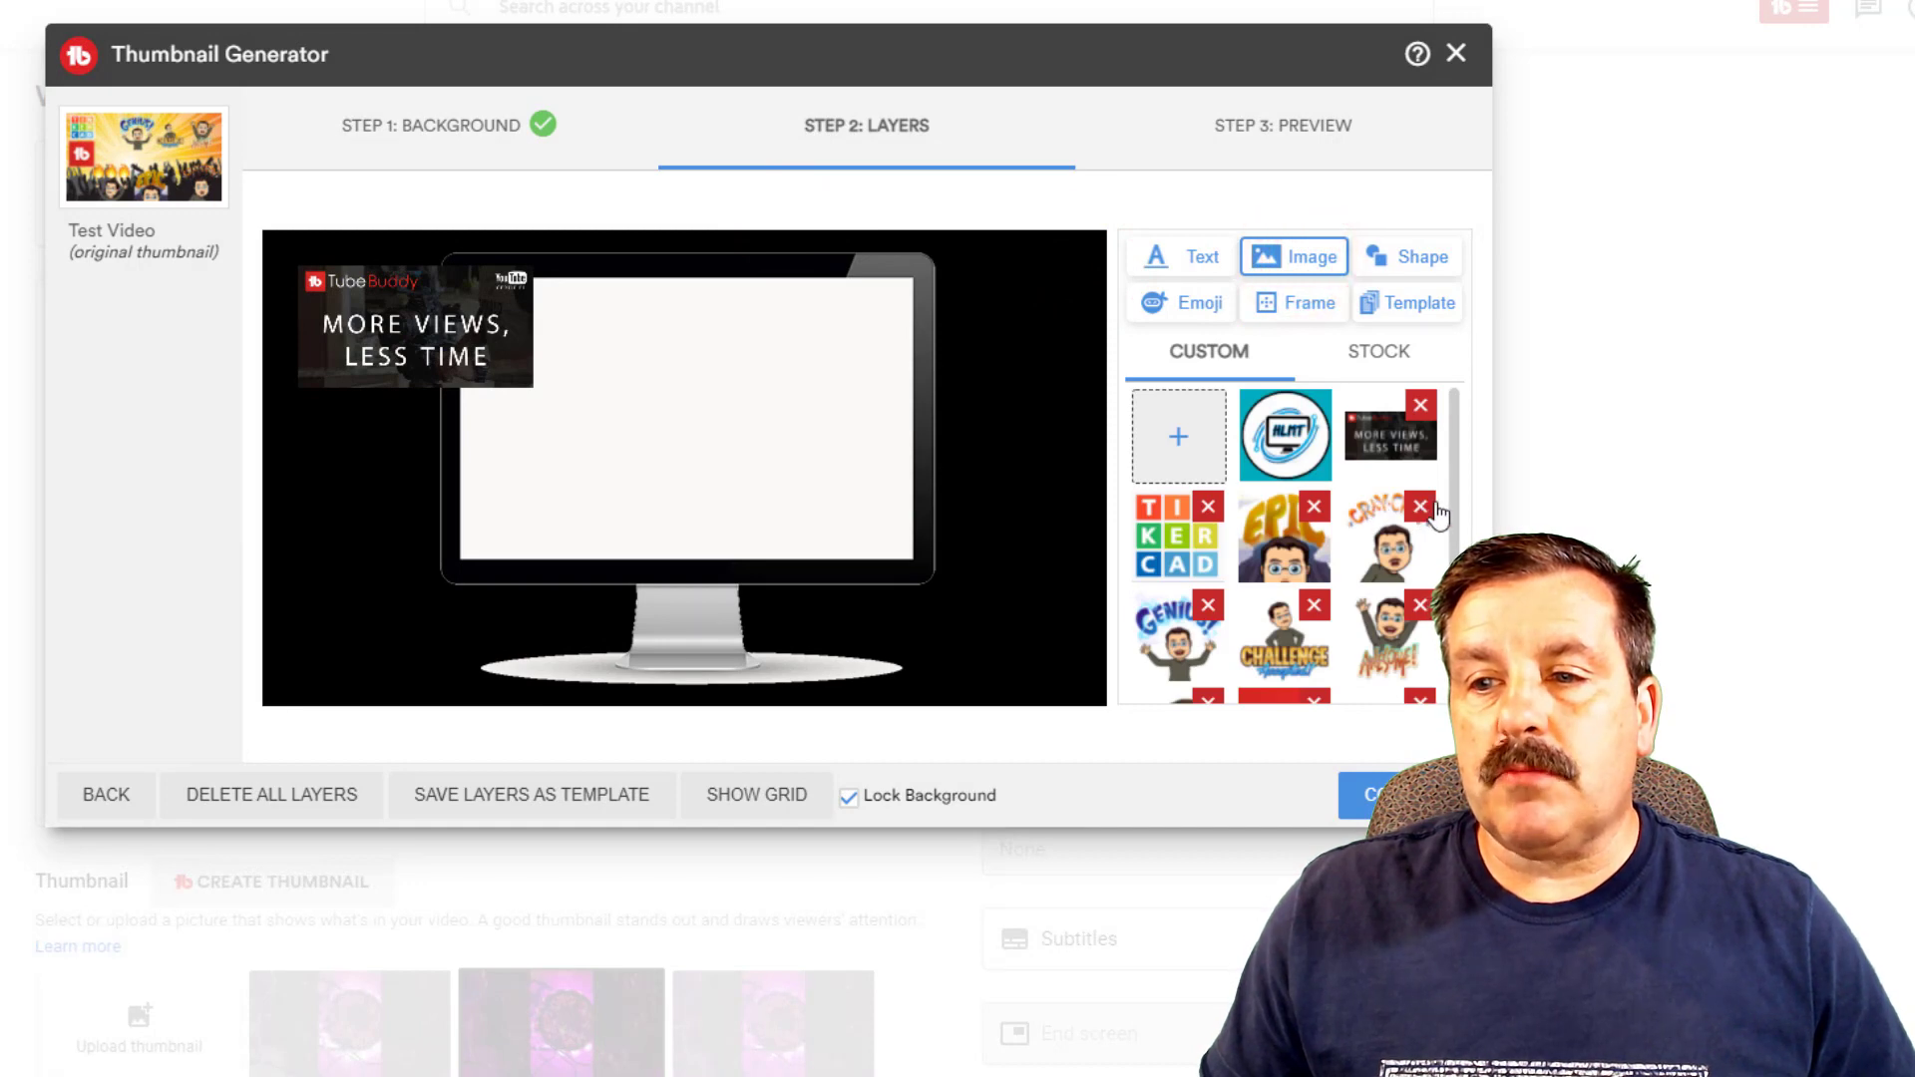
click(1420, 506)
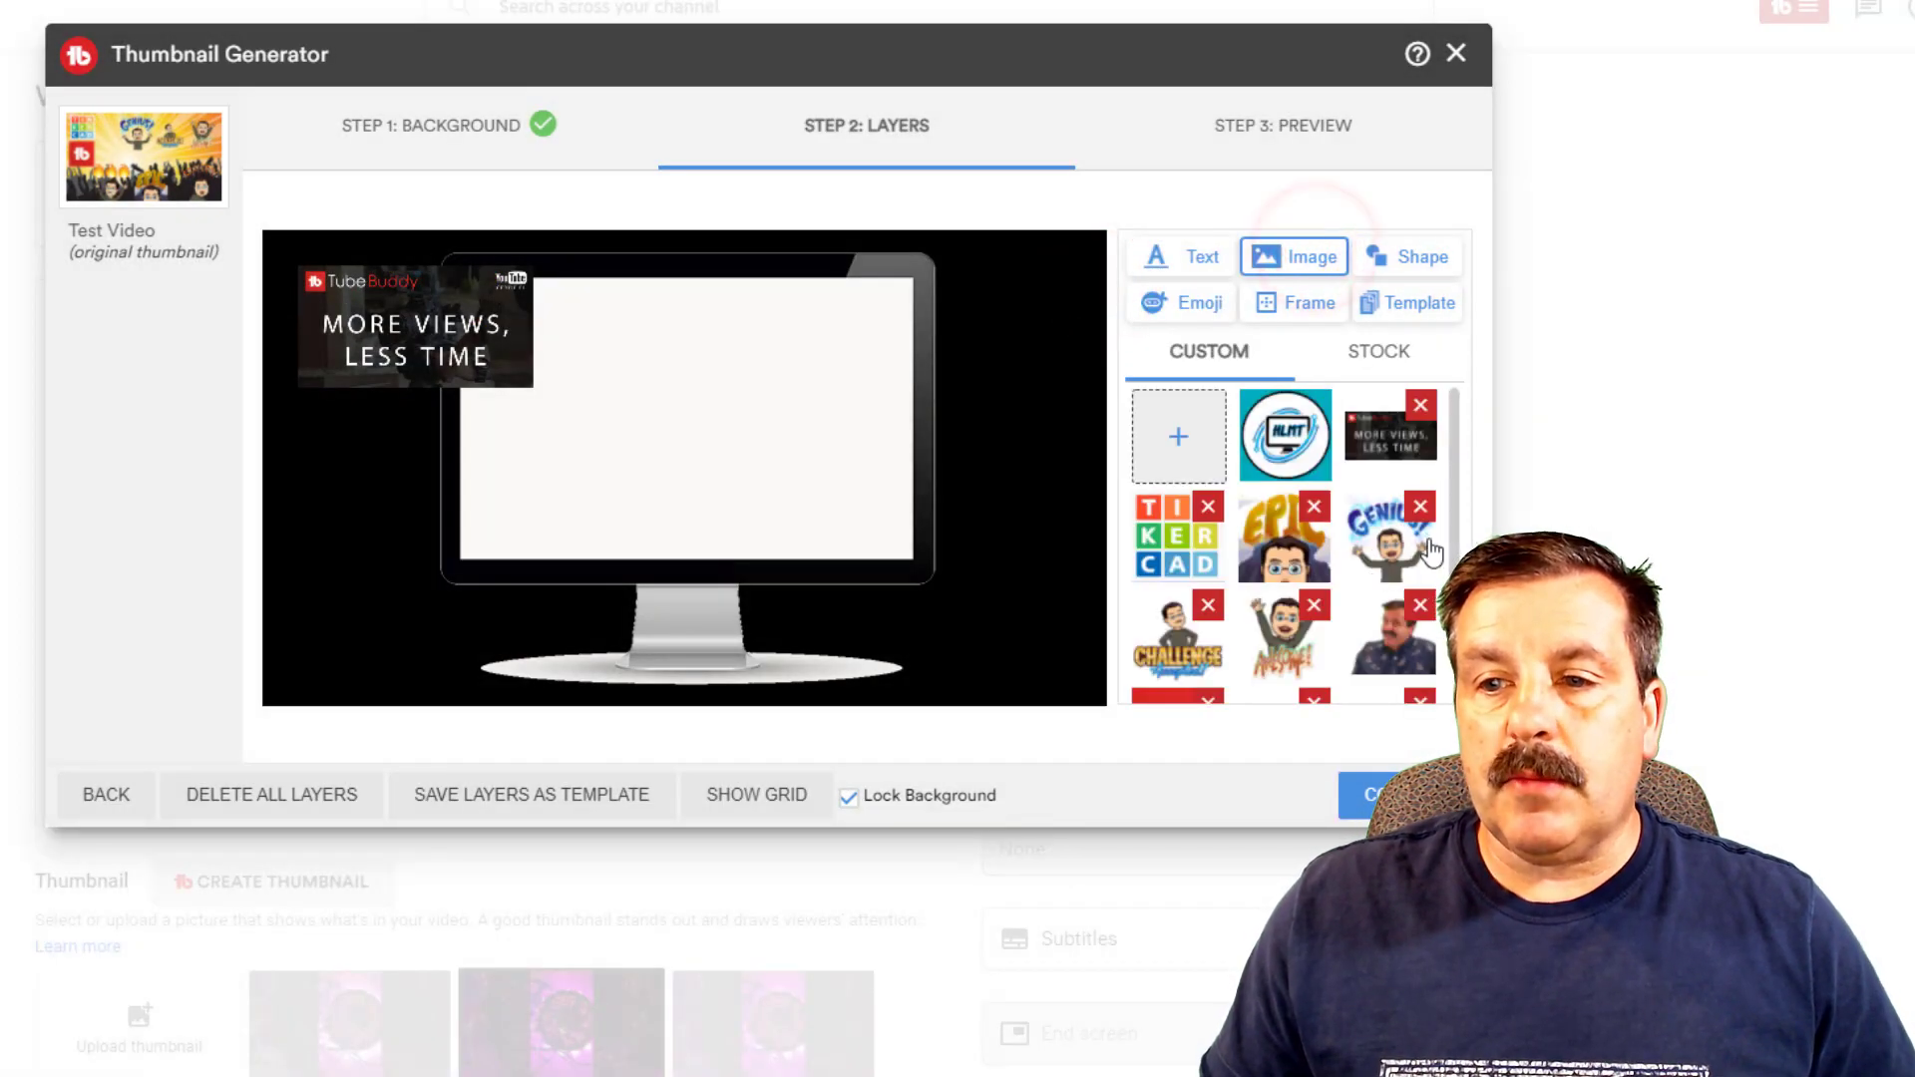
click(1418, 504)
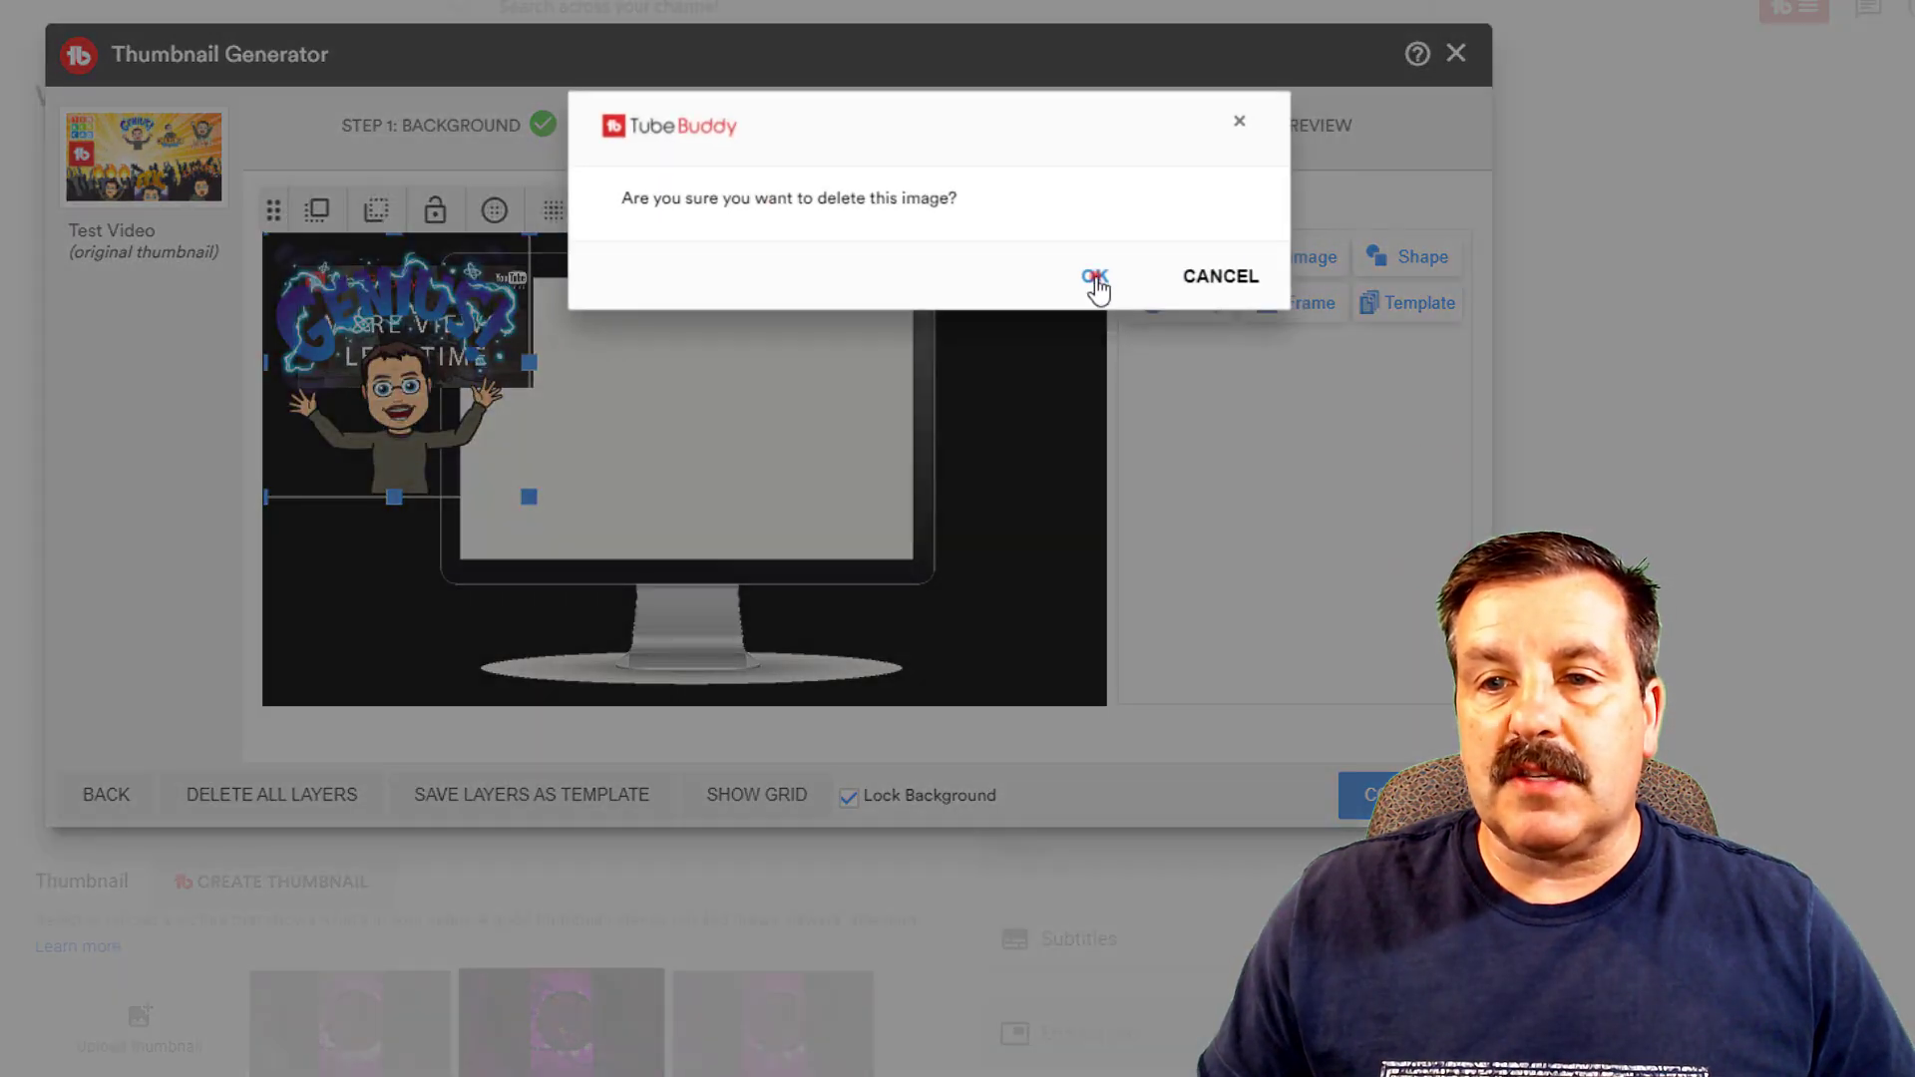
click(1090, 277)
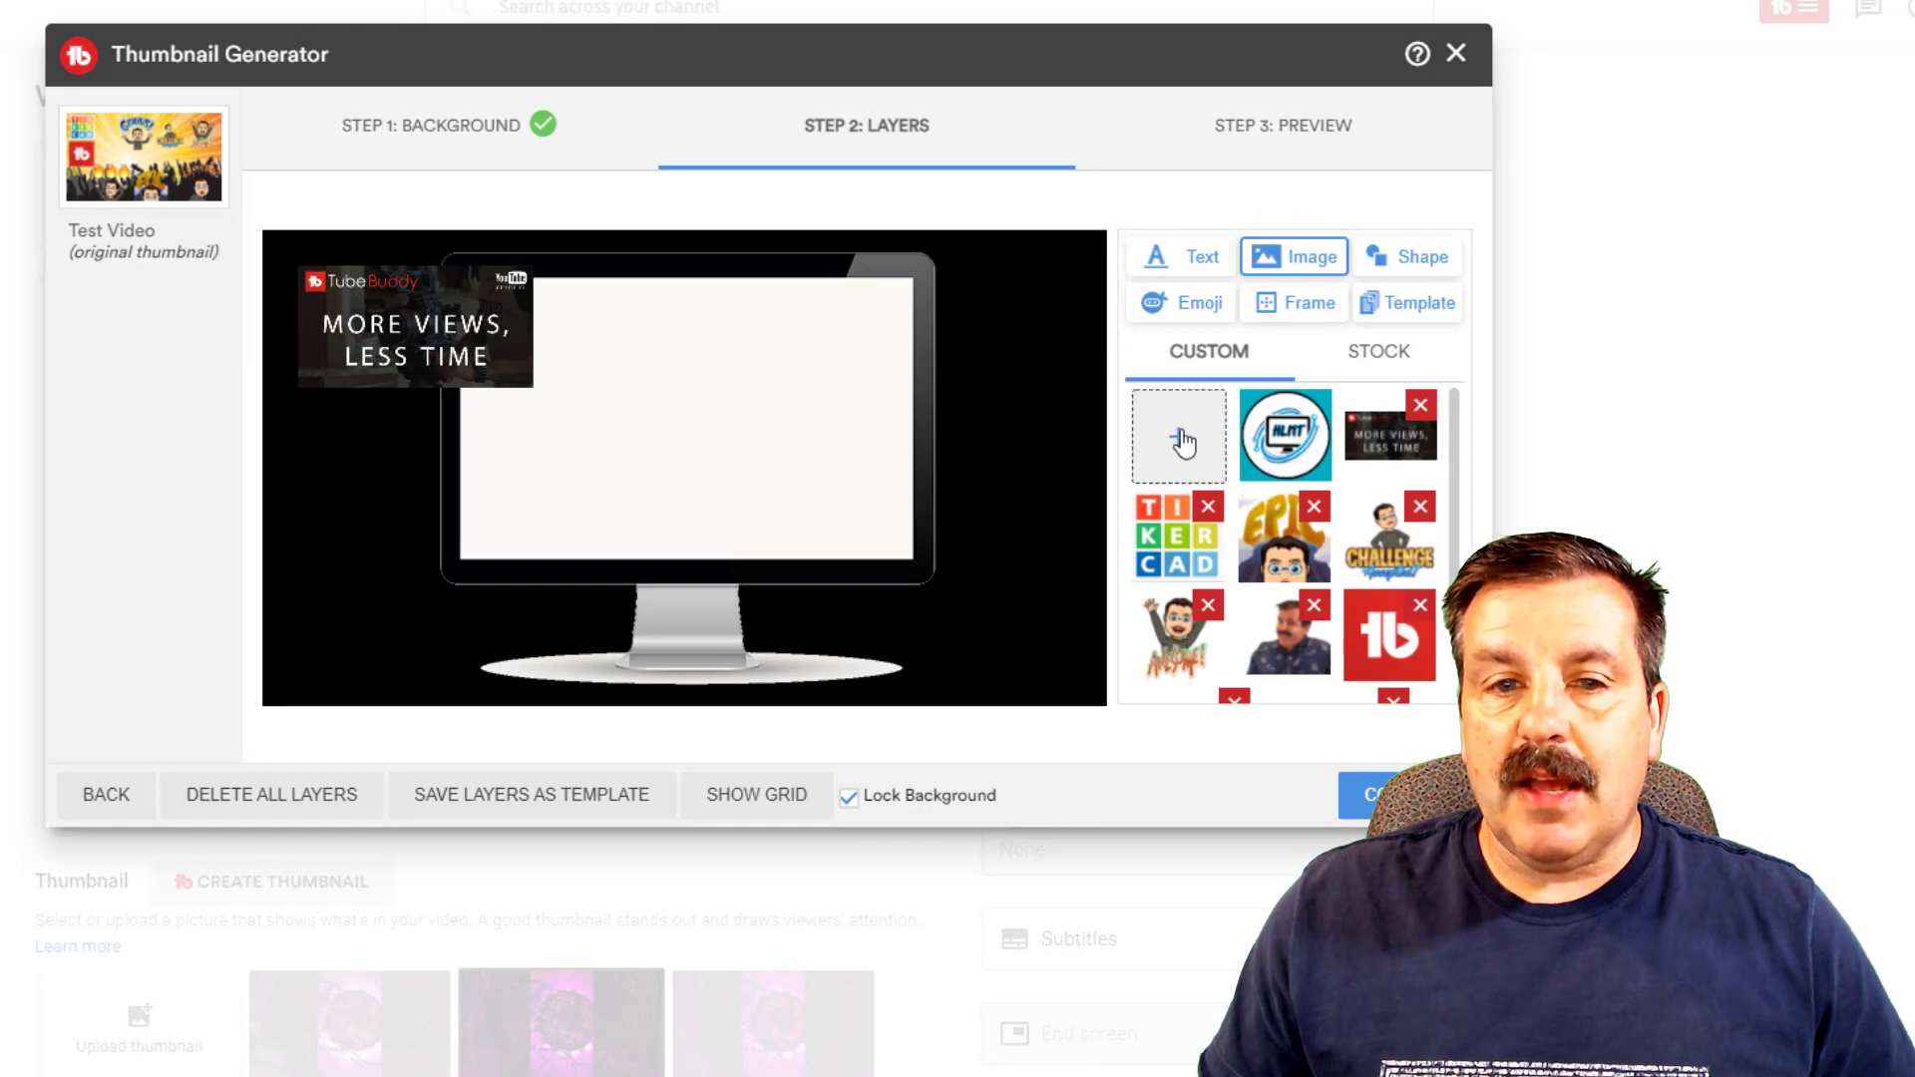
Step: Upload the WORK LESS, CREATE MORE card and place it beside the first card
click(1177, 436)
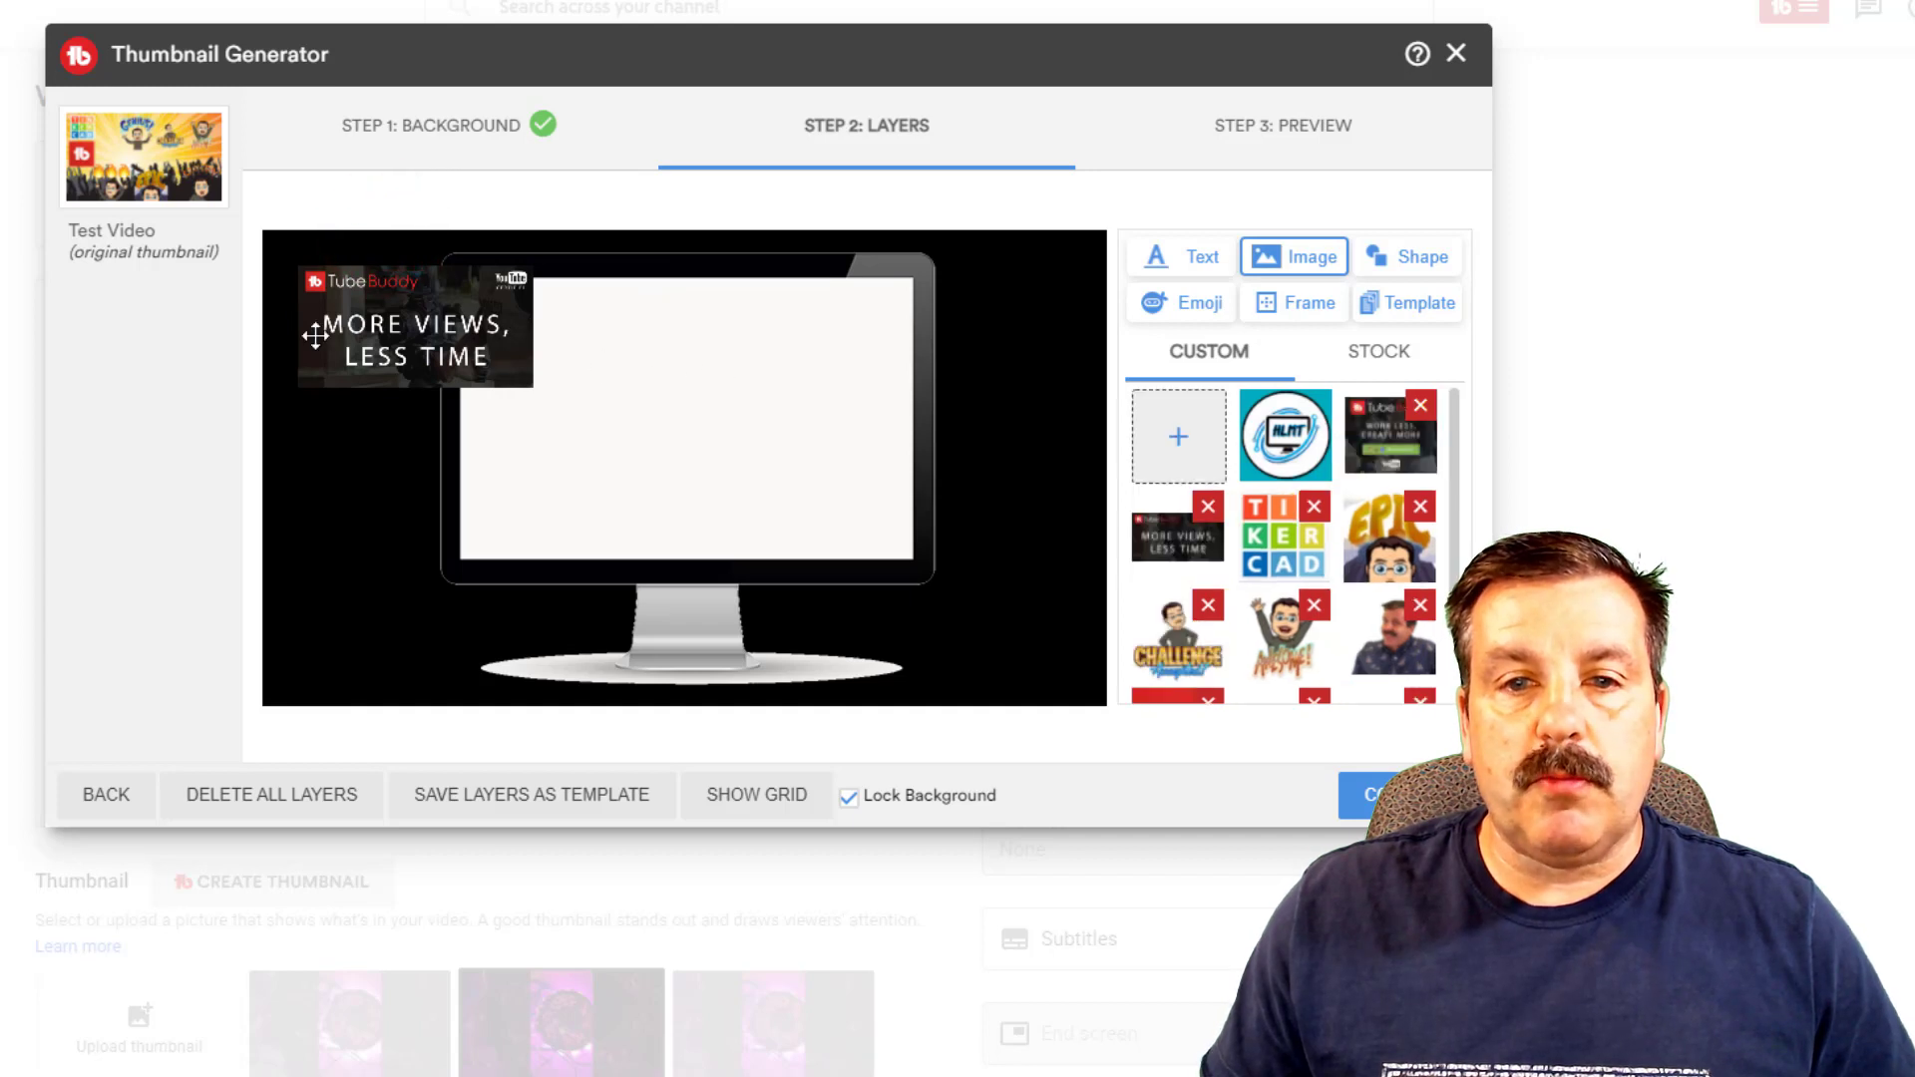
click(1389, 432)
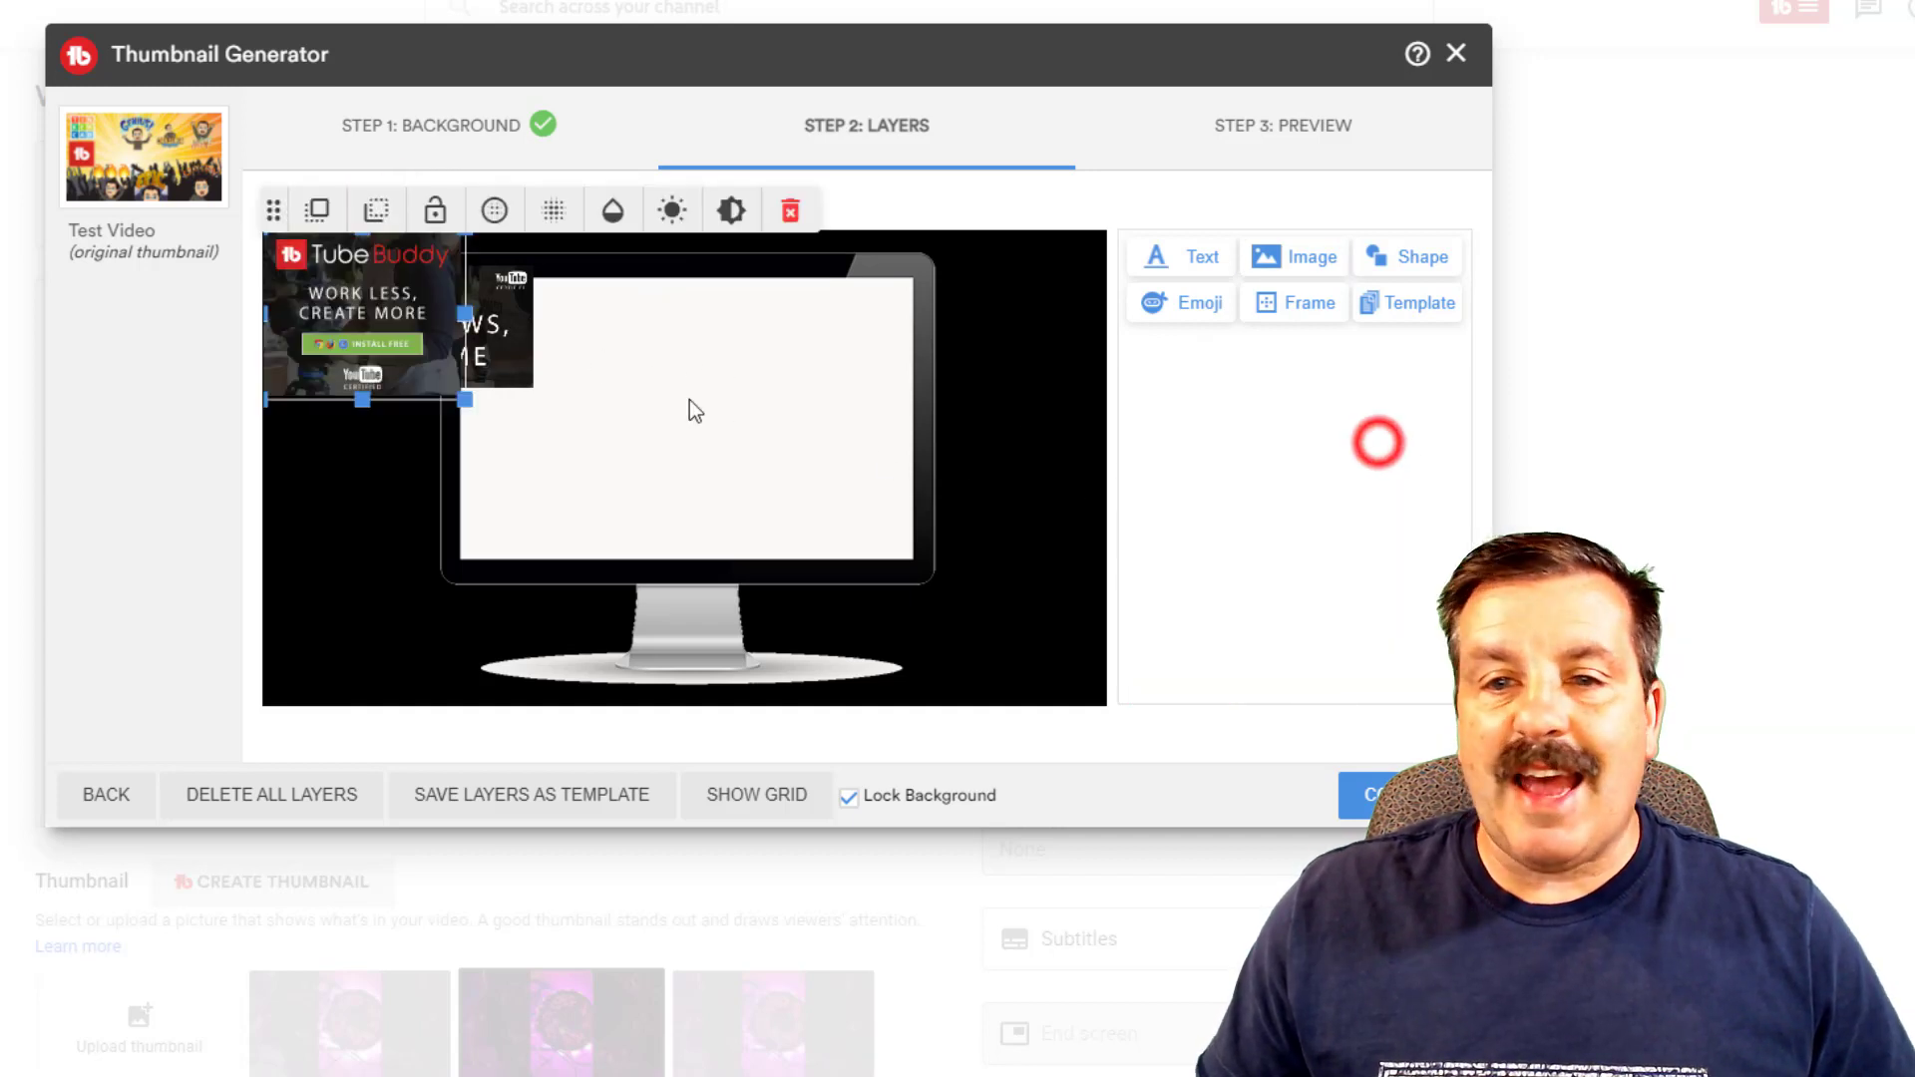
drag(360, 316, 658, 344)
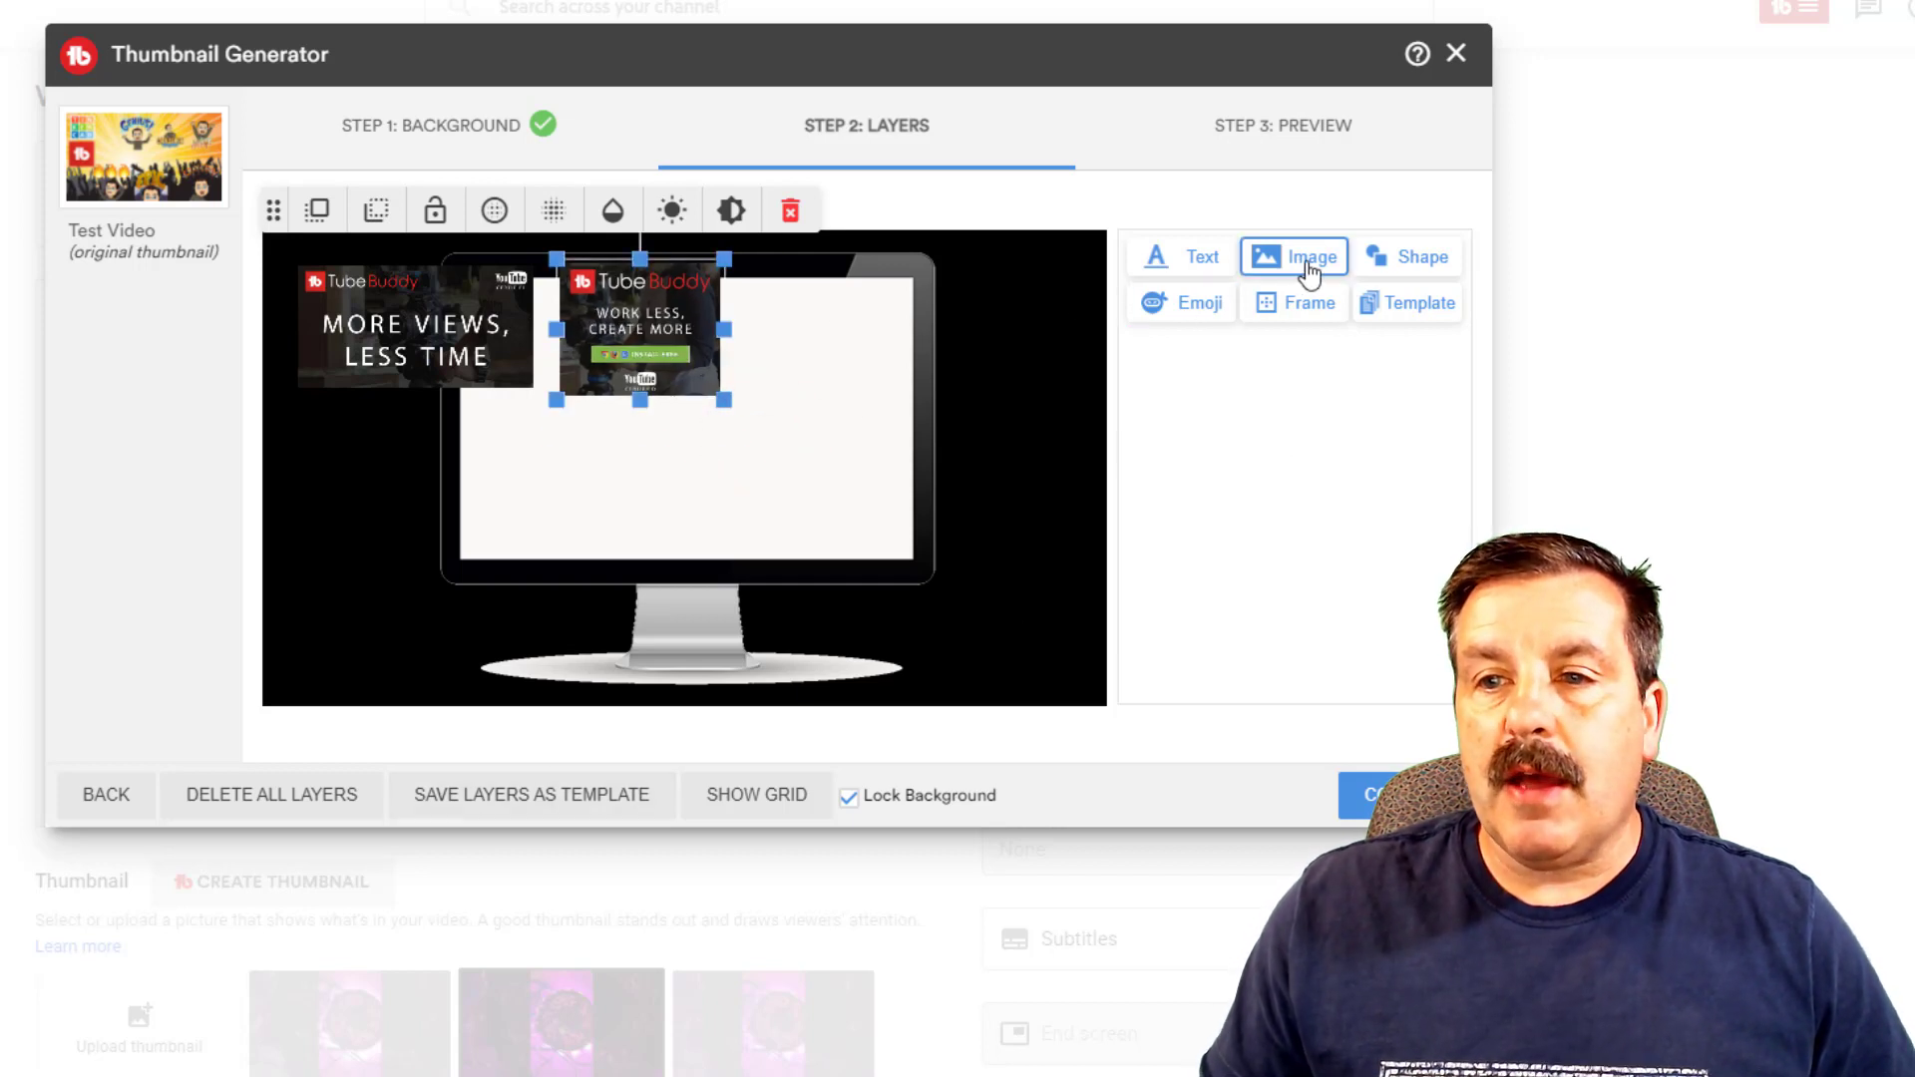
Step: Delete another bitmoji sticker from the custom image collection
click(1294, 256)
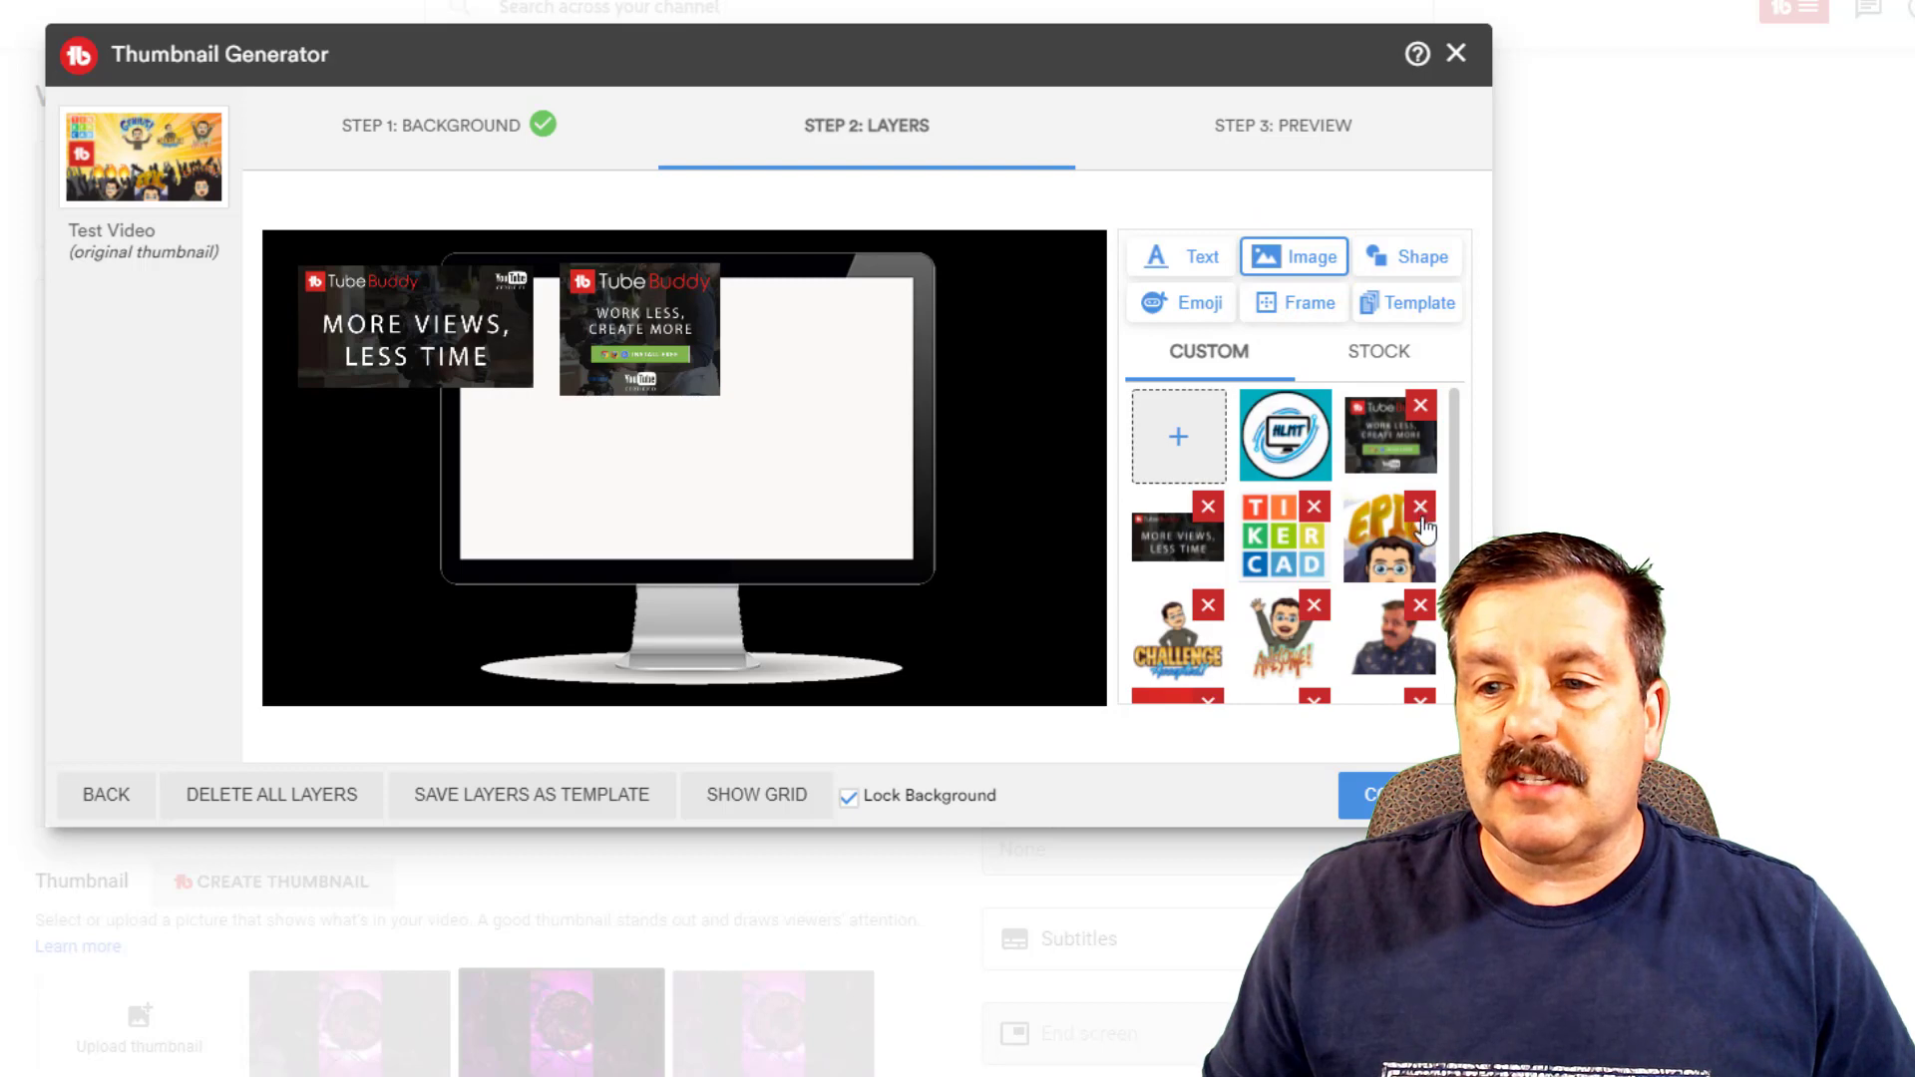
click(1419, 505)
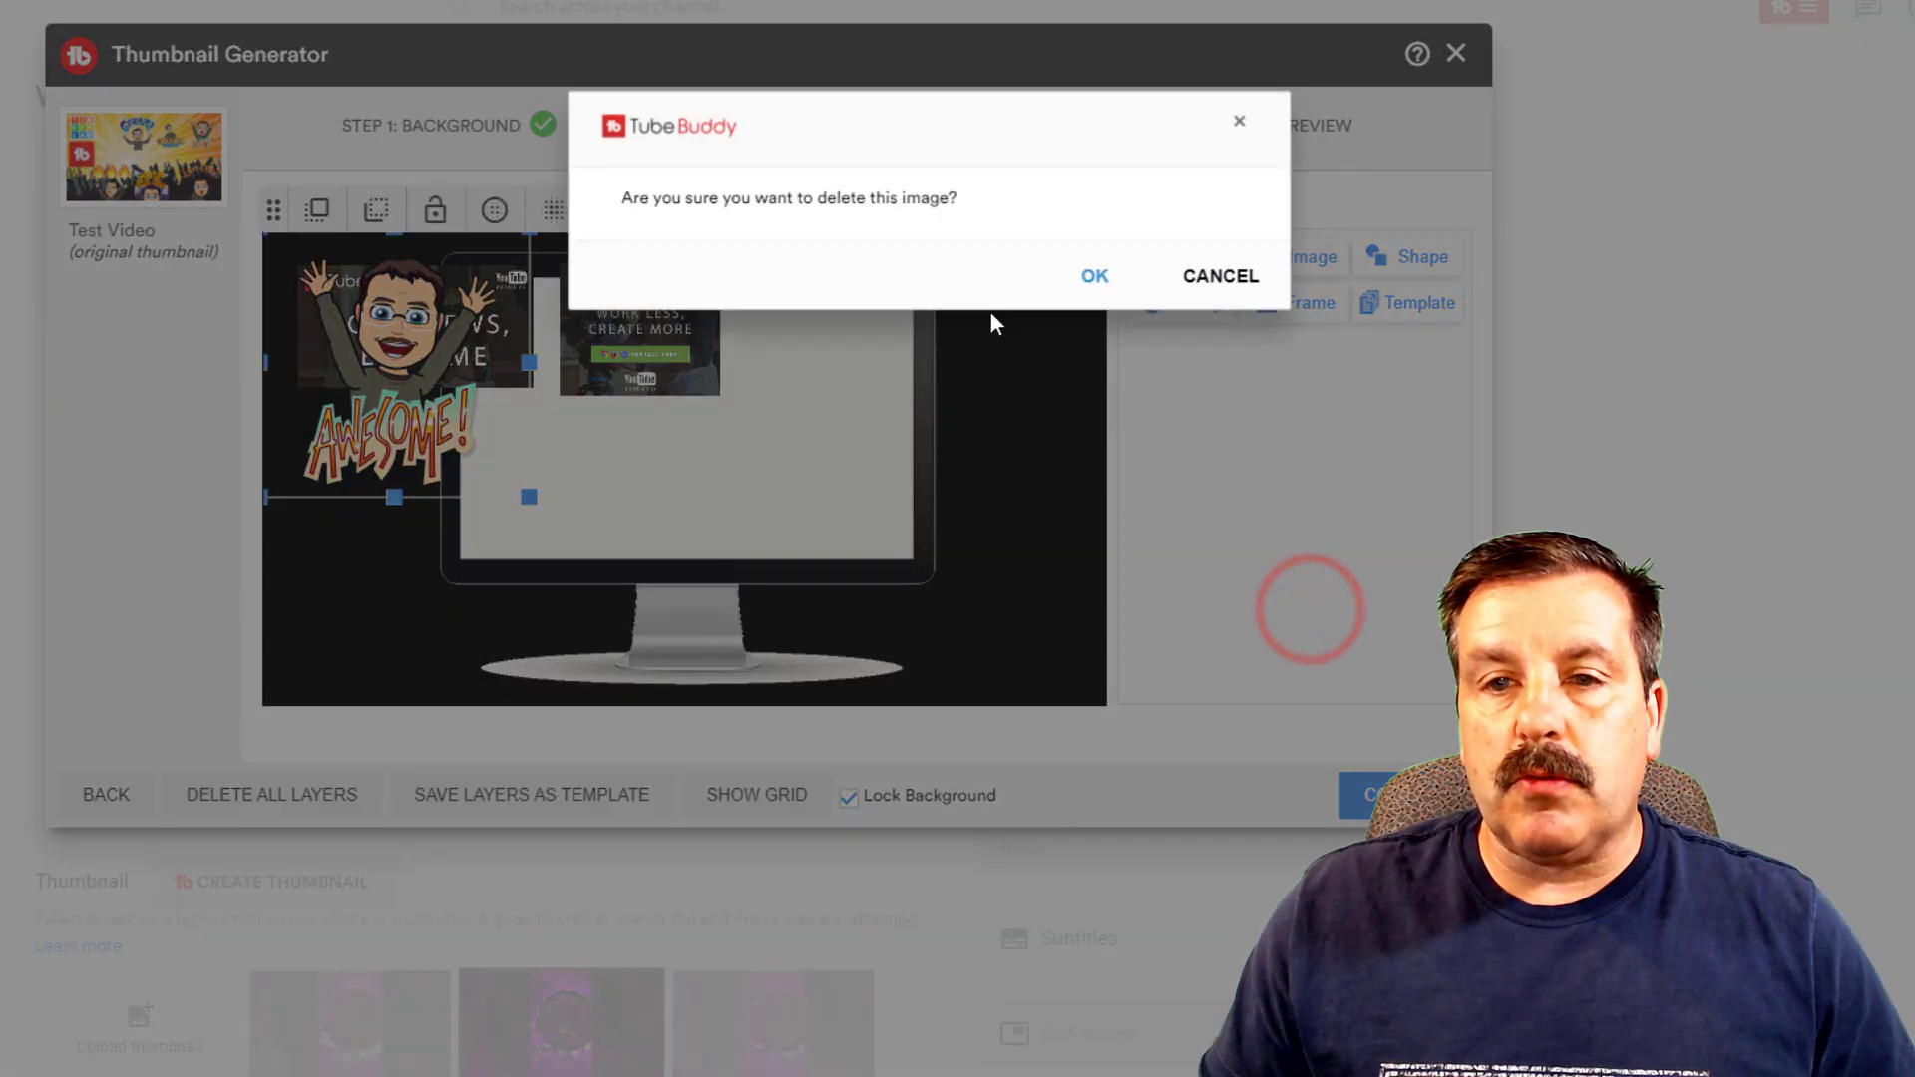
click(1092, 275)
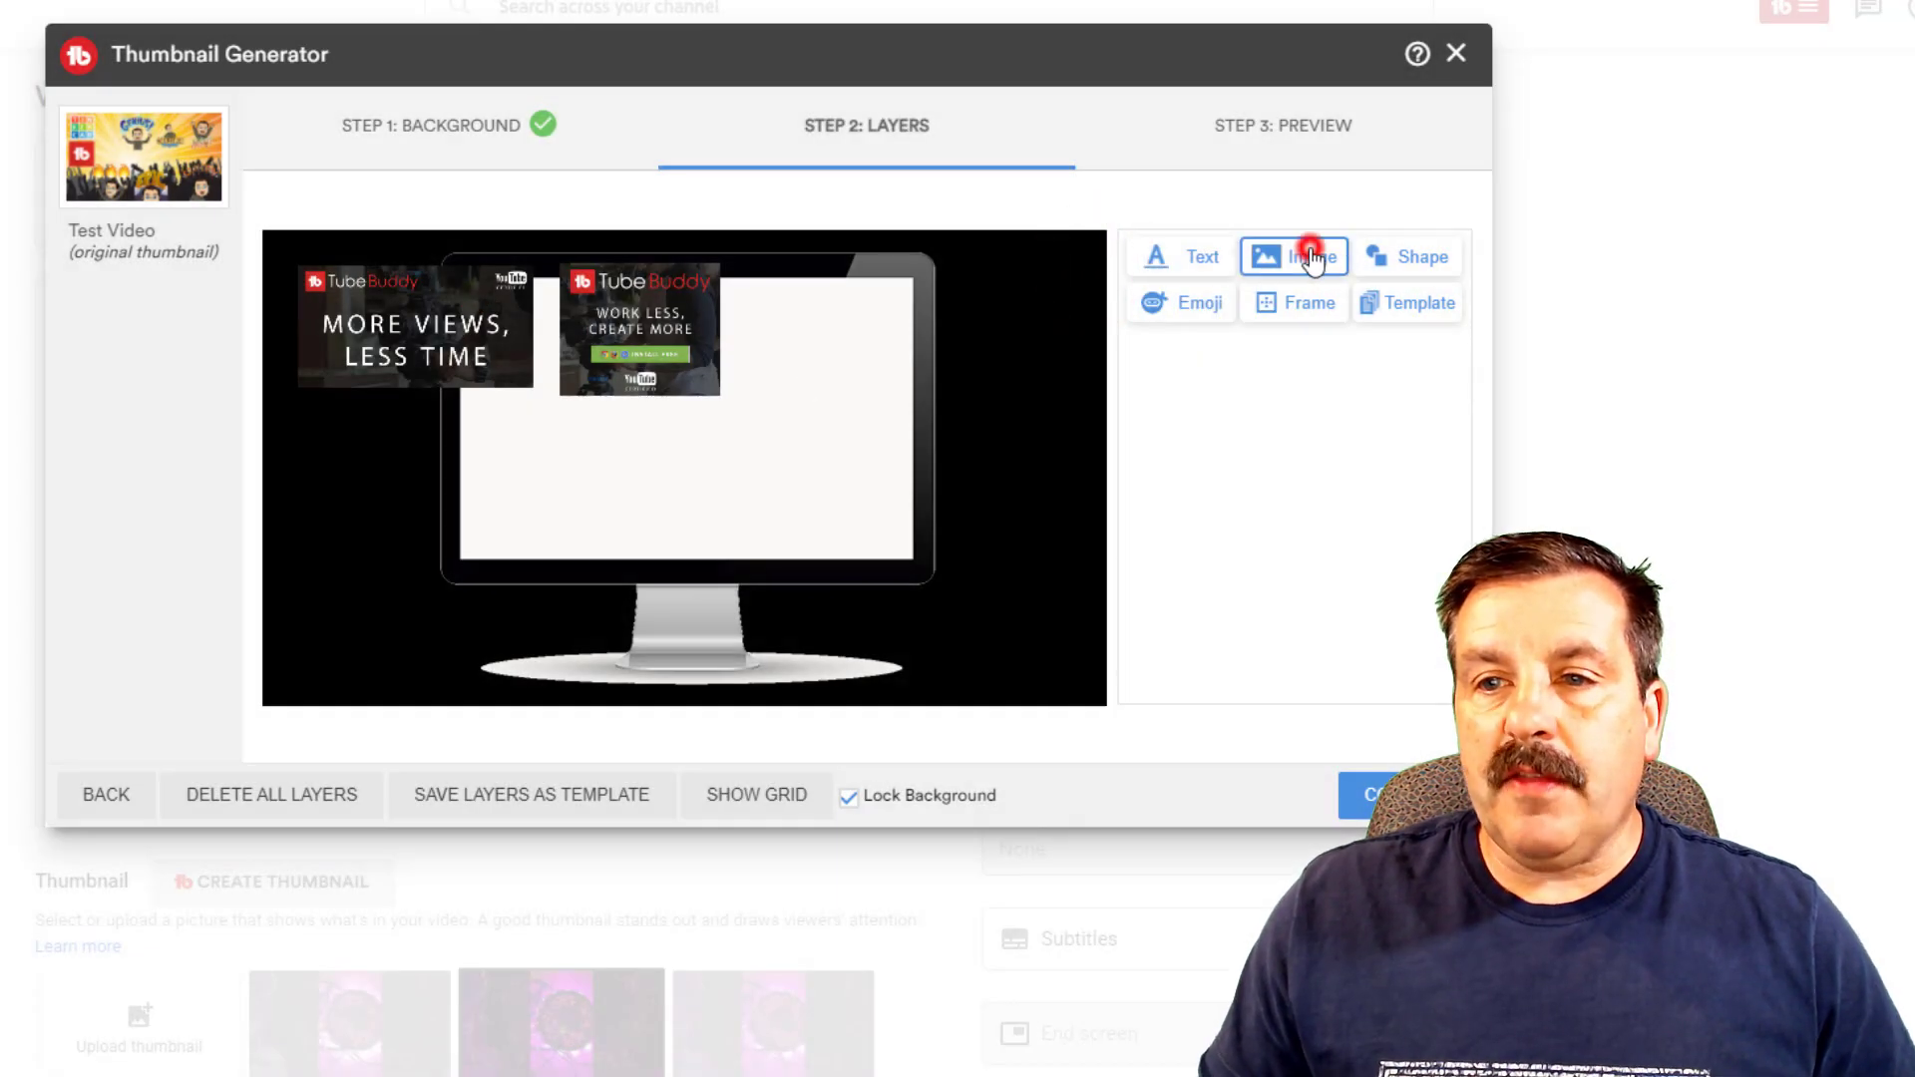
Step: Add the dark-background TubeBuddy logo below the cards and save the layers as template 'tube buddy'
click(1293, 256)
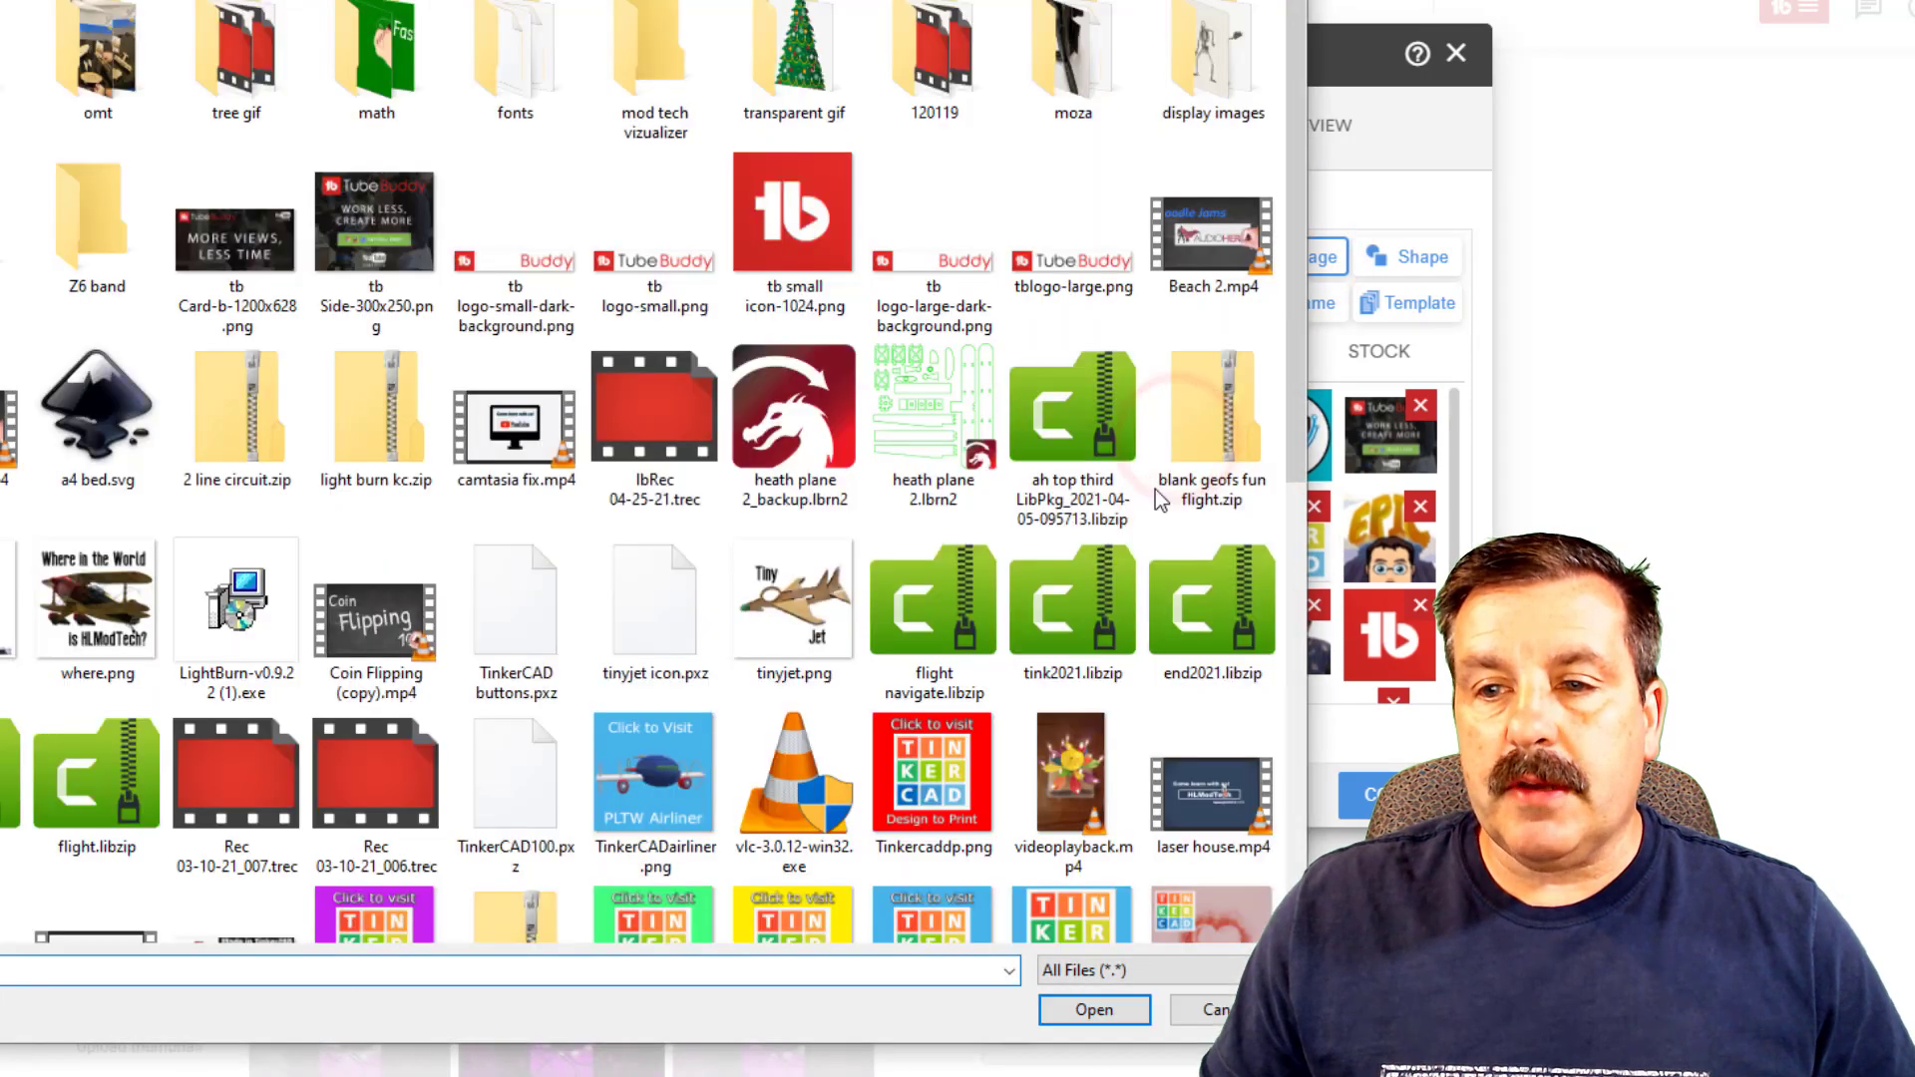
click(515, 238)
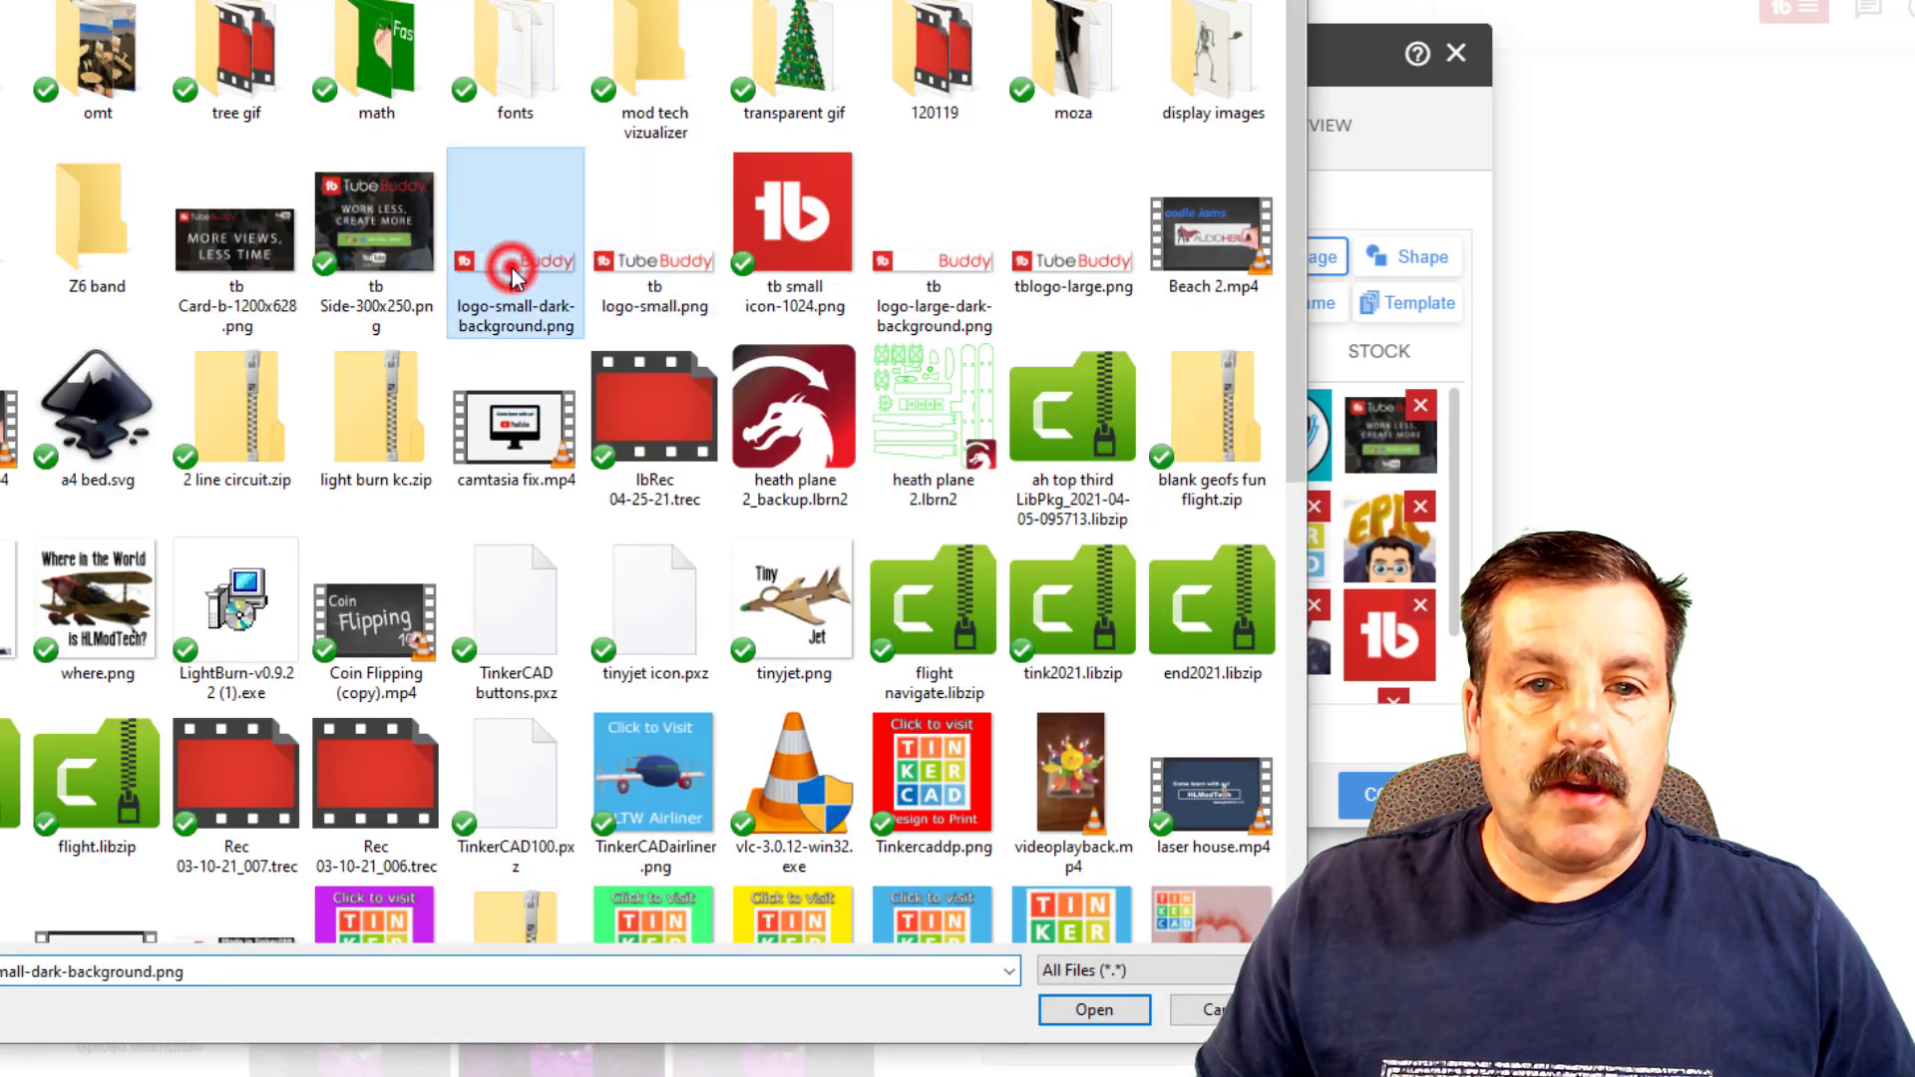
click(1093, 1008)
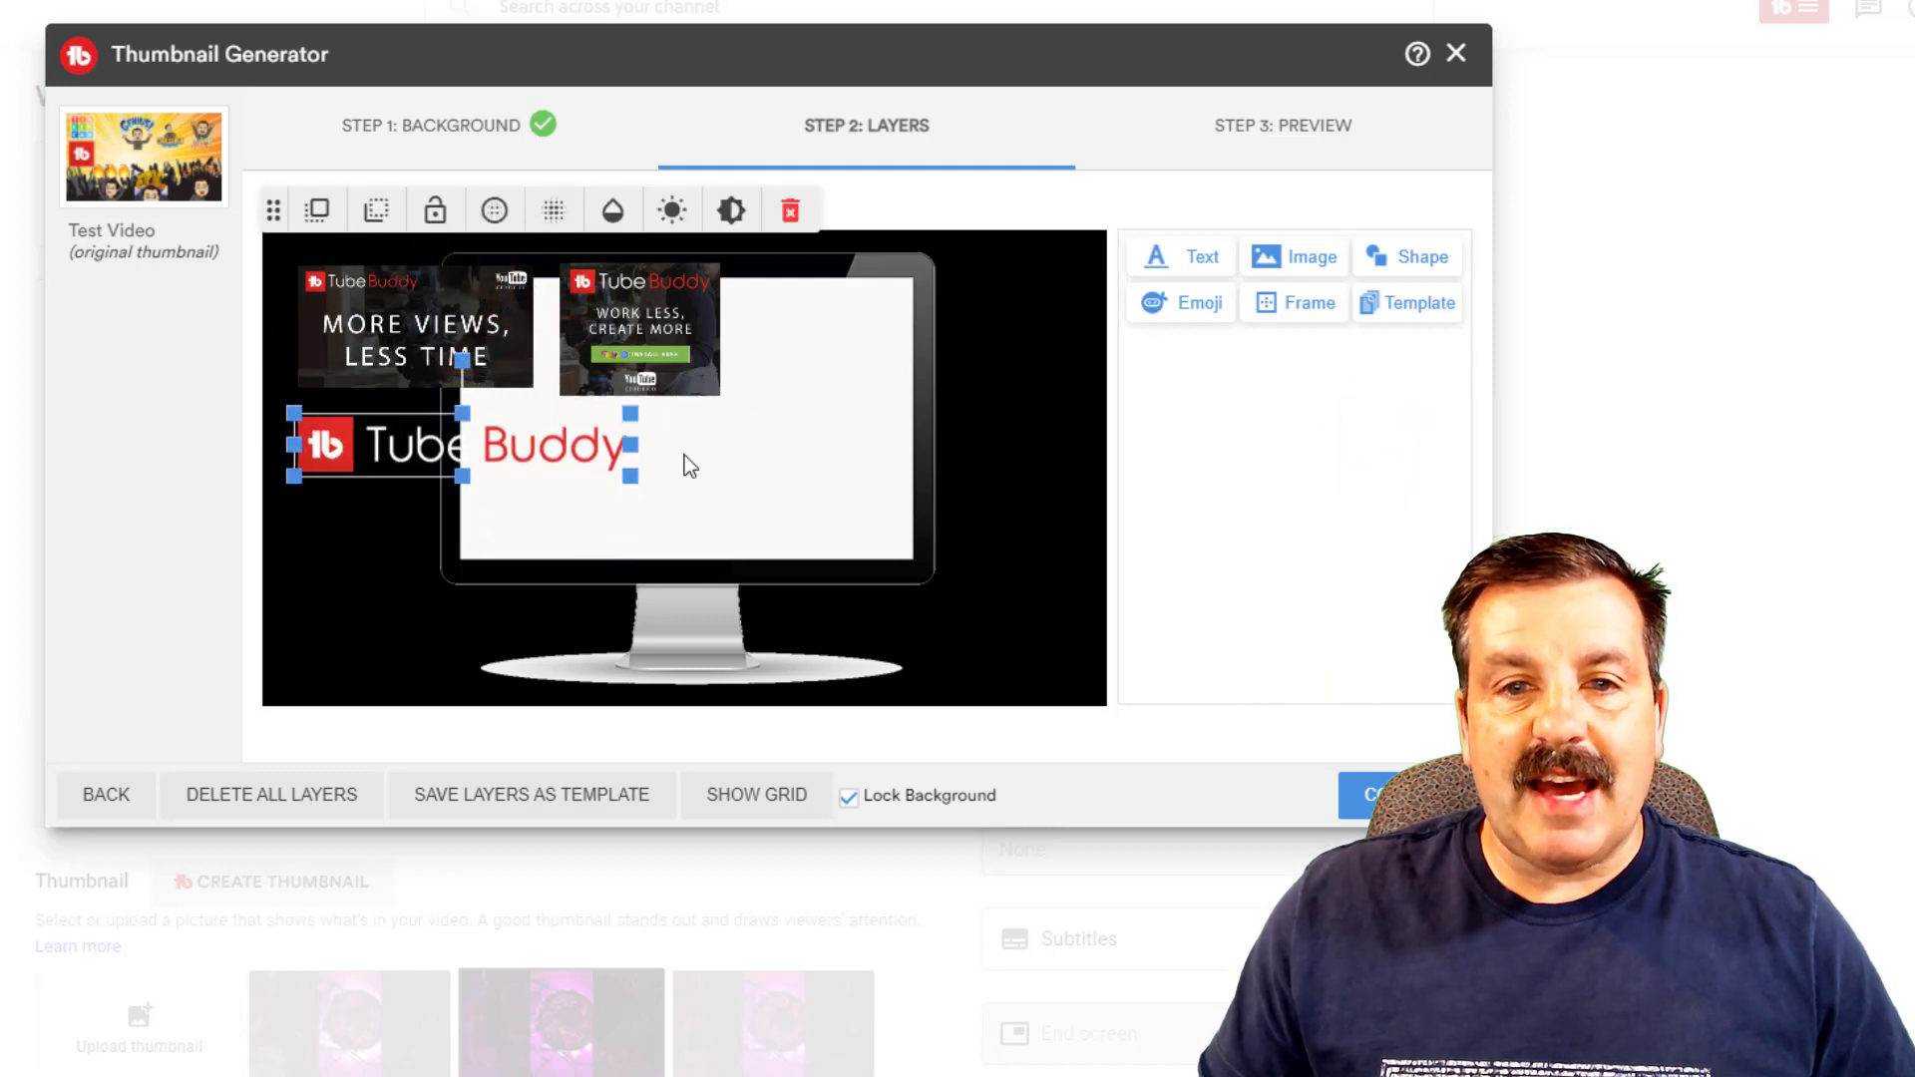
click(532, 795)
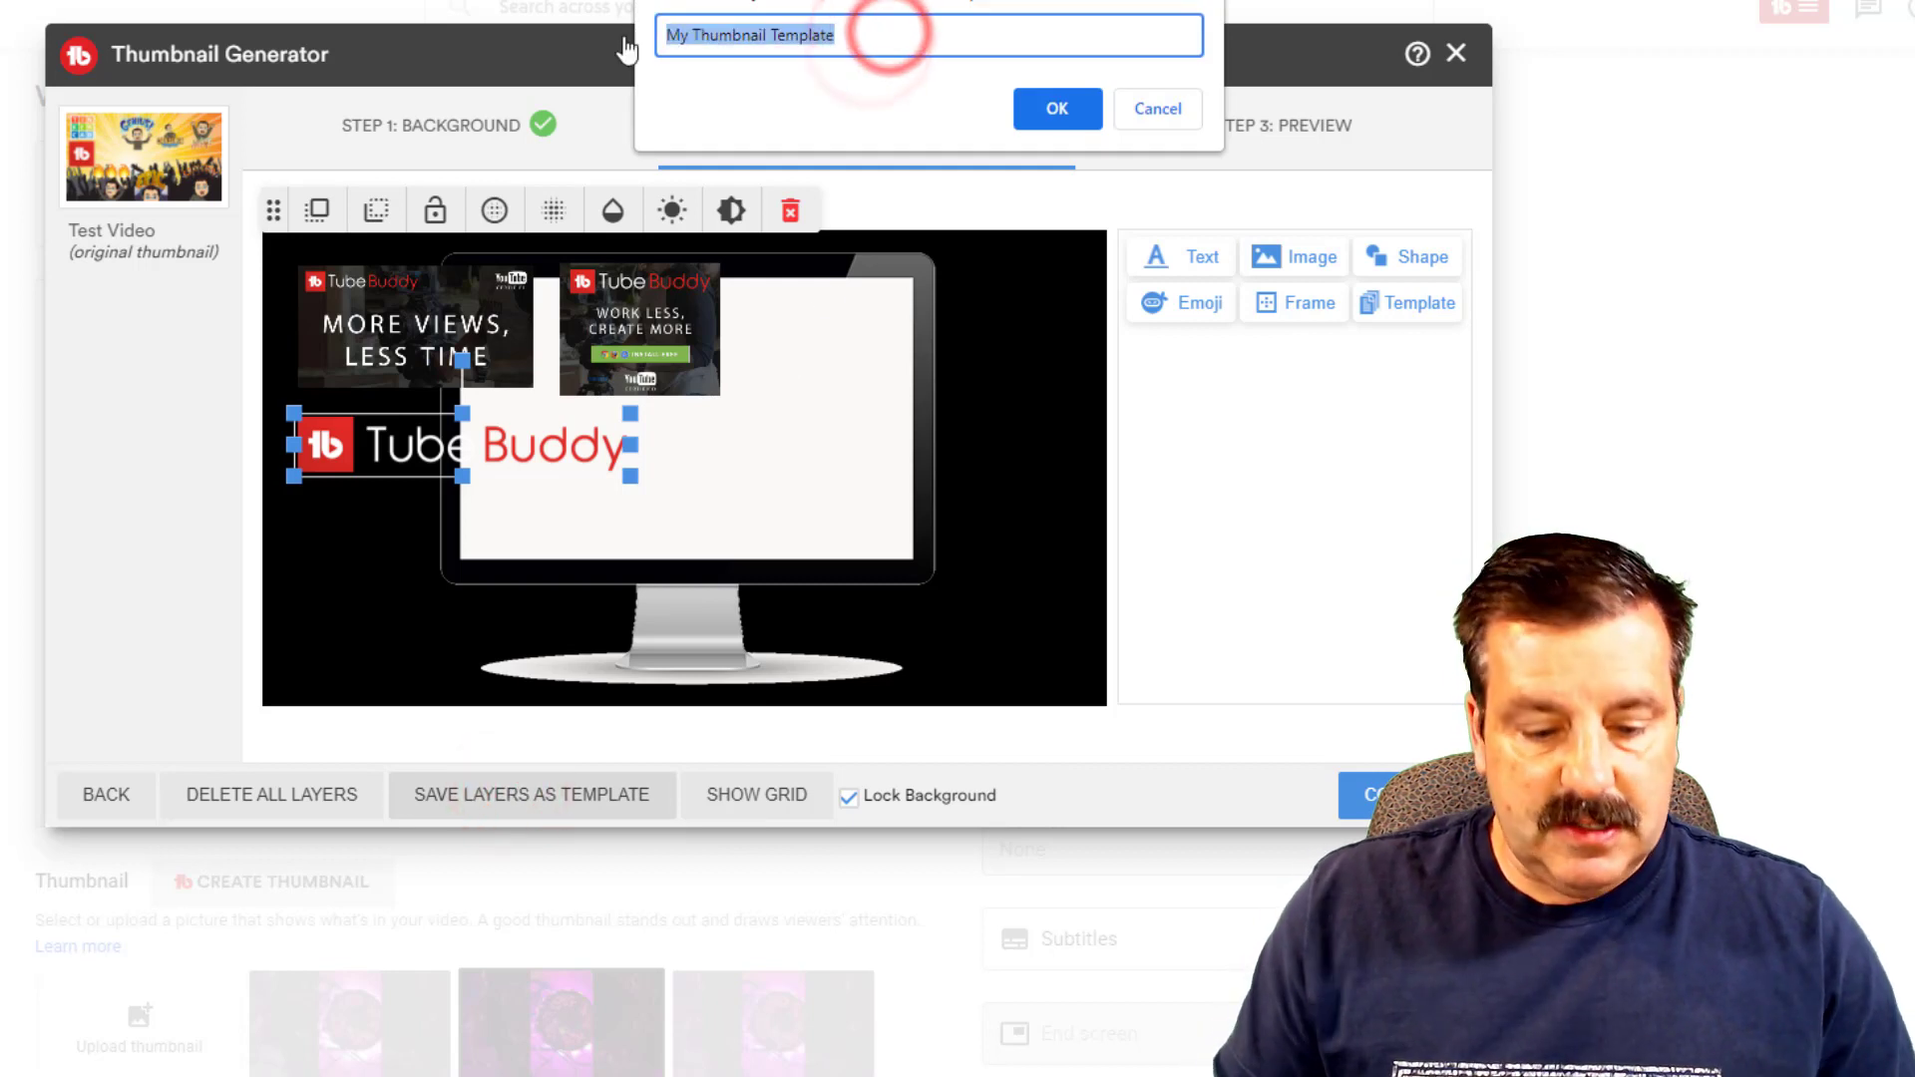
text(tube buddy)
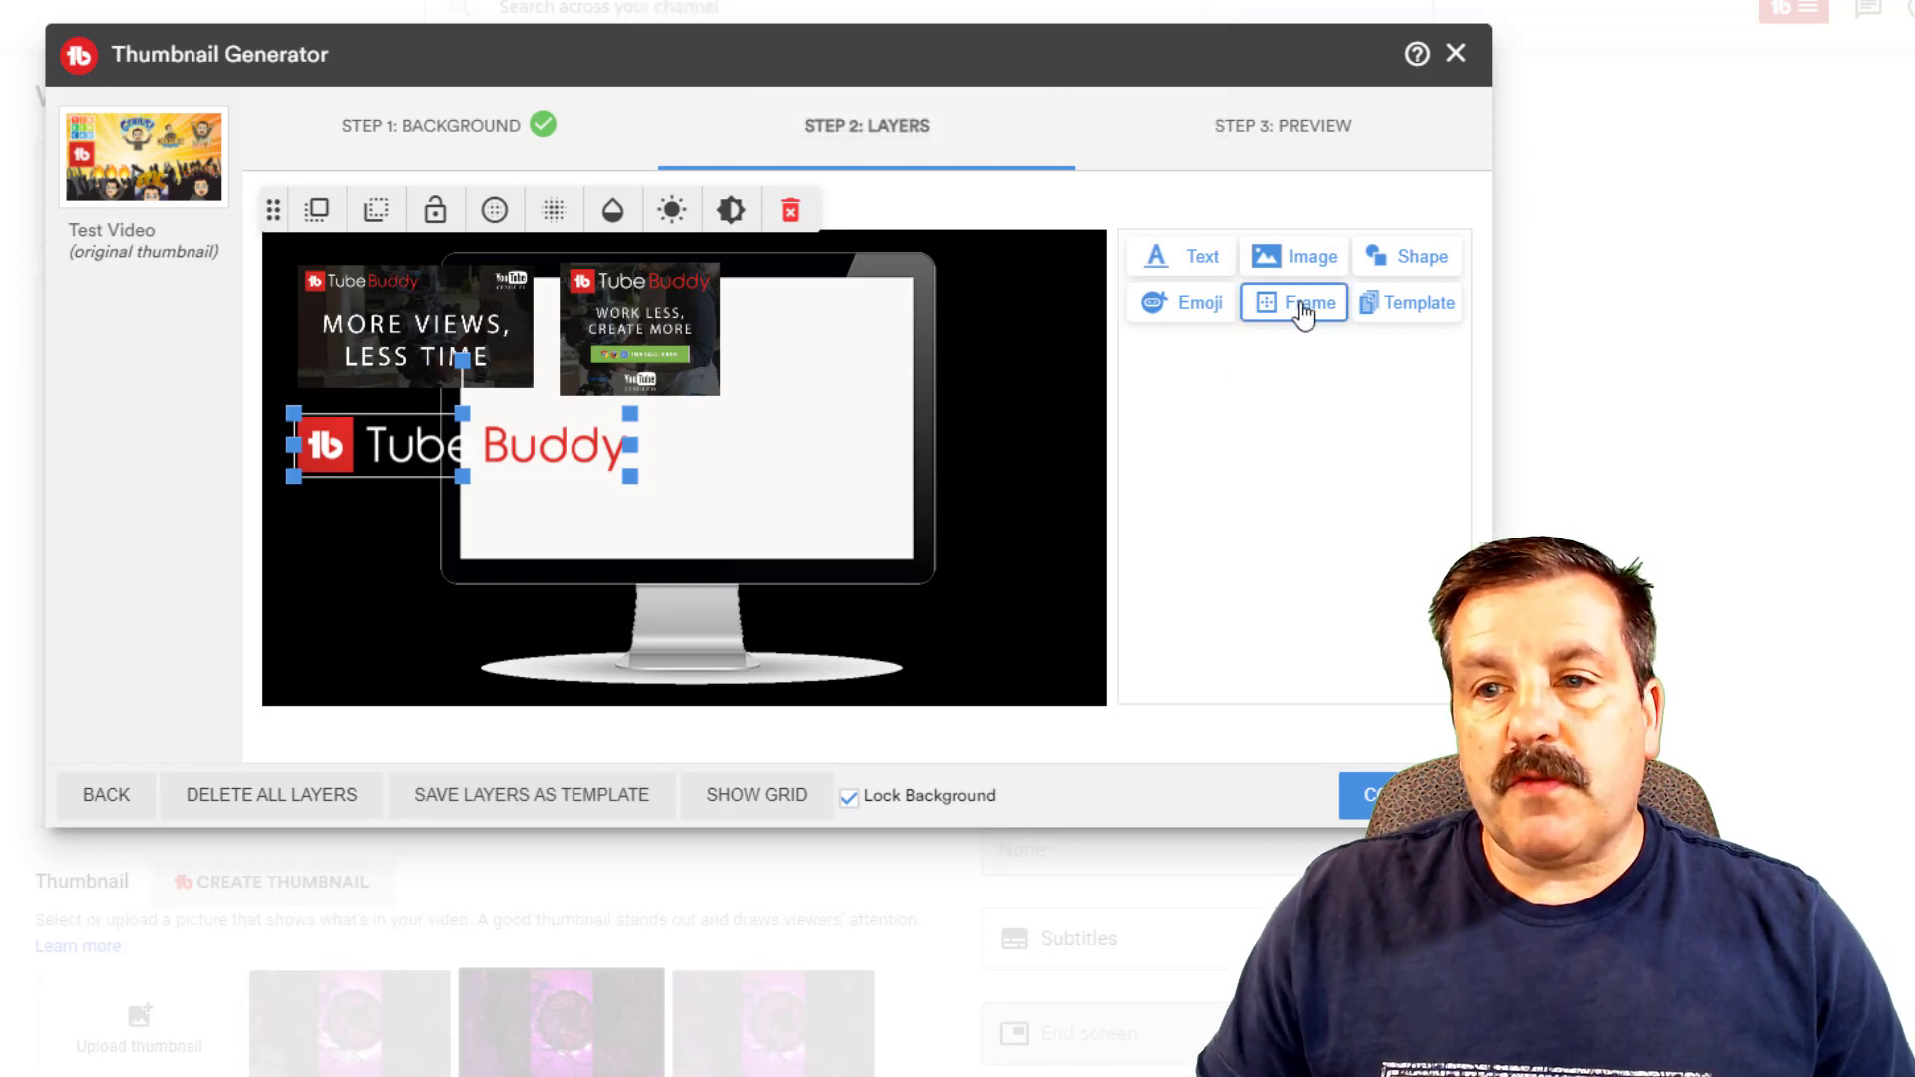
Step: Load the 'tube buddy' and 'blue red orange' templates, then delete all layers
click(1407, 303)
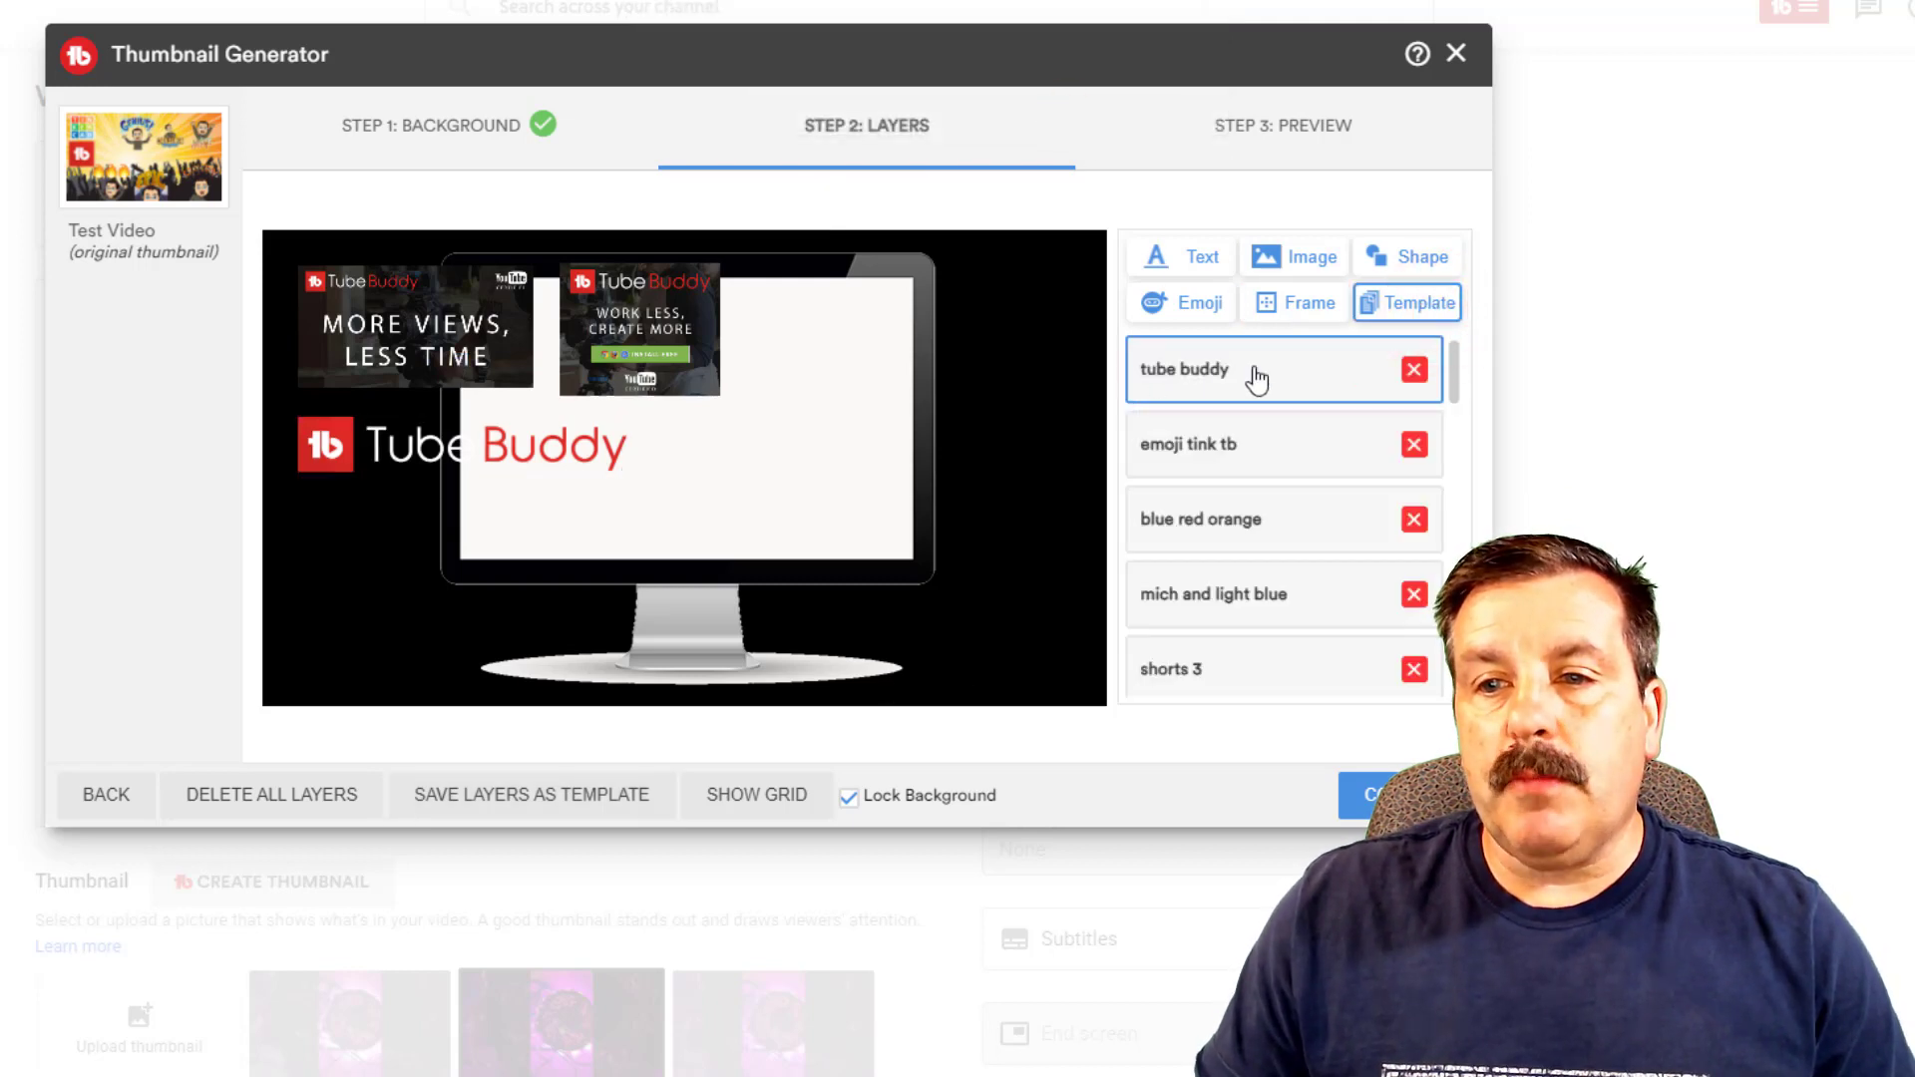
click(1270, 443)
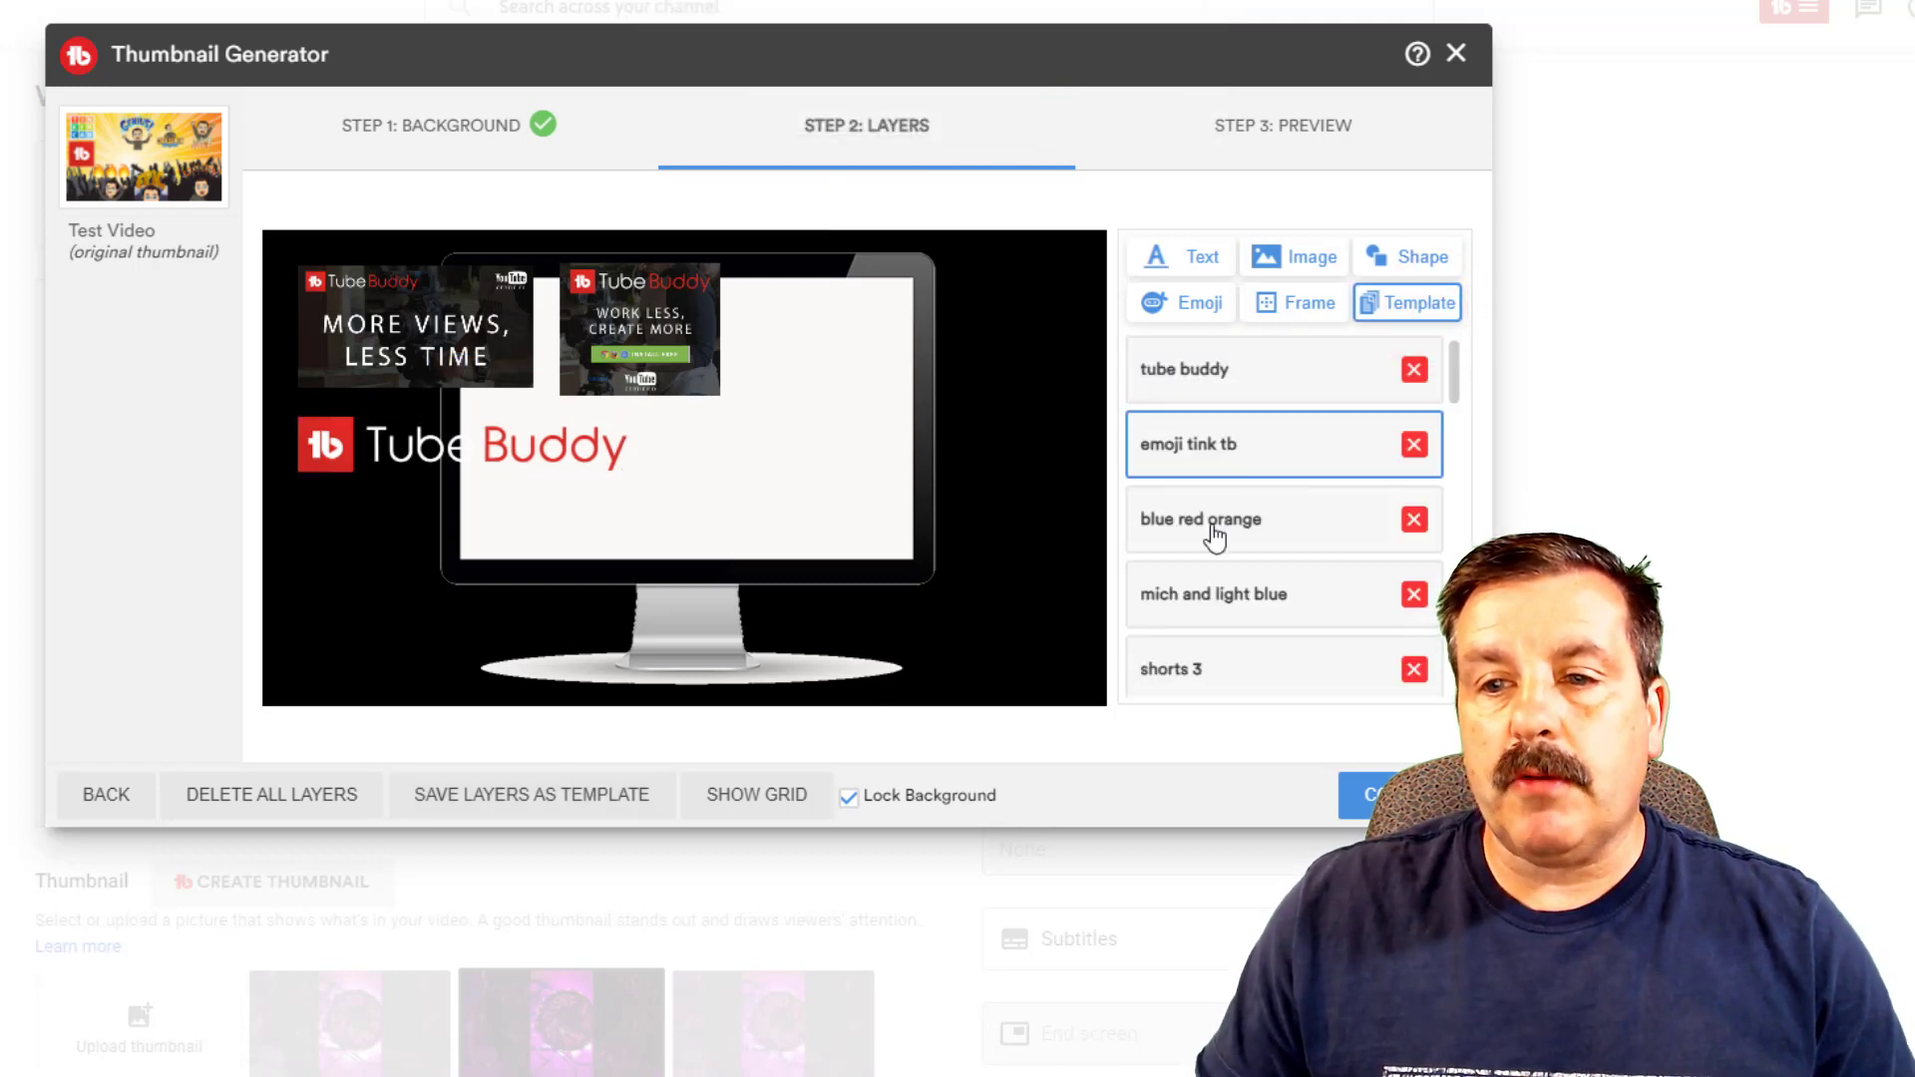
click(1209, 518)
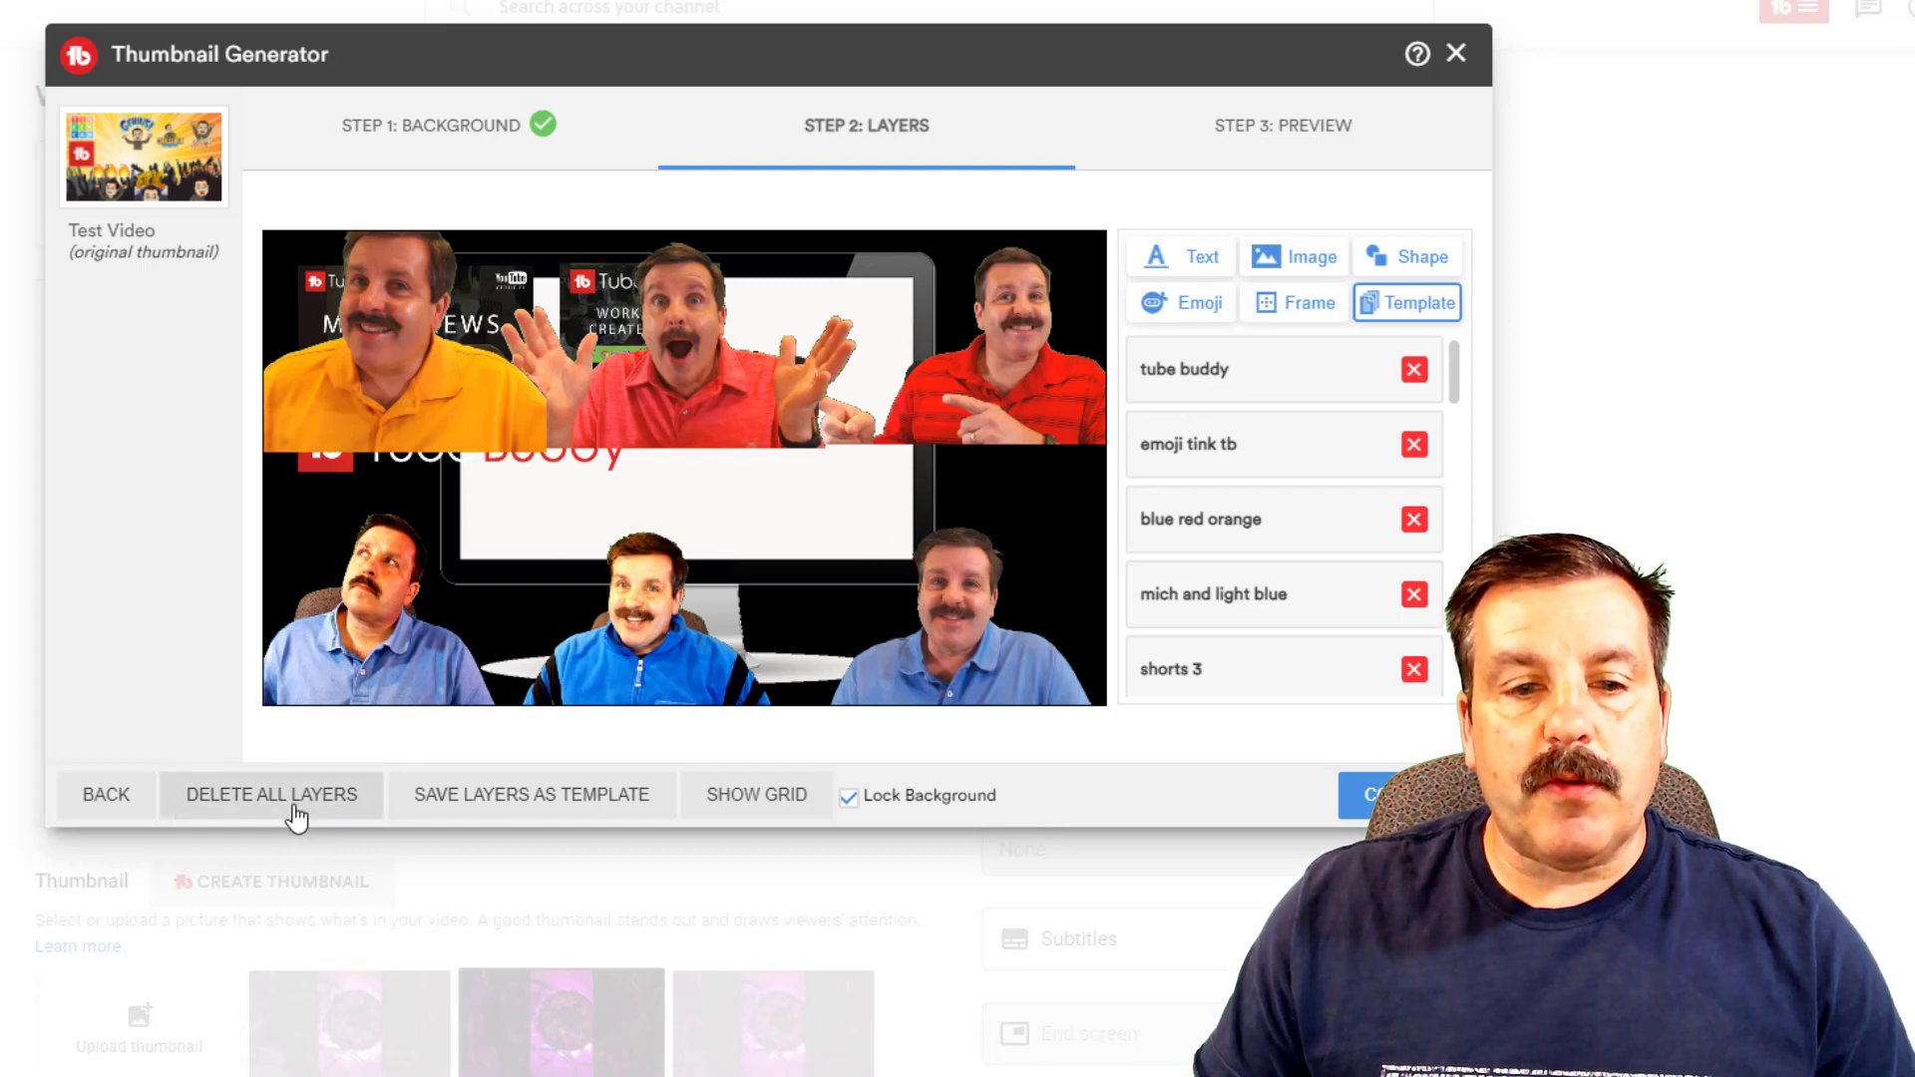
click(271, 795)
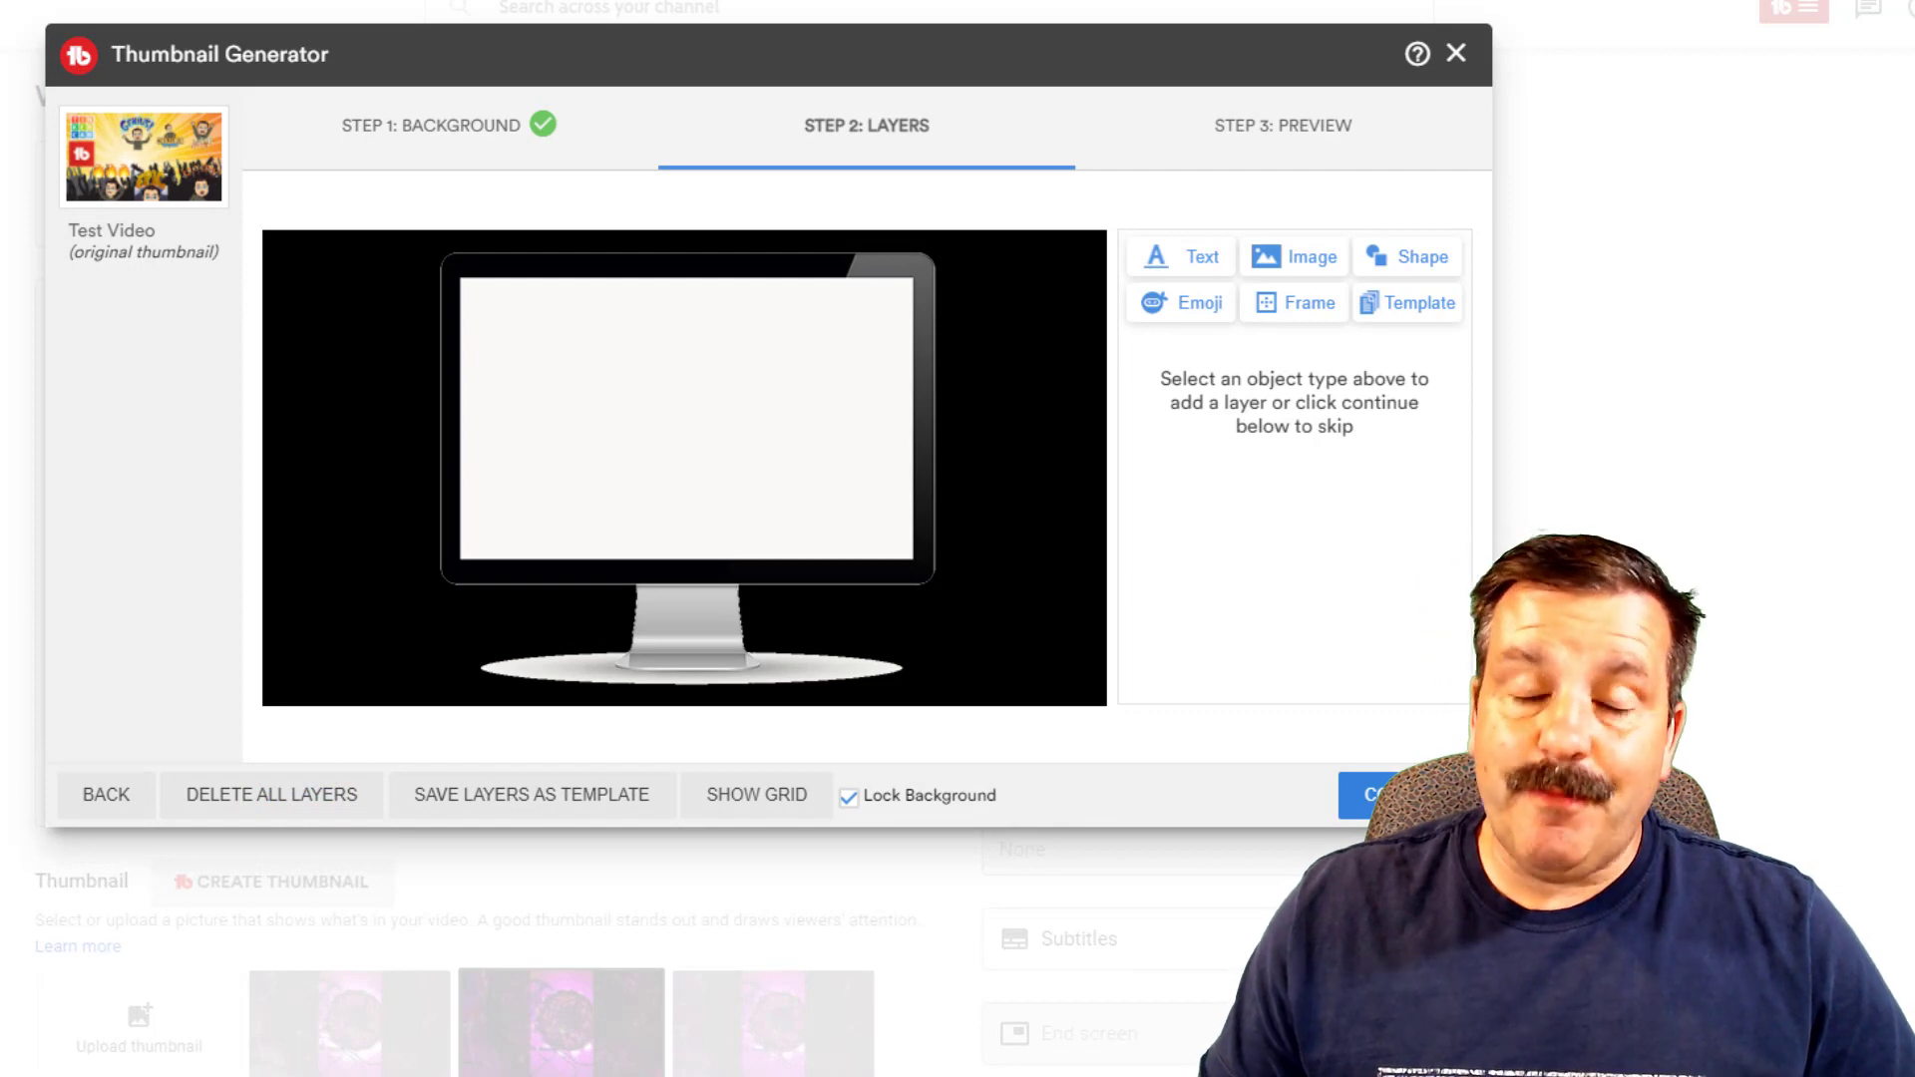
click(1454, 54)
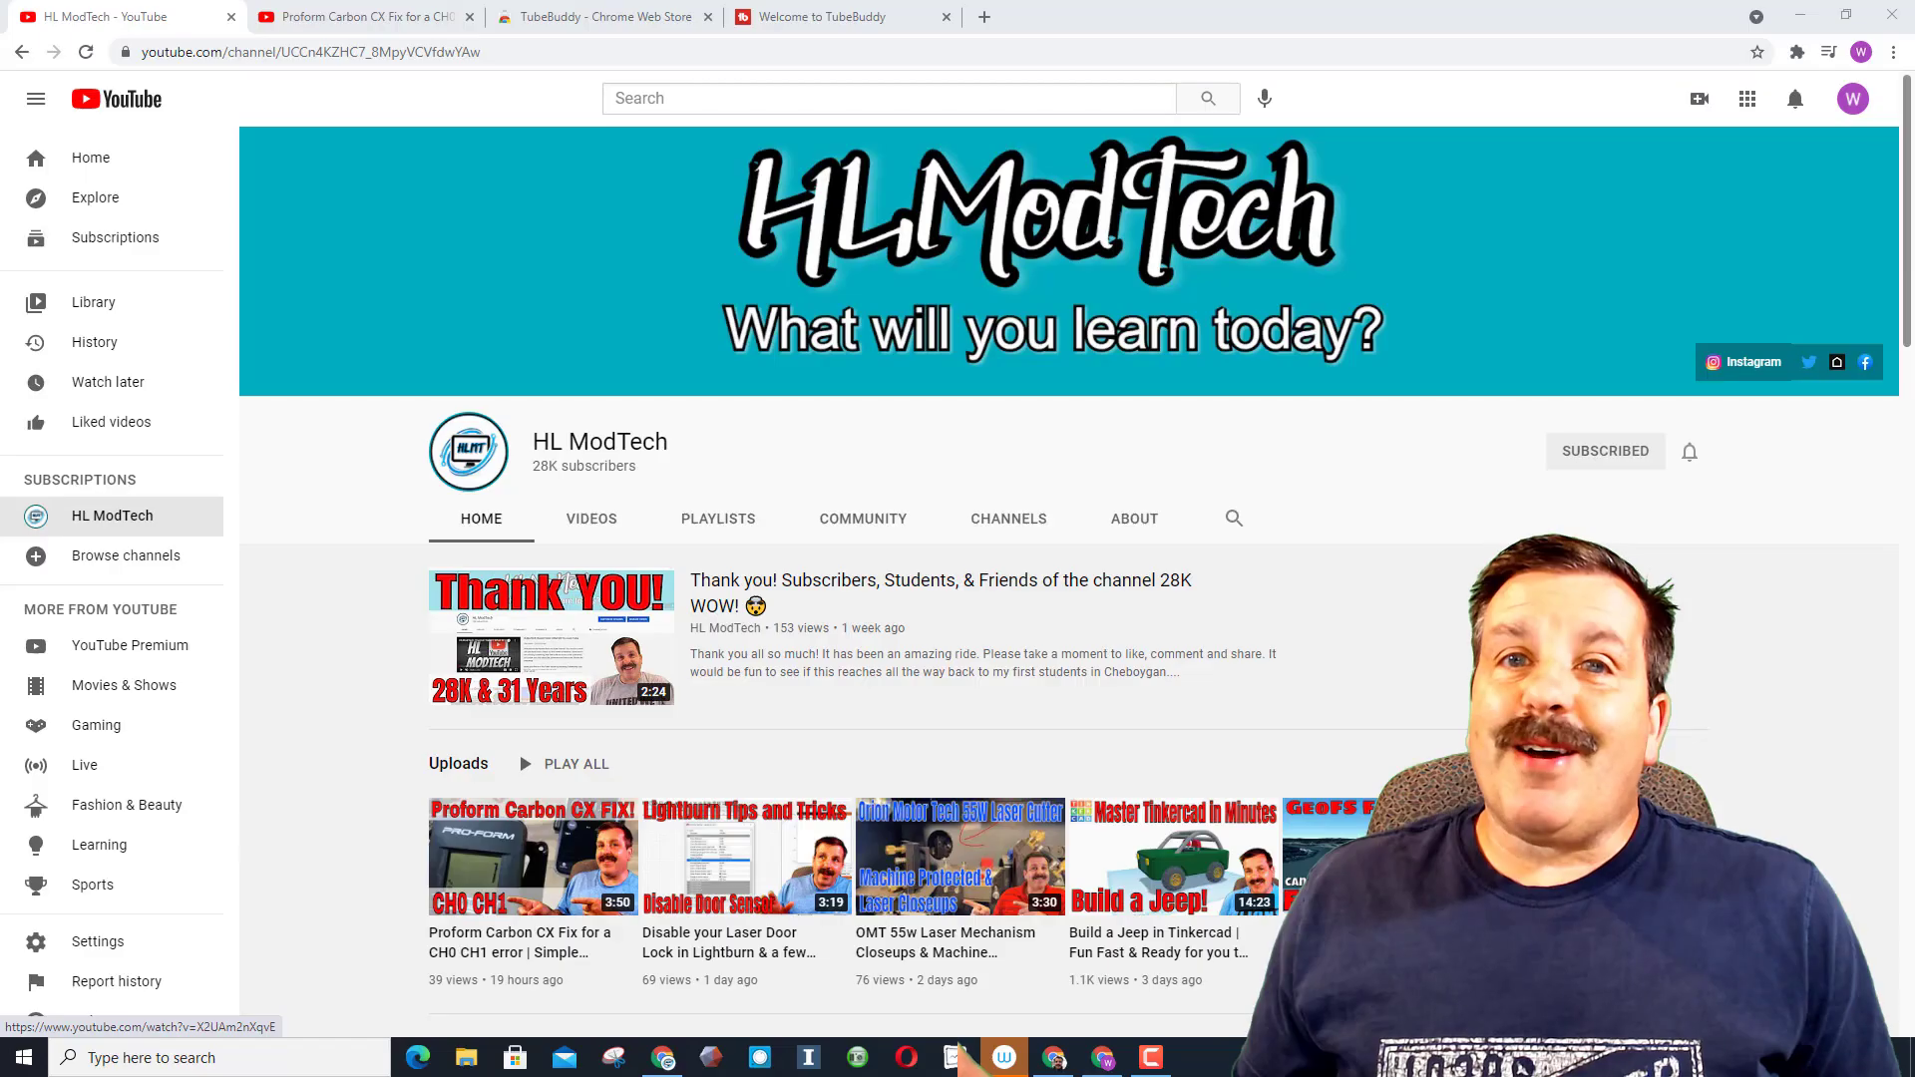